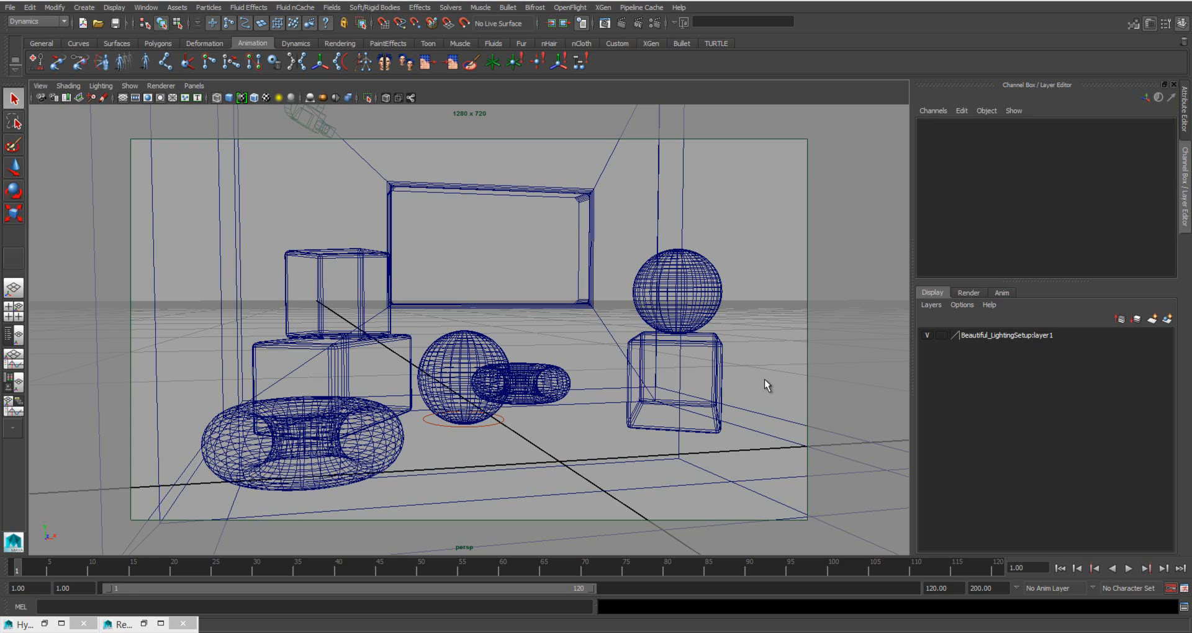
Step: Review the Render Settings window briefly and close it again
left_click(654, 23)
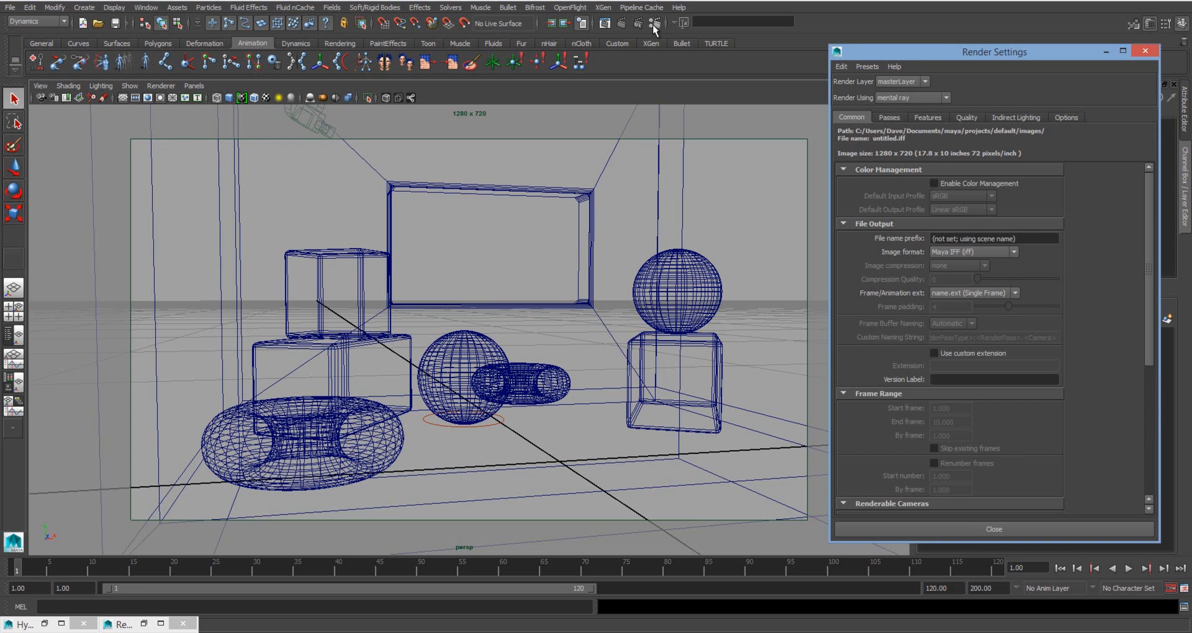
left_click_drag(994, 53, 864, 44)
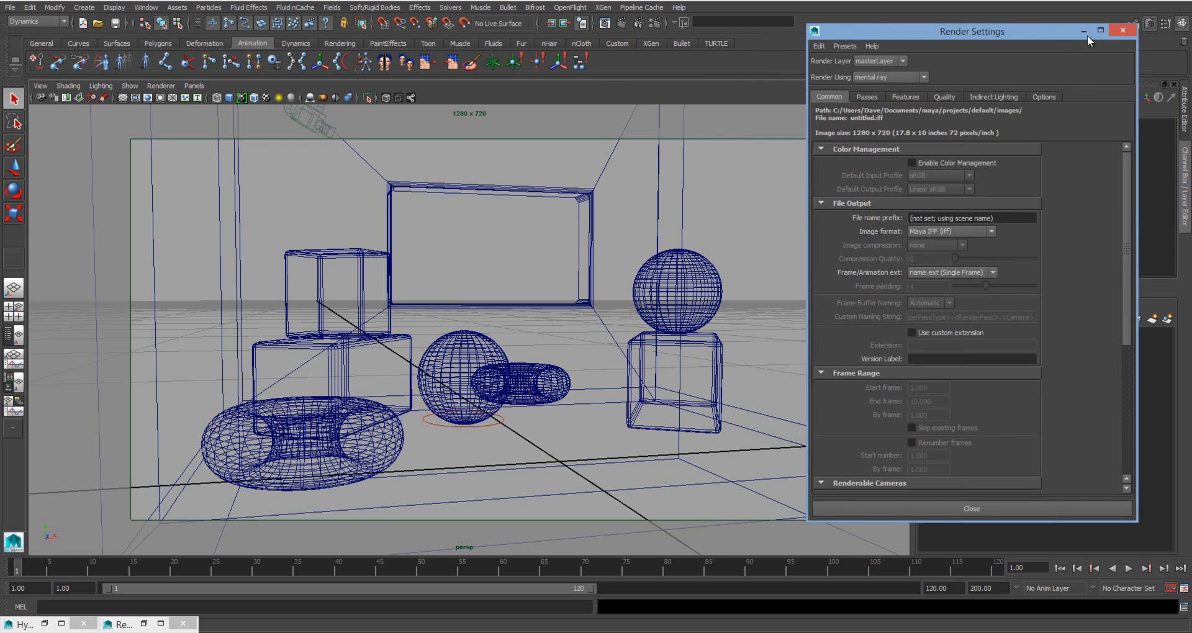
left_click(1123, 30)
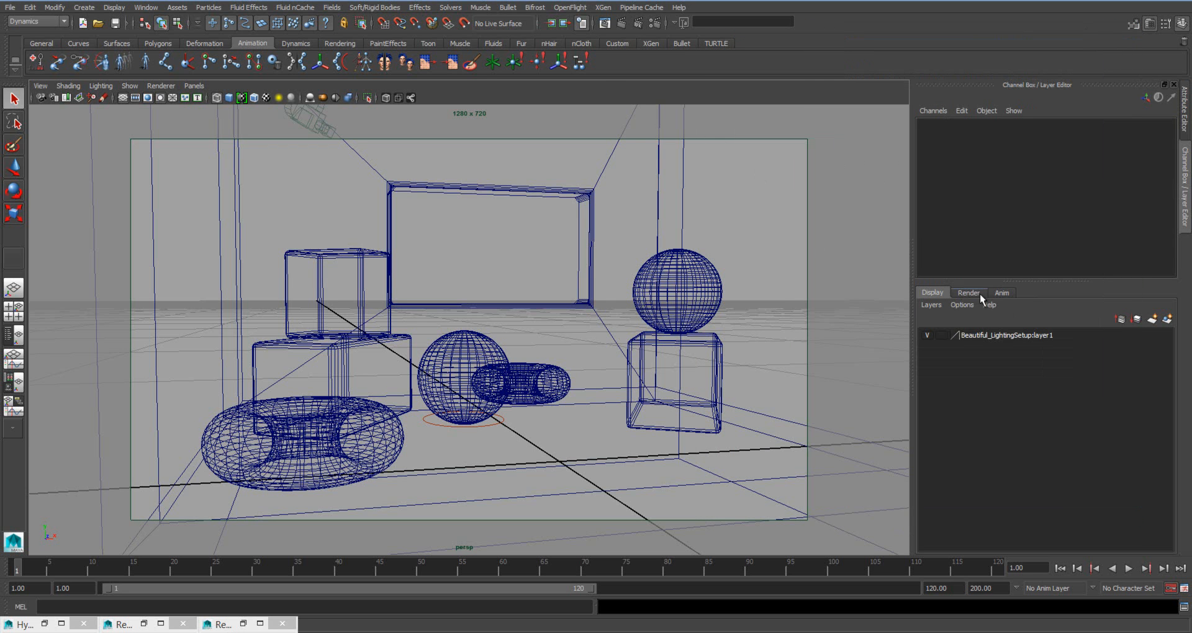
Step: Show the render layers list with masterLayer and select the large foreground torus
left_click(968, 292)
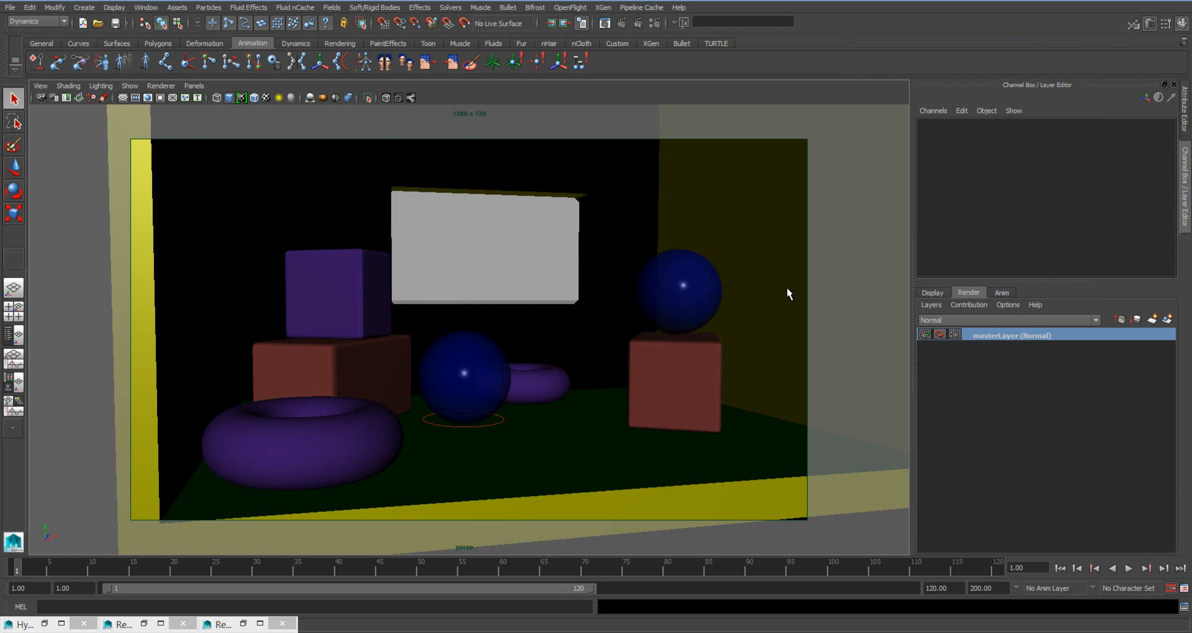
mouse_move(645, 447)
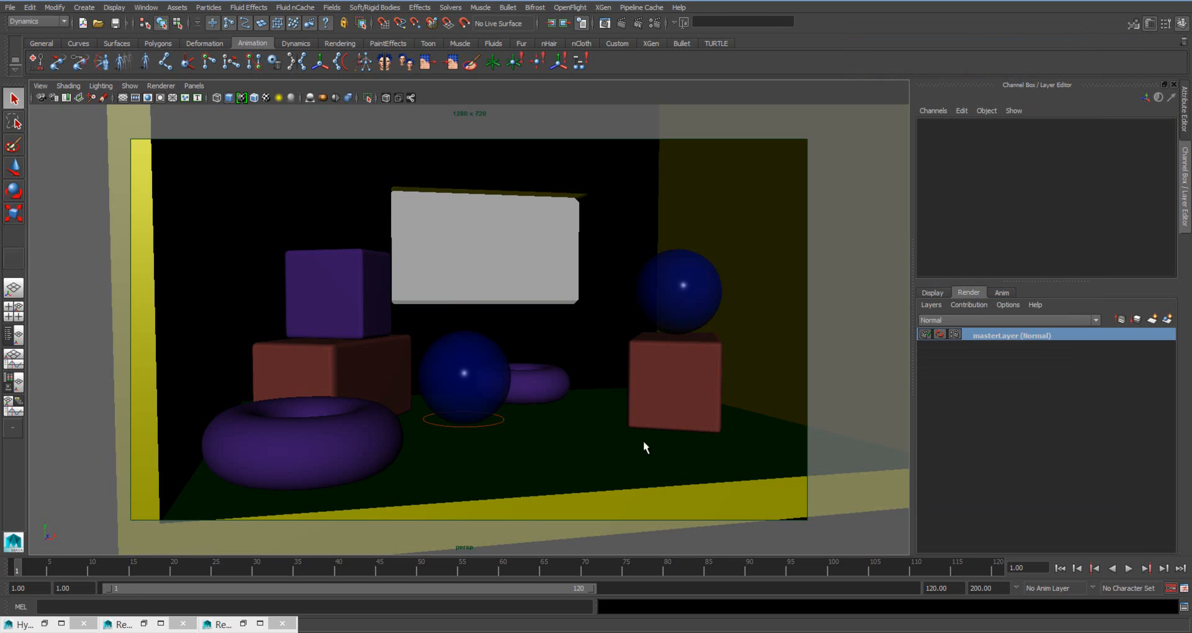
left_click(303, 452)
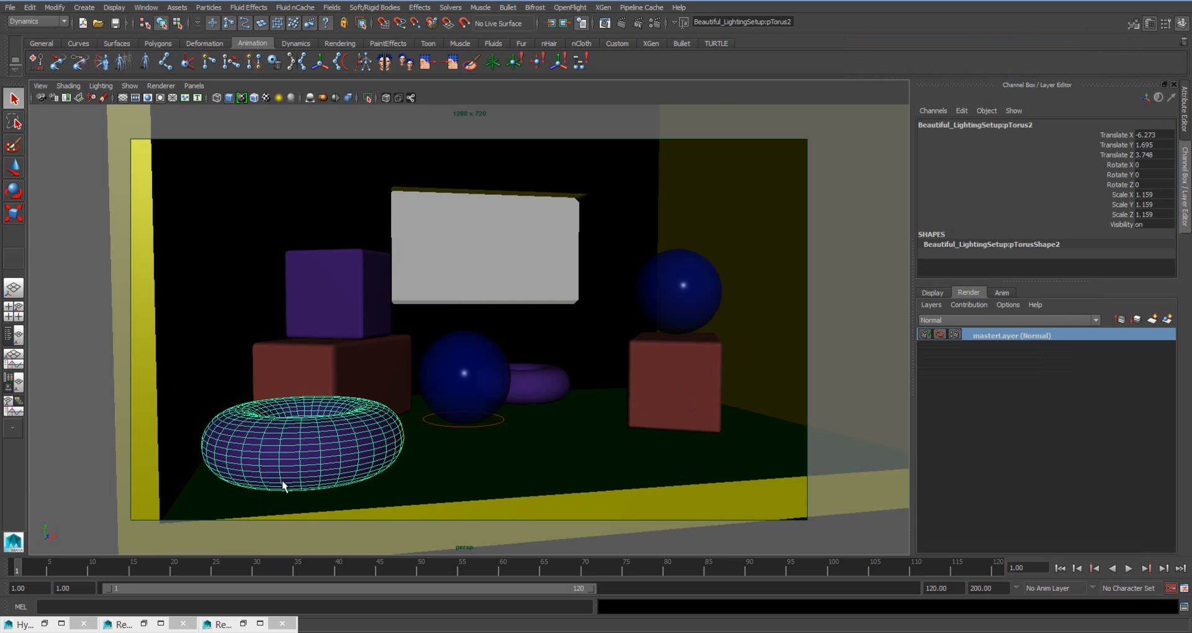
mouse_move(584, 443)
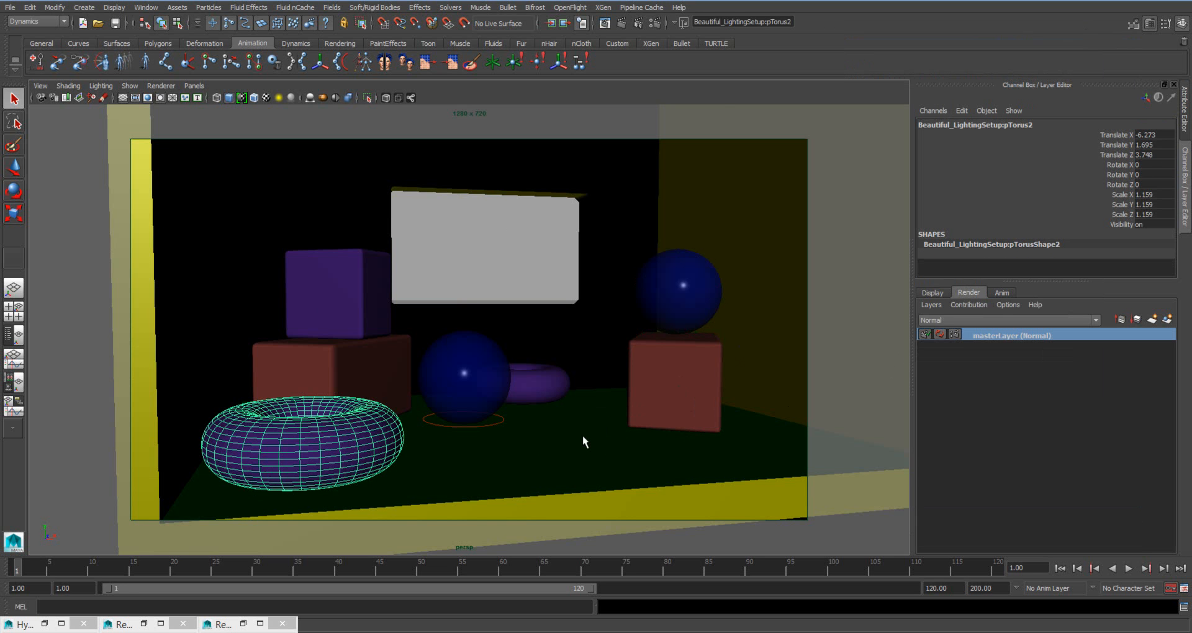
mouse_move(265, 262)
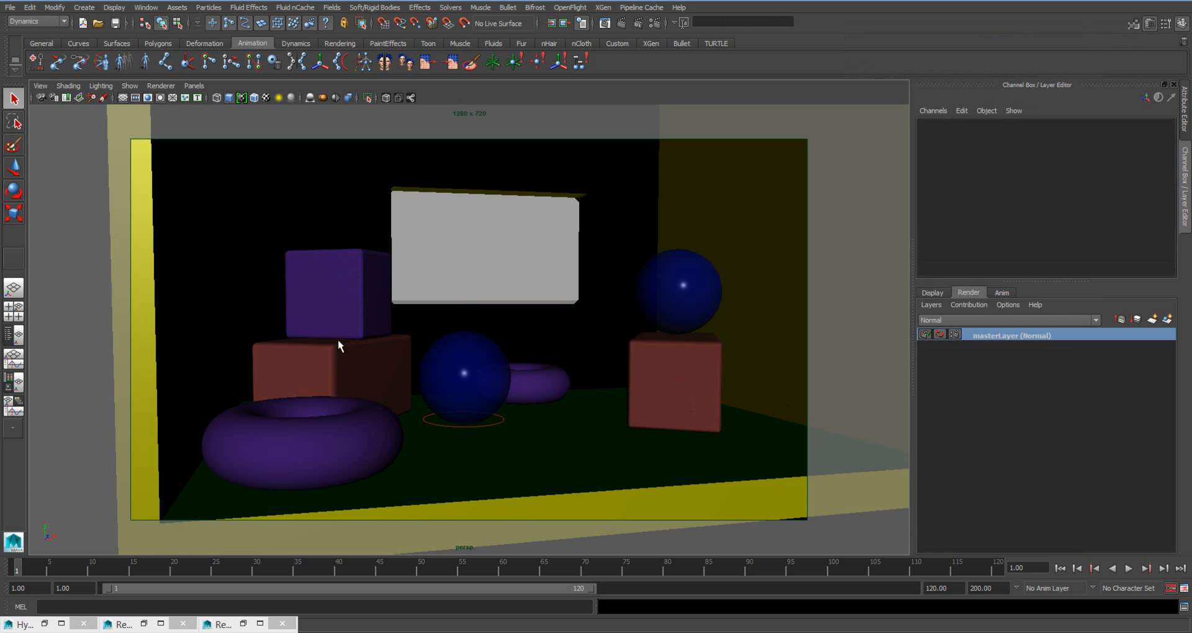
mouse_move(693, 317)
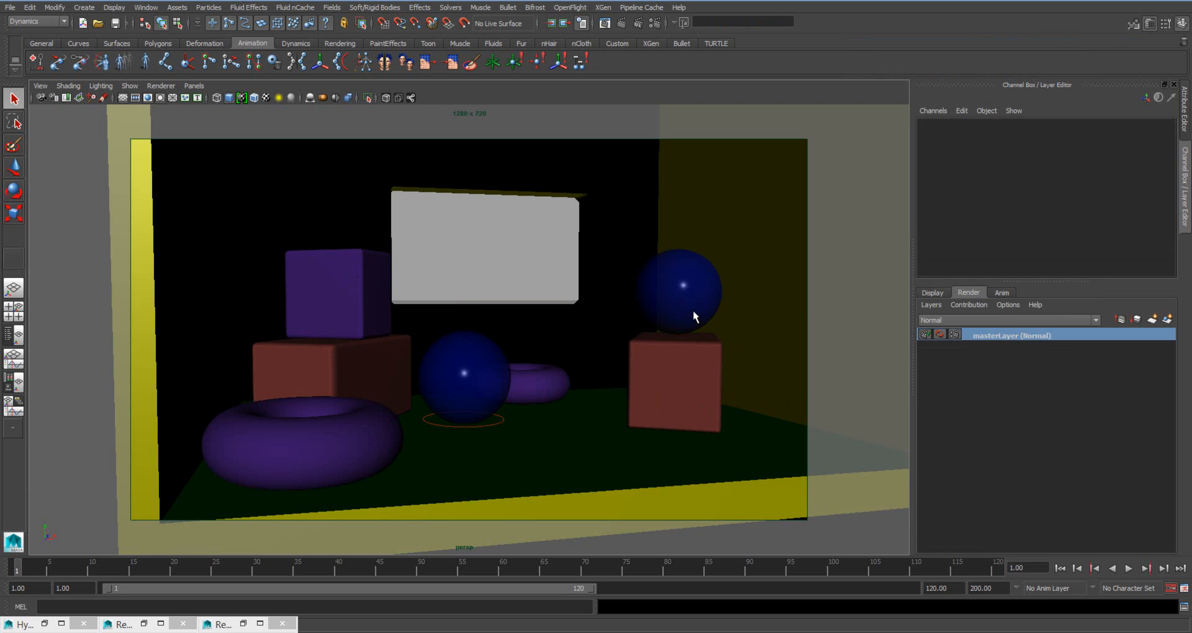
mouse_move(230, 407)
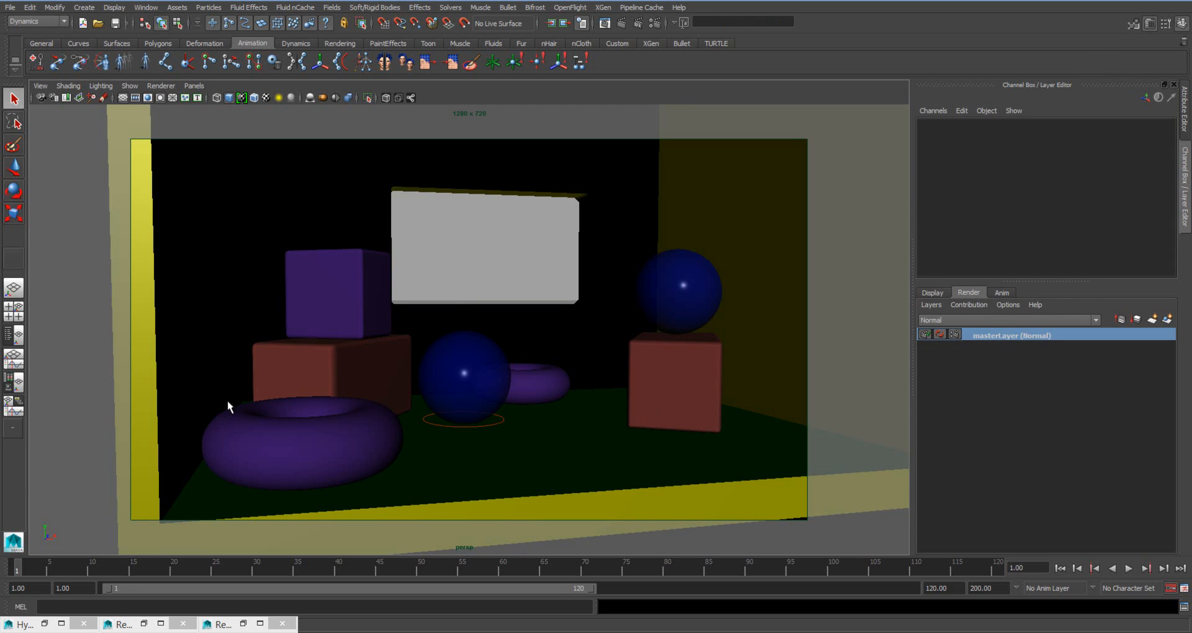
mouse_move(713, 314)
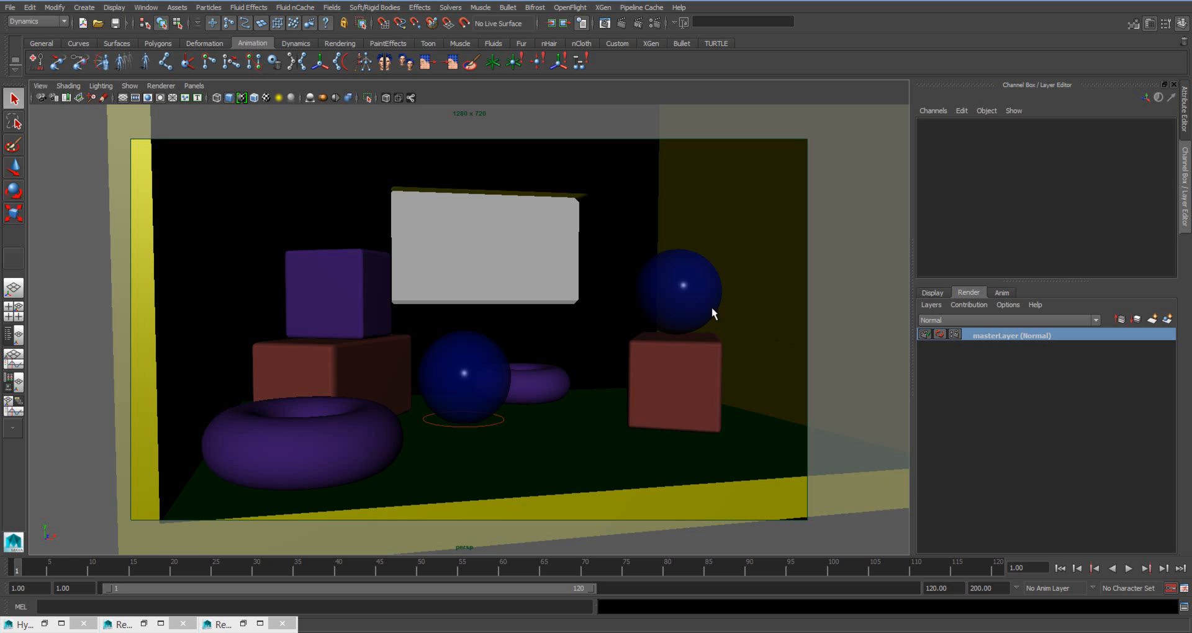
mouse_move(715, 317)
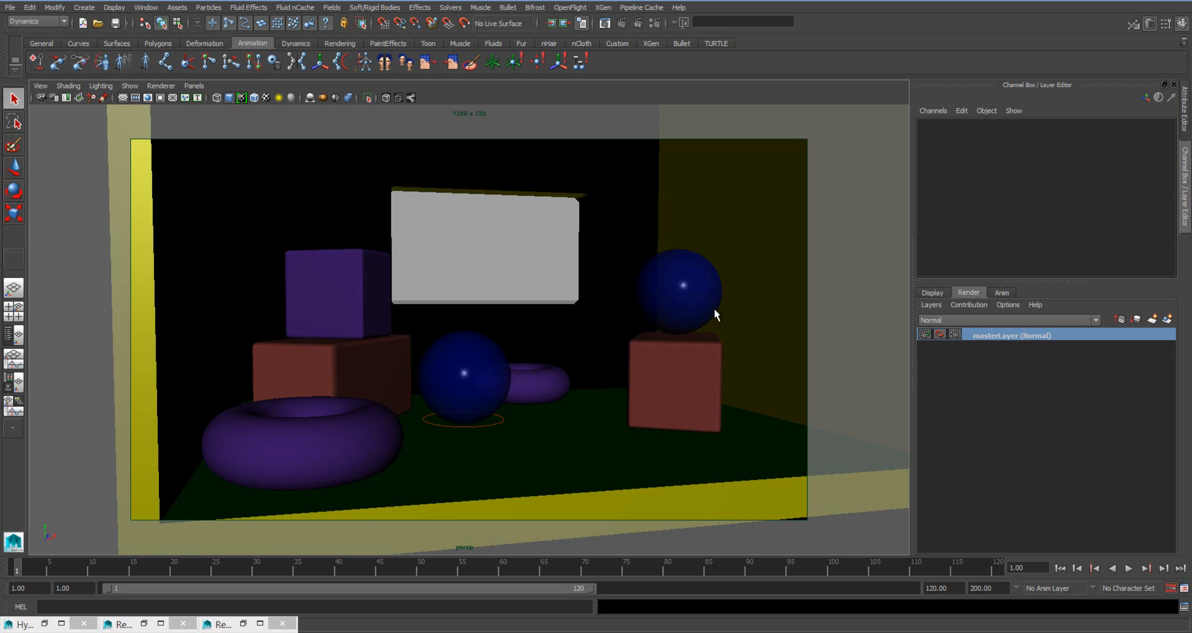
mouse_move(705, 313)
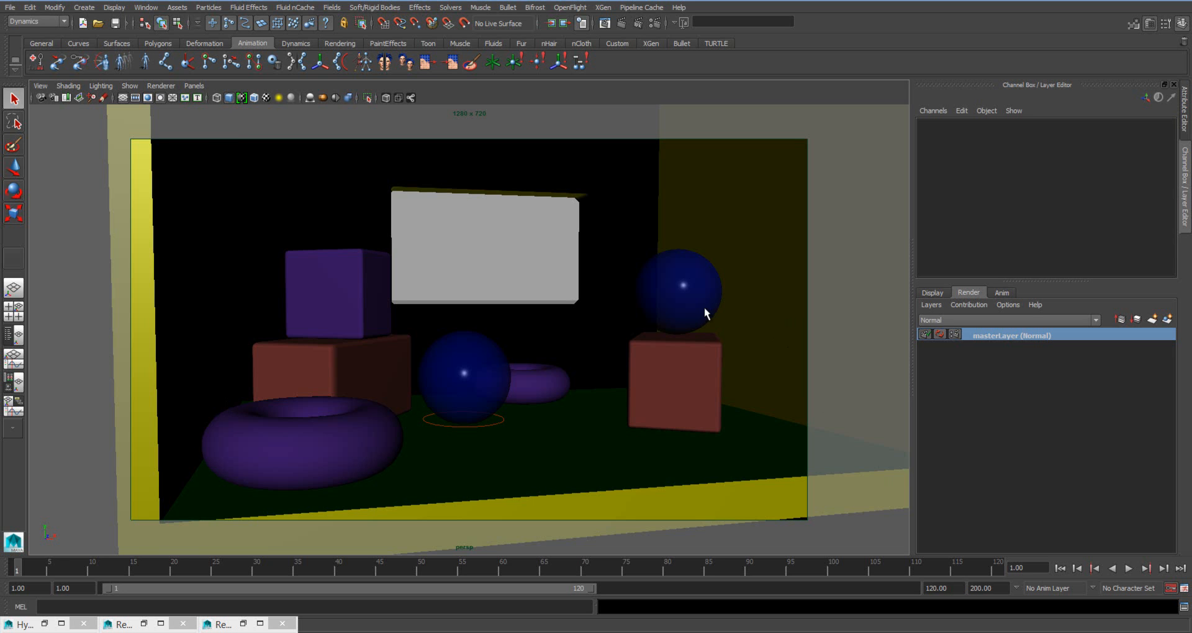
mouse_move(1118, 350)
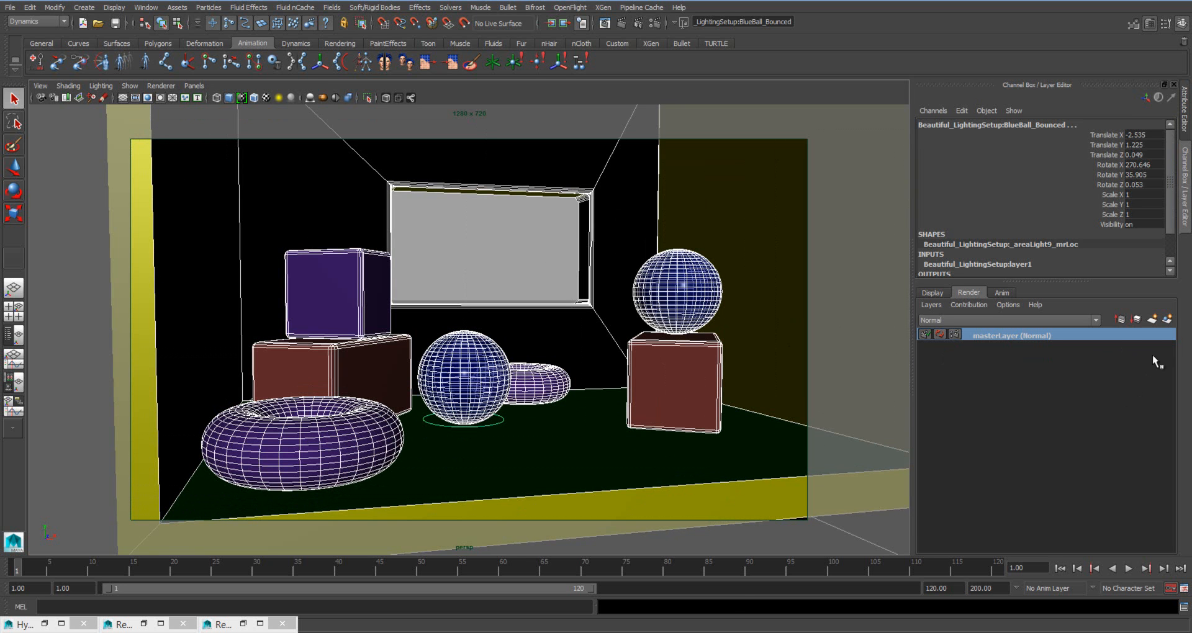
Step: Create render layer layer1 from the selected objects and make it active
left_click(1150, 319)
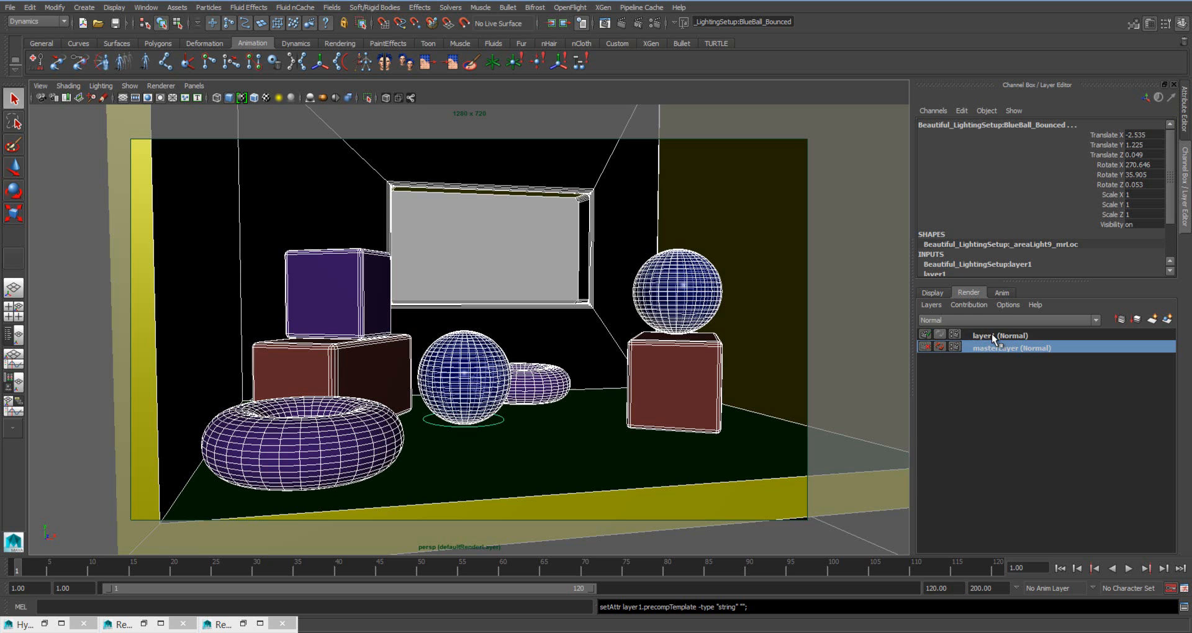
left_click(999, 334)
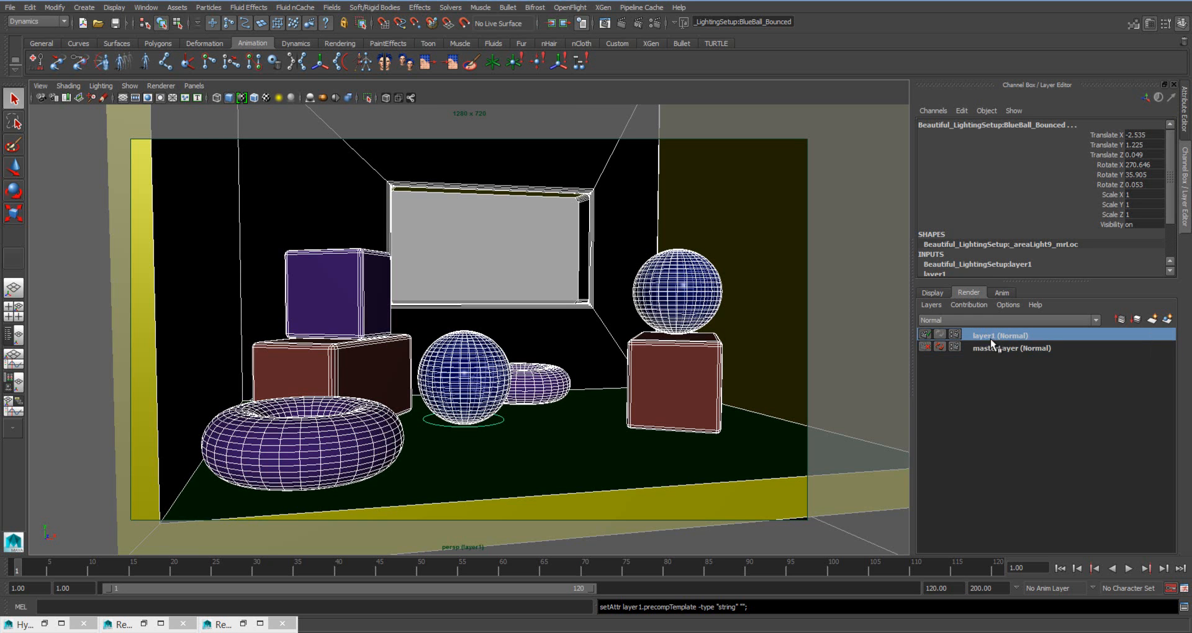
left_click(1011, 348)
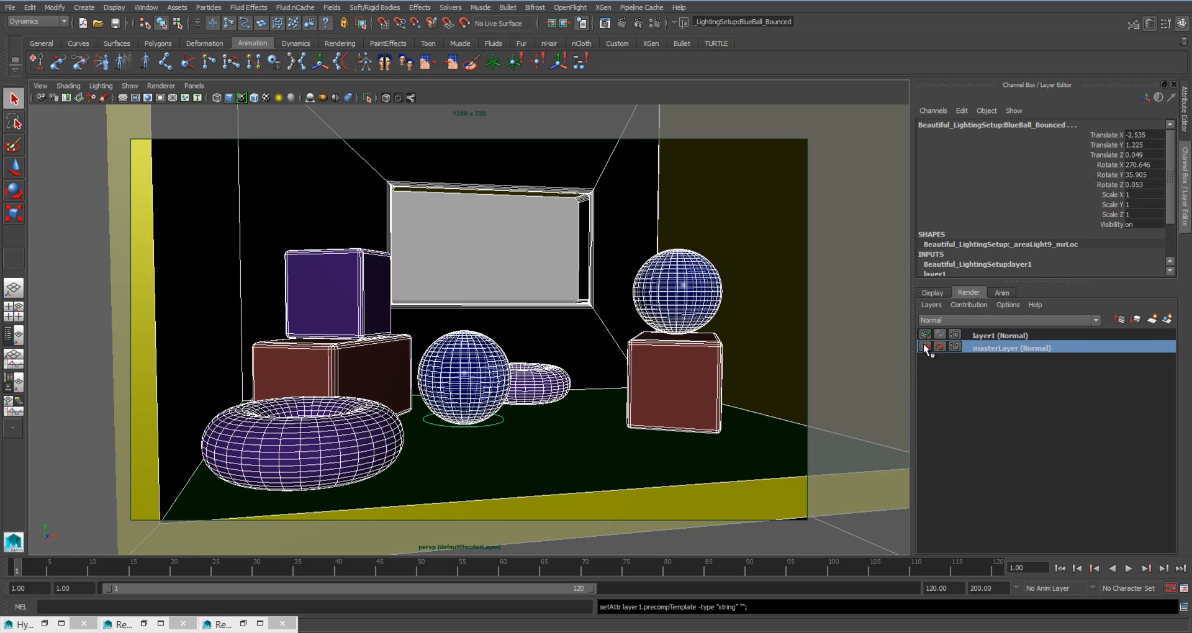
left_click(998, 335)
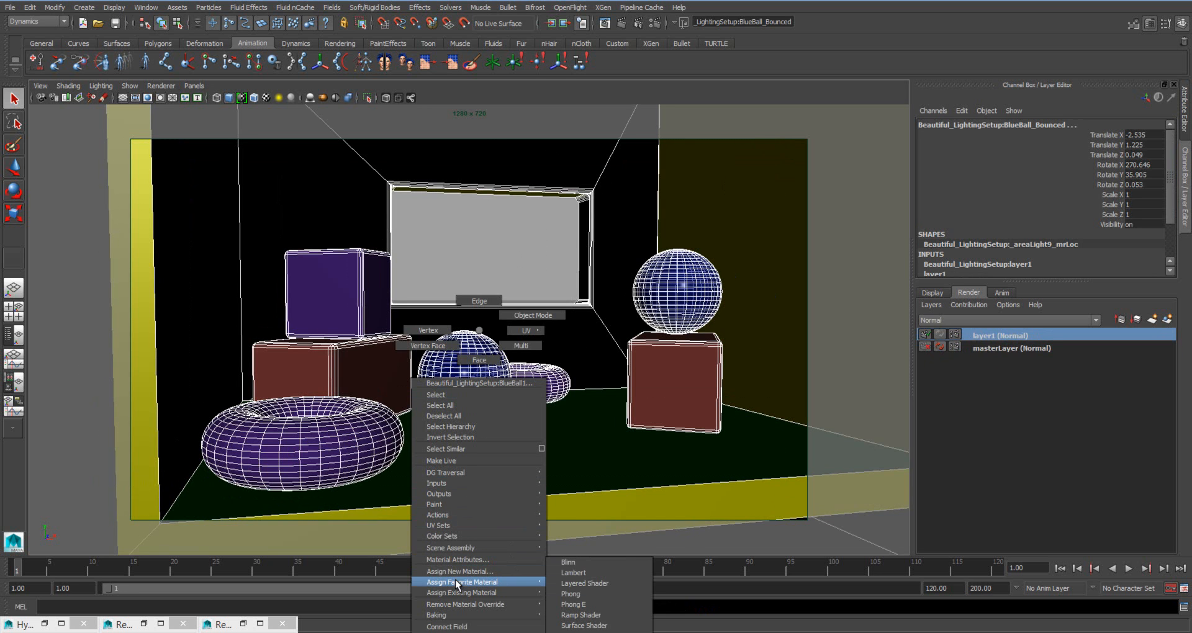
Step: Assign a plain Lambert material to the objects on layer1, comparing against masterLayer's colours
left_click(572, 573)
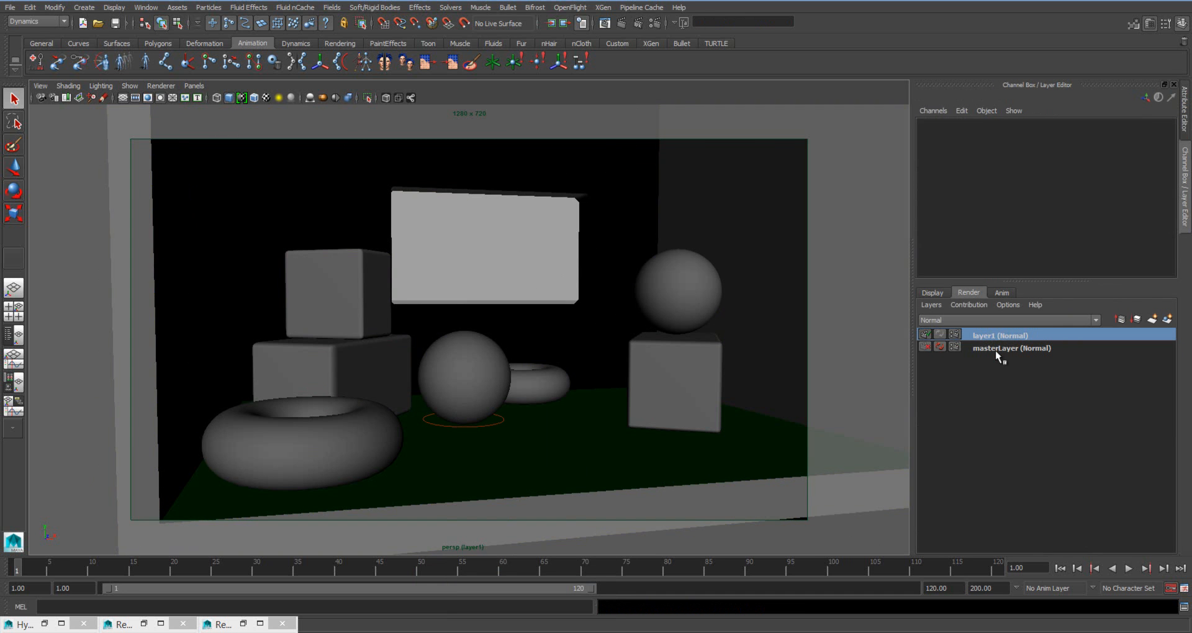
left_click(1011, 348)
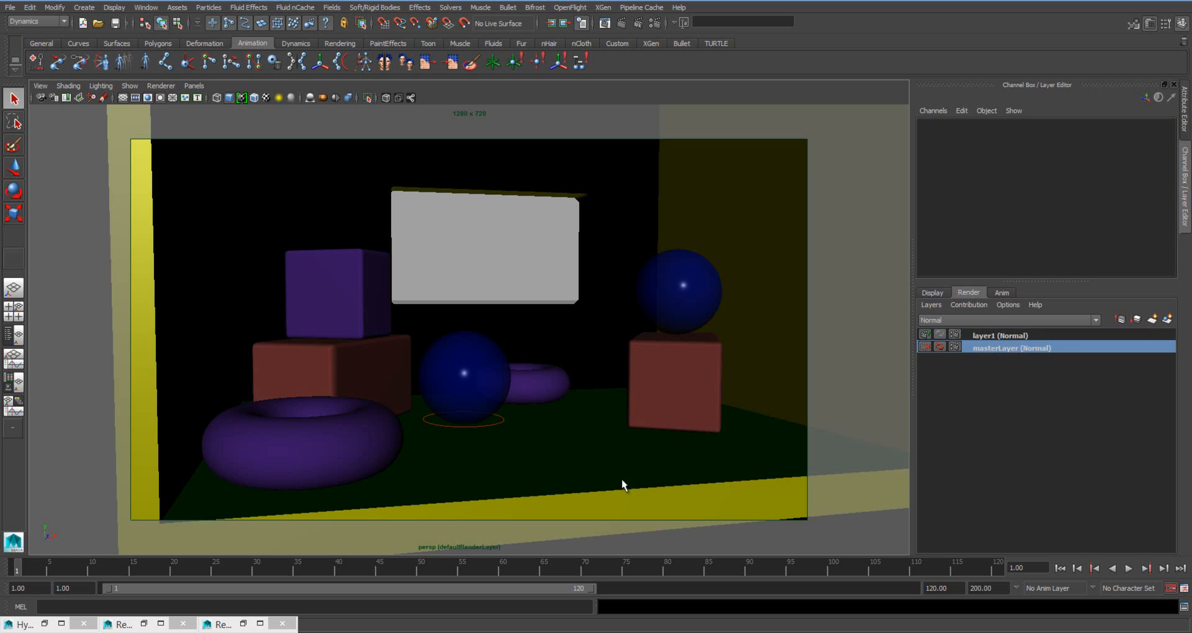
mouse_move(989, 338)
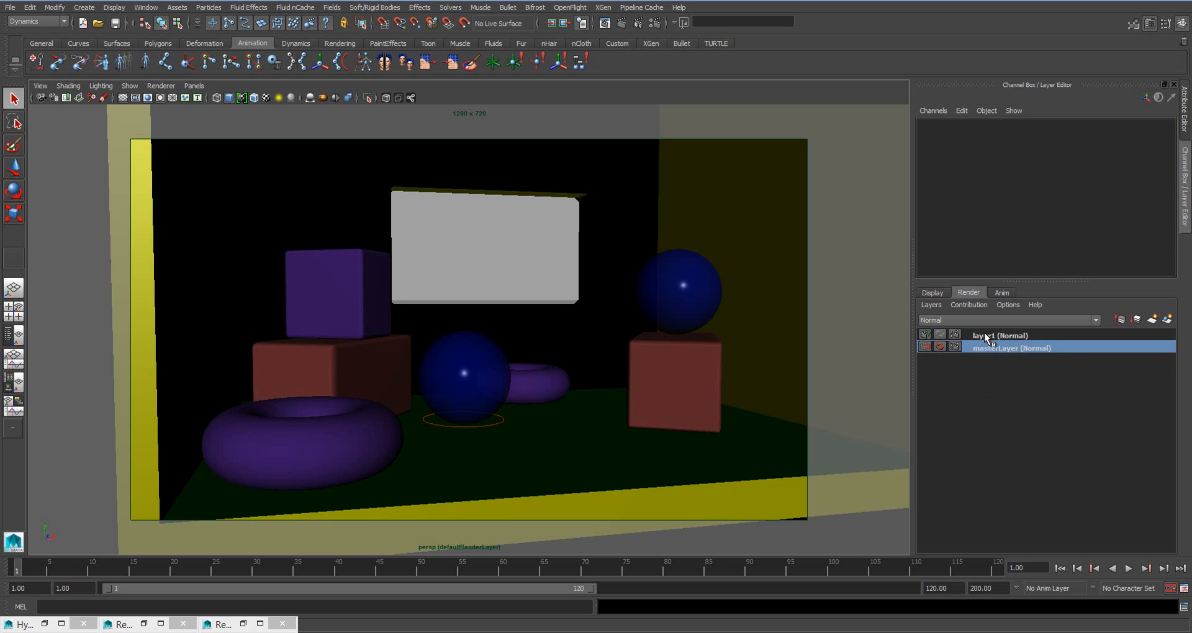
left_click(999, 335)
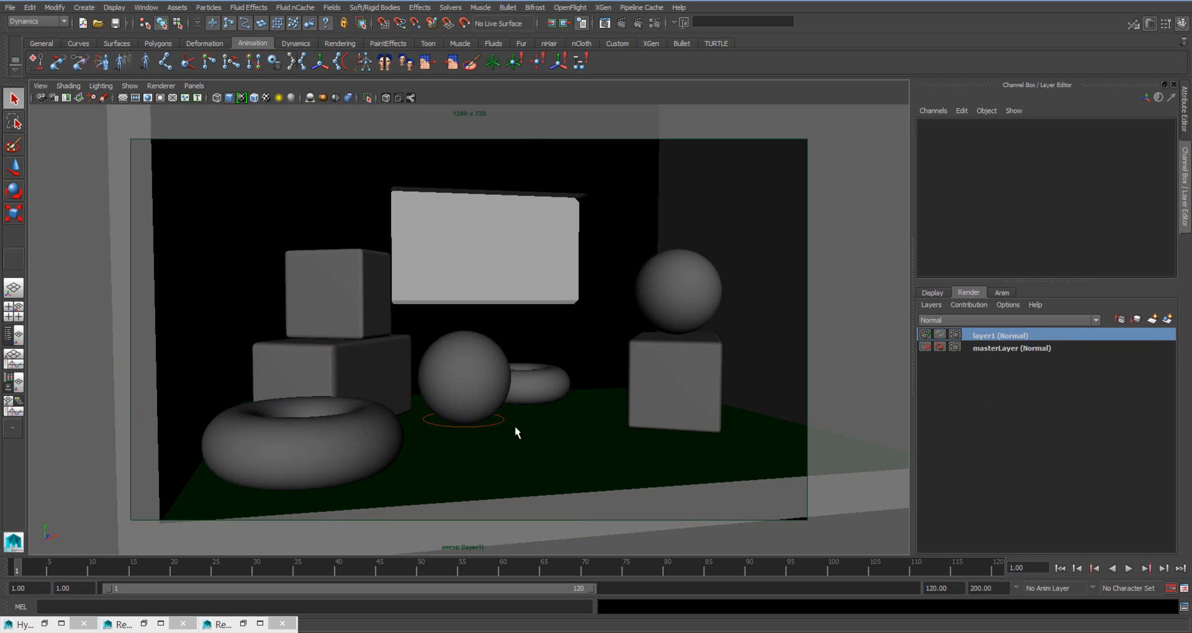
Step: Rename render layer layer1 to 'Wireframe'
double_click(1000, 335)
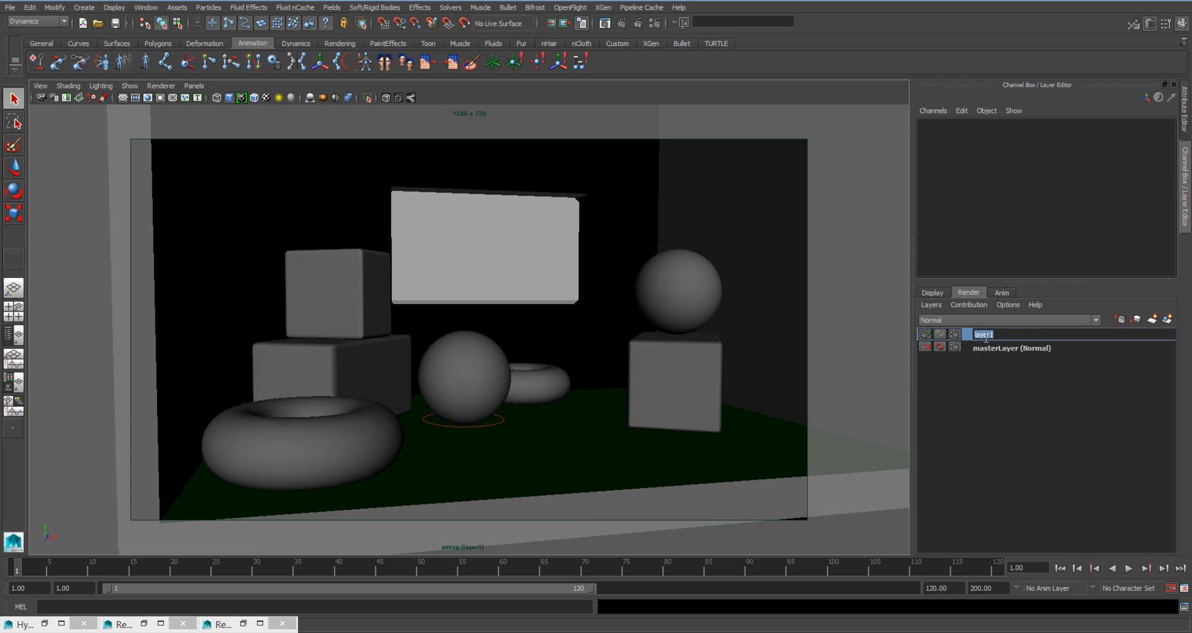
type("Wireframe (Normal")
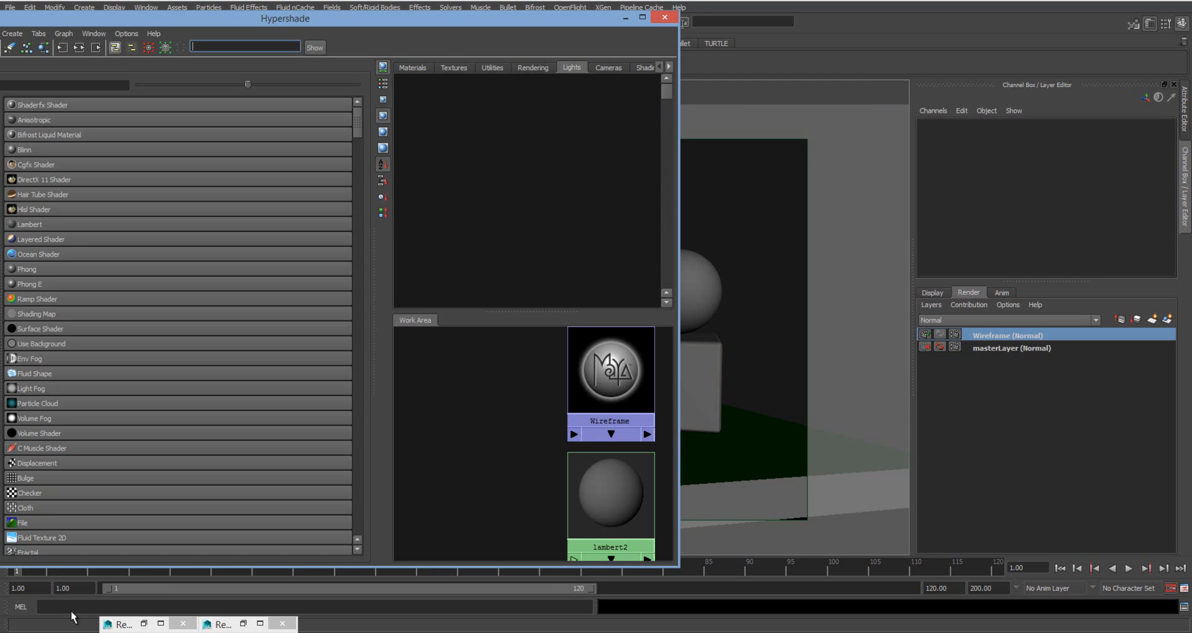
Step: Enable Contour Rendering in the mental ray section of the lambert2SG shading group
left_click(610, 494)
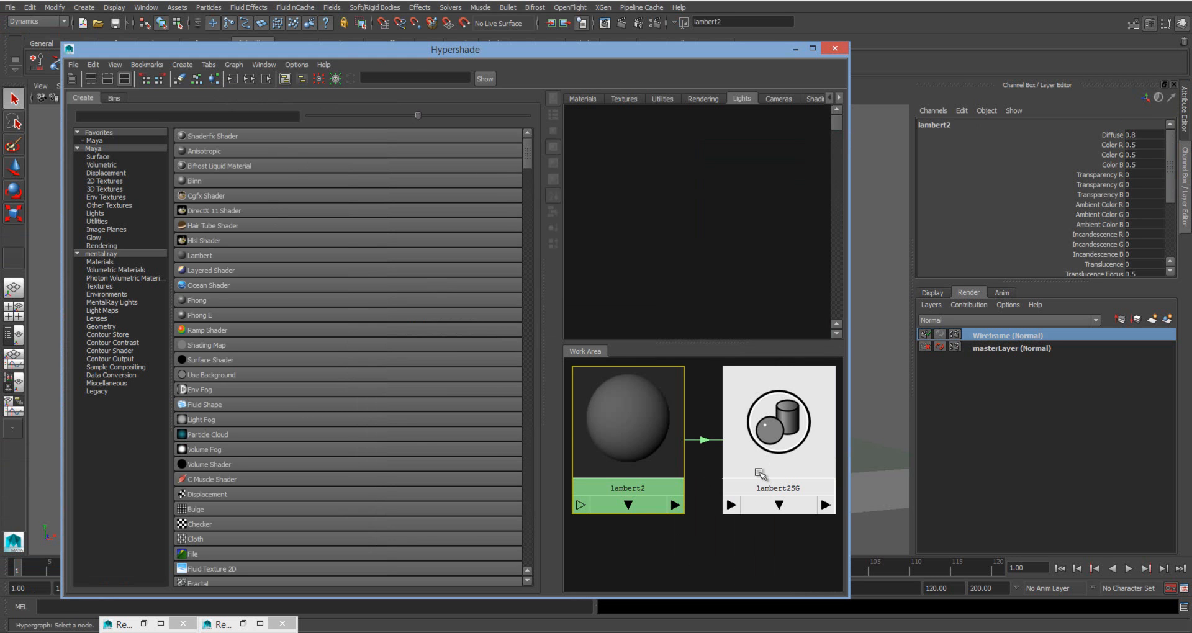
left_click(777, 423)
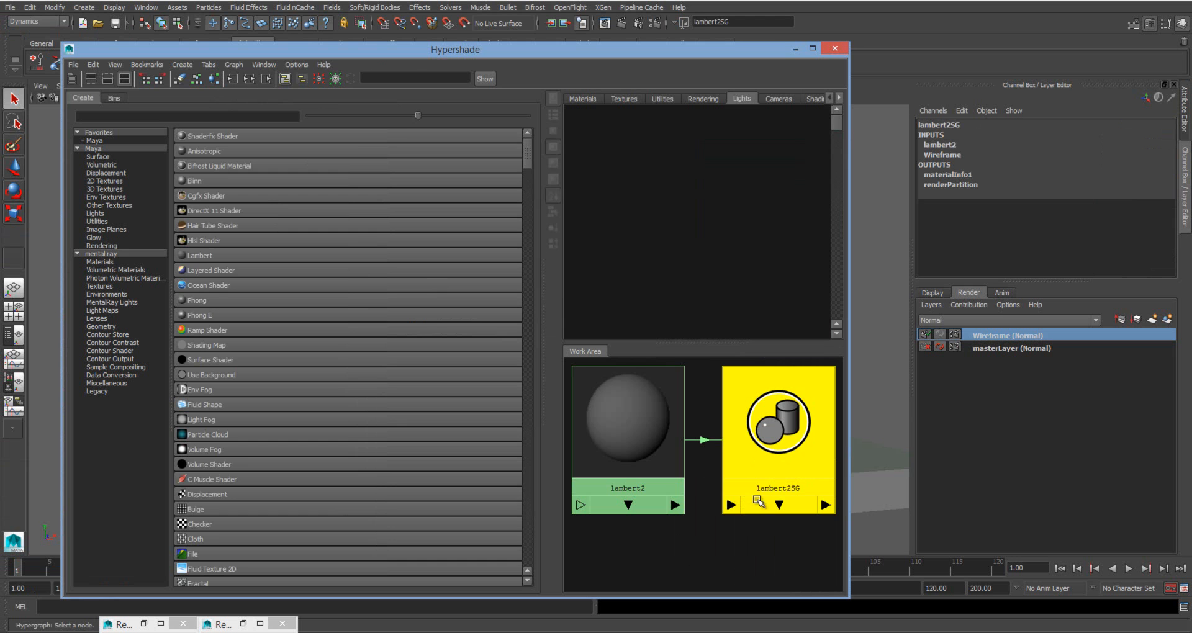
mouse_move(791, 502)
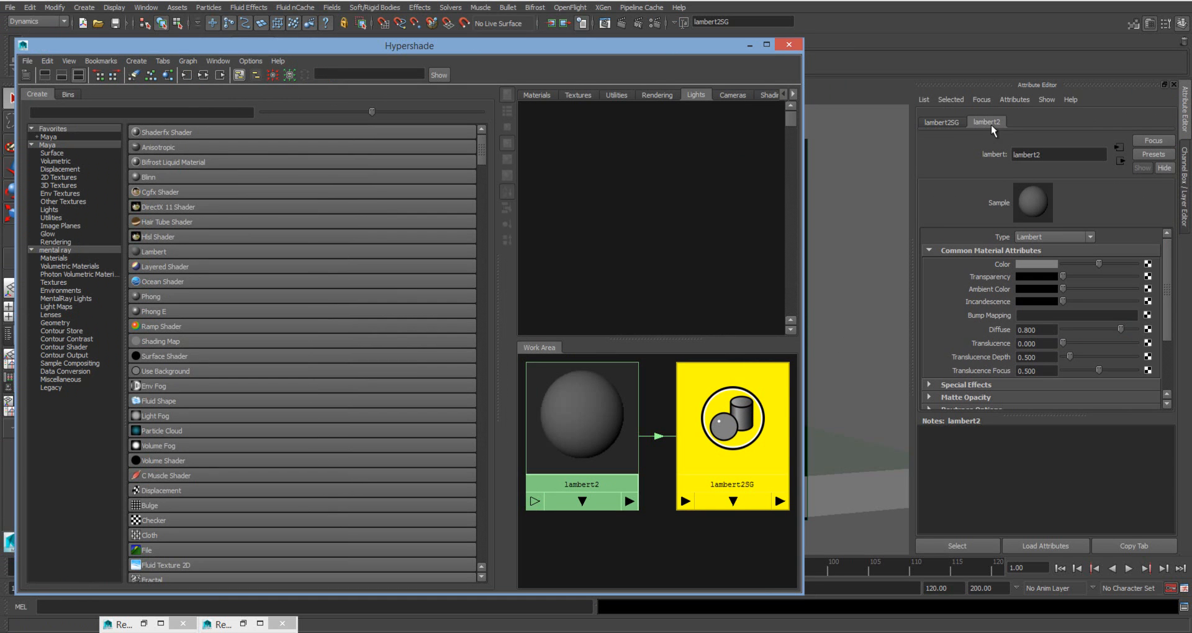
left_click(942, 121)
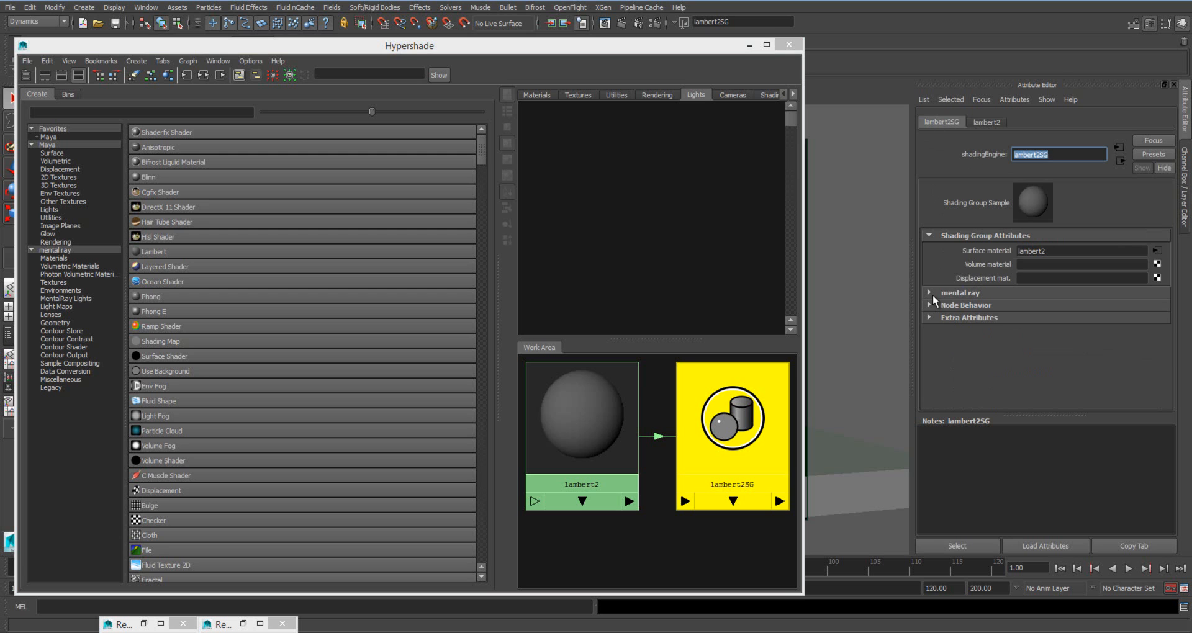
left_click(929, 293)
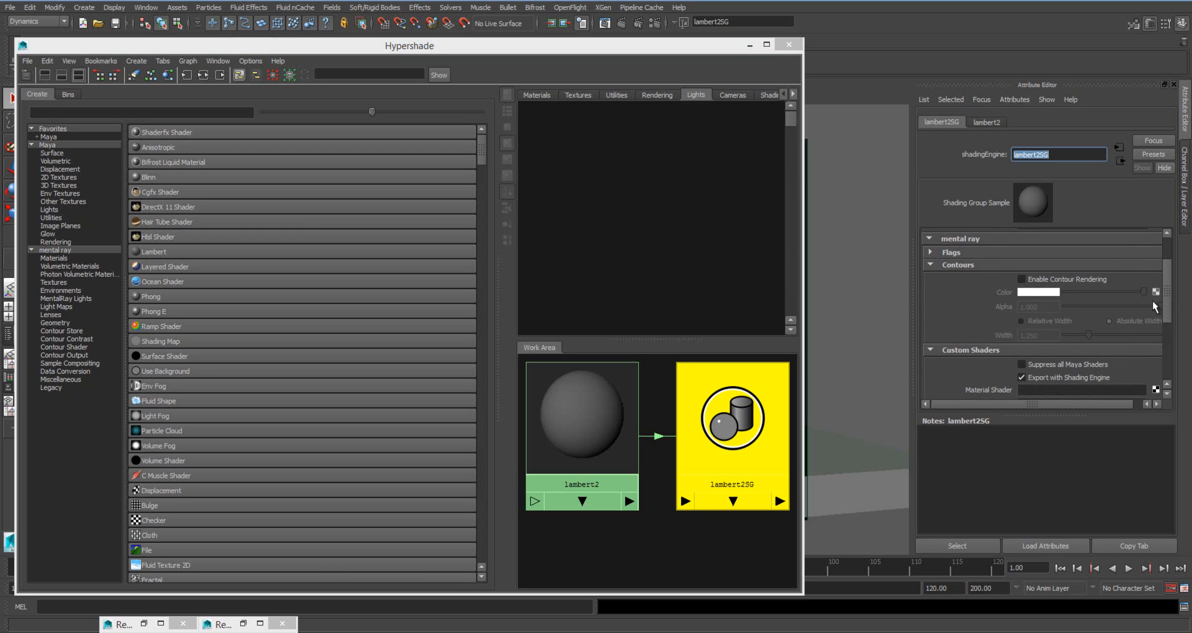
mouse_move(1079, 289)
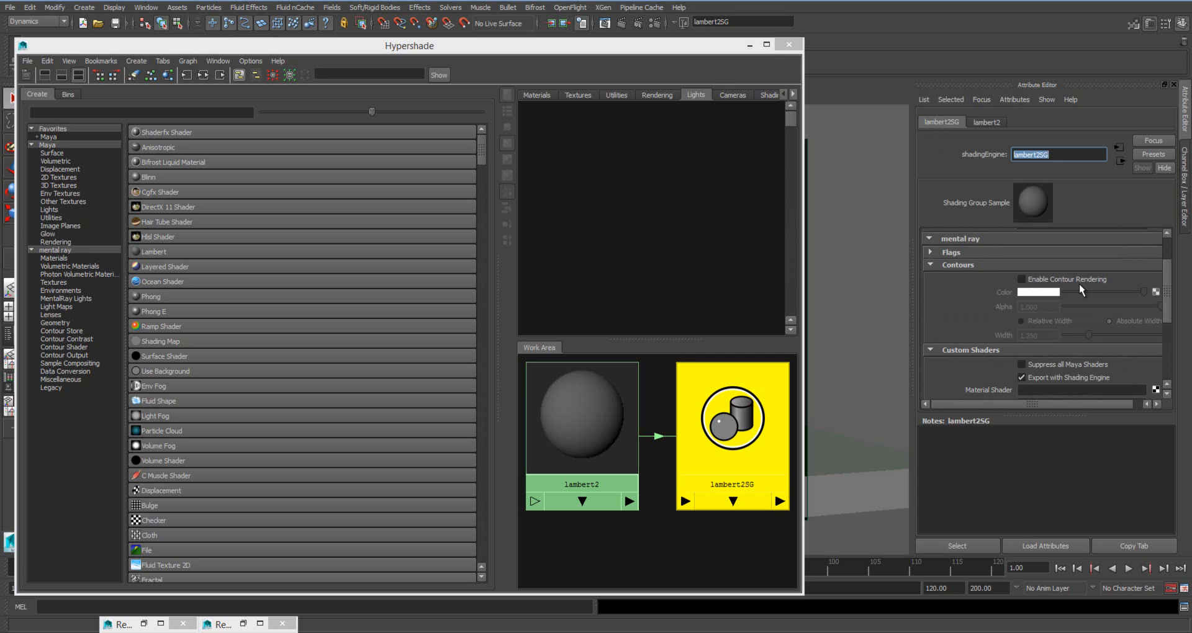
left_click(1022, 279)
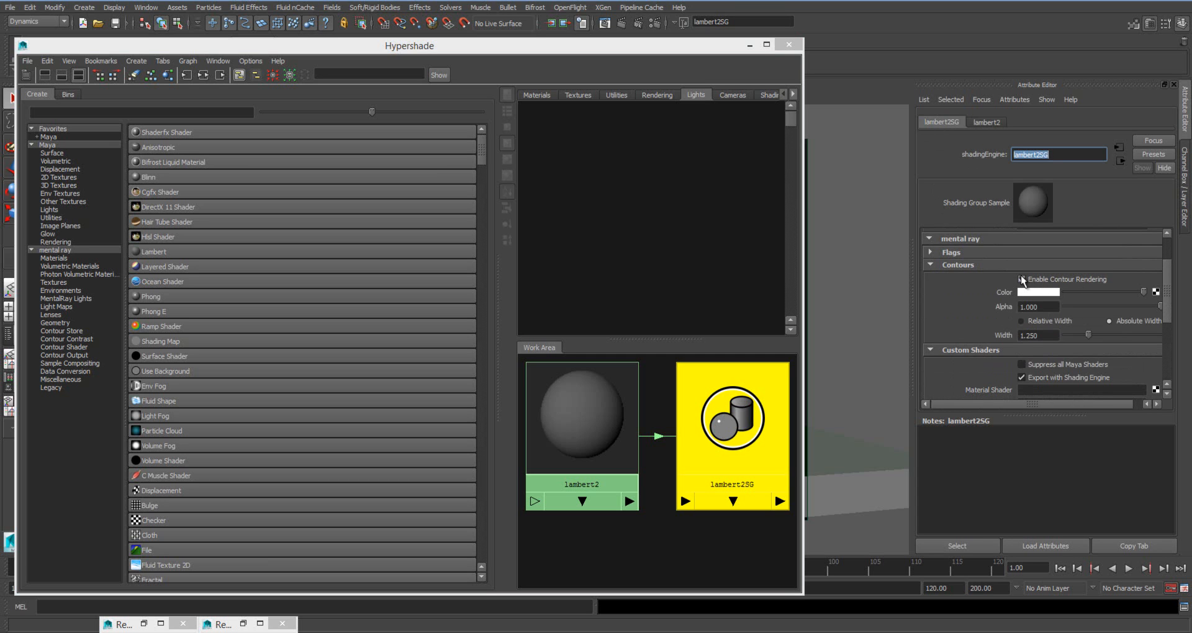
left_click(1020, 280)
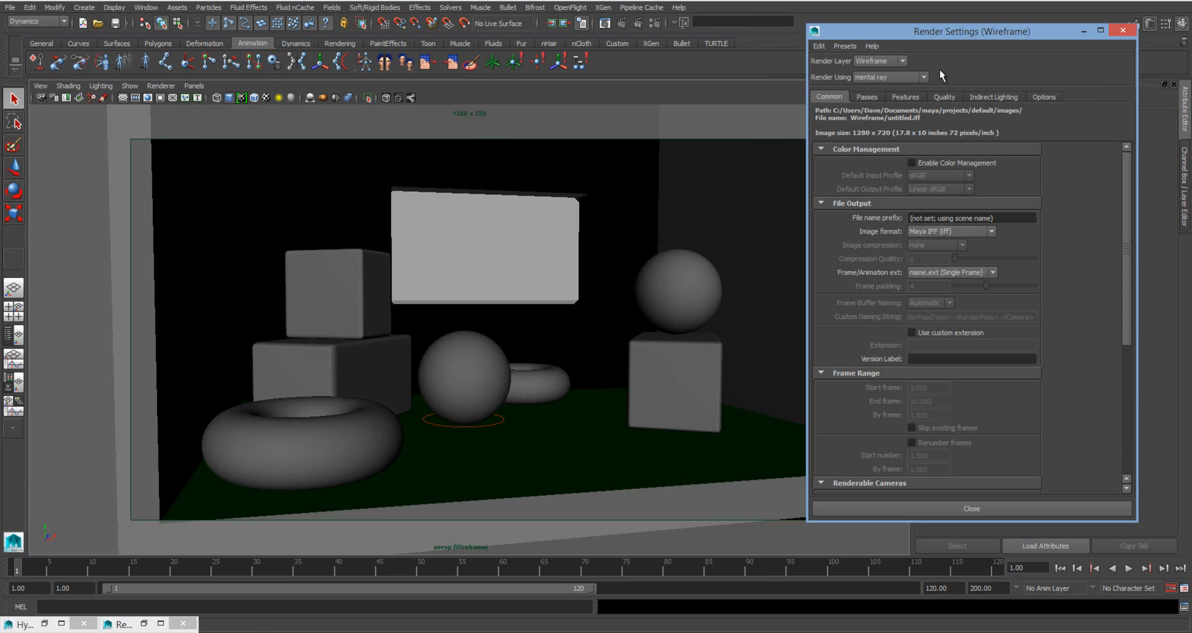
Step: Enable Contour Rendering in the mental ray Features settings for the Wireframe layer
left_click_drag(967, 31, 708, 68)
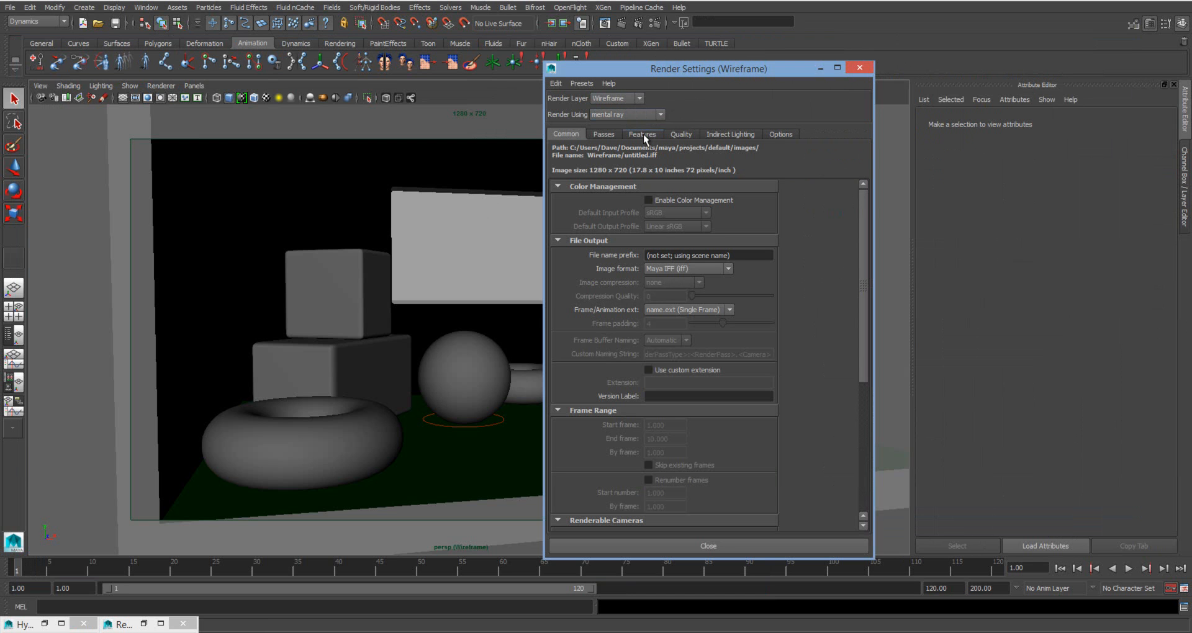
left_click(642, 134)
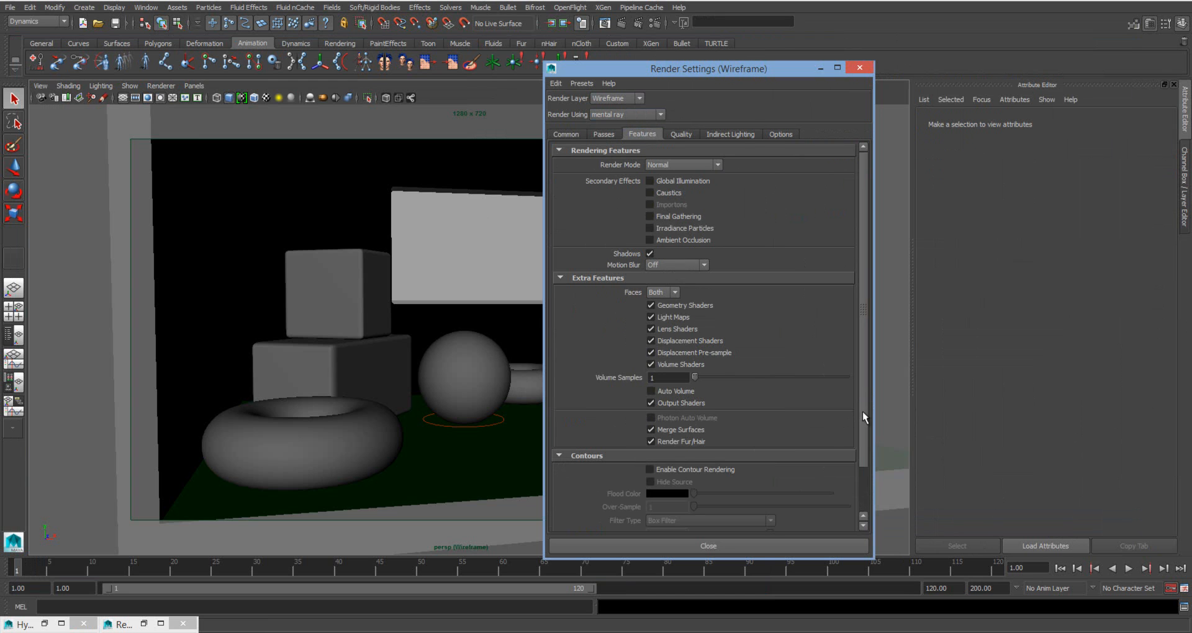
scroll("down", 3)
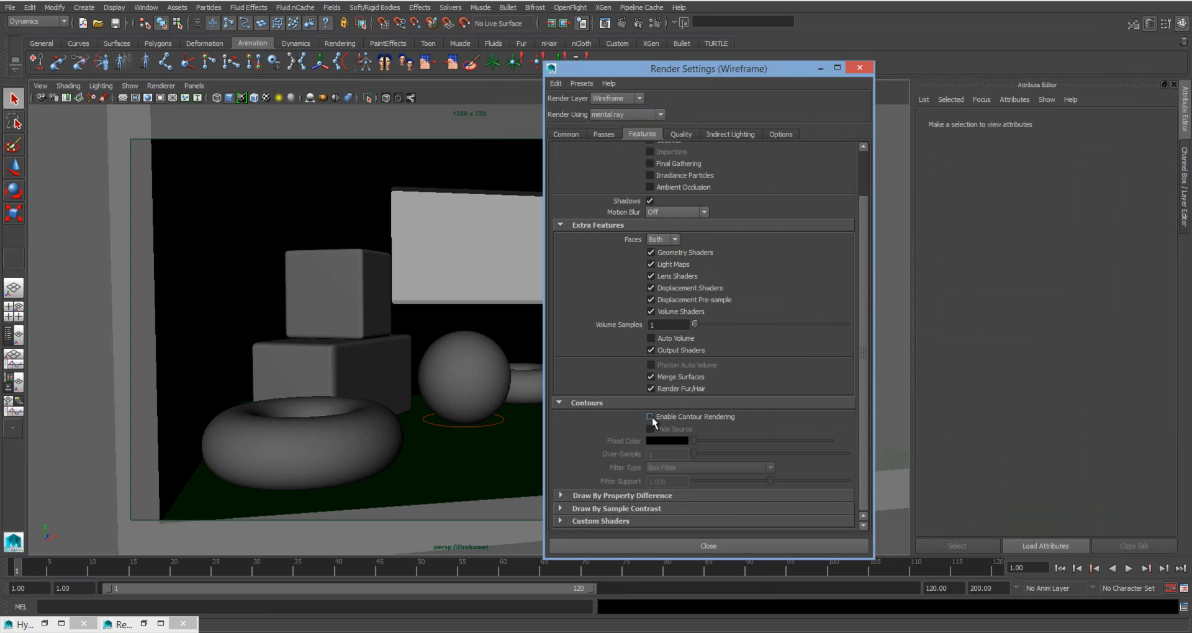
left_click(649, 417)
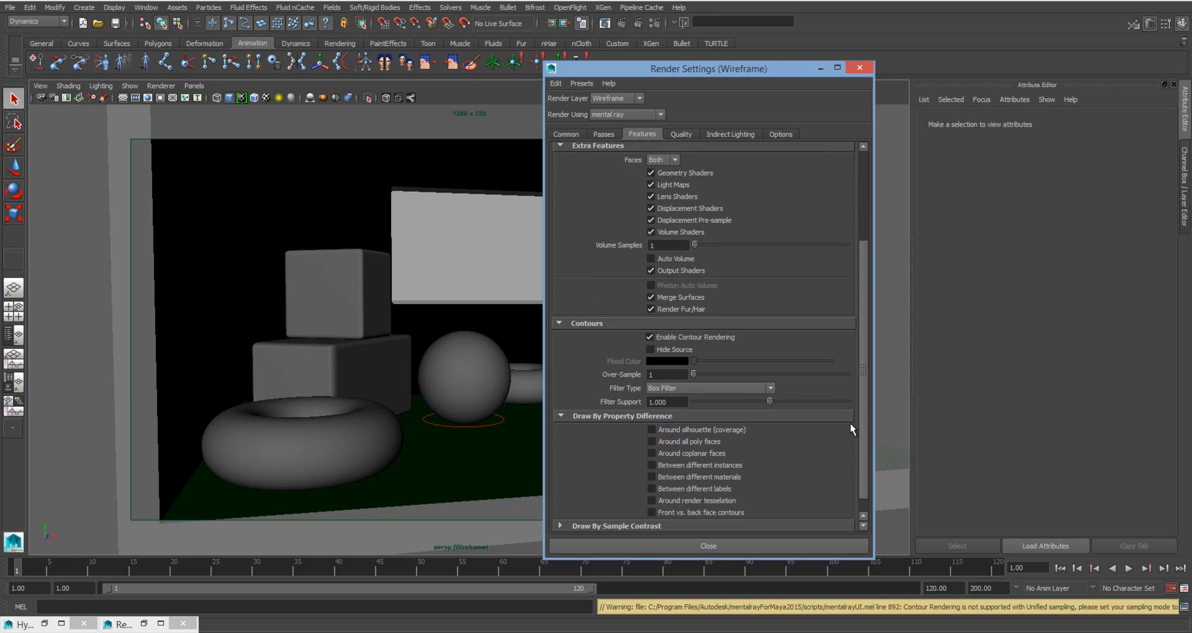
Step: Draw contours around silhouettes and around all poly faces
scroll("down", 3)
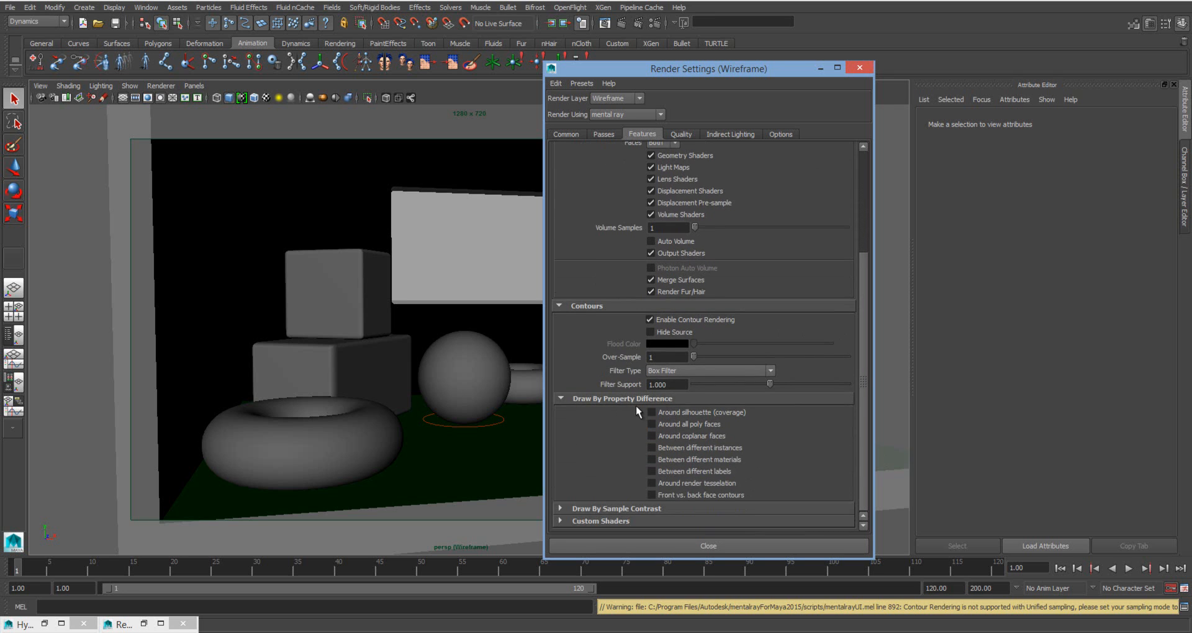
left_click(651, 412)
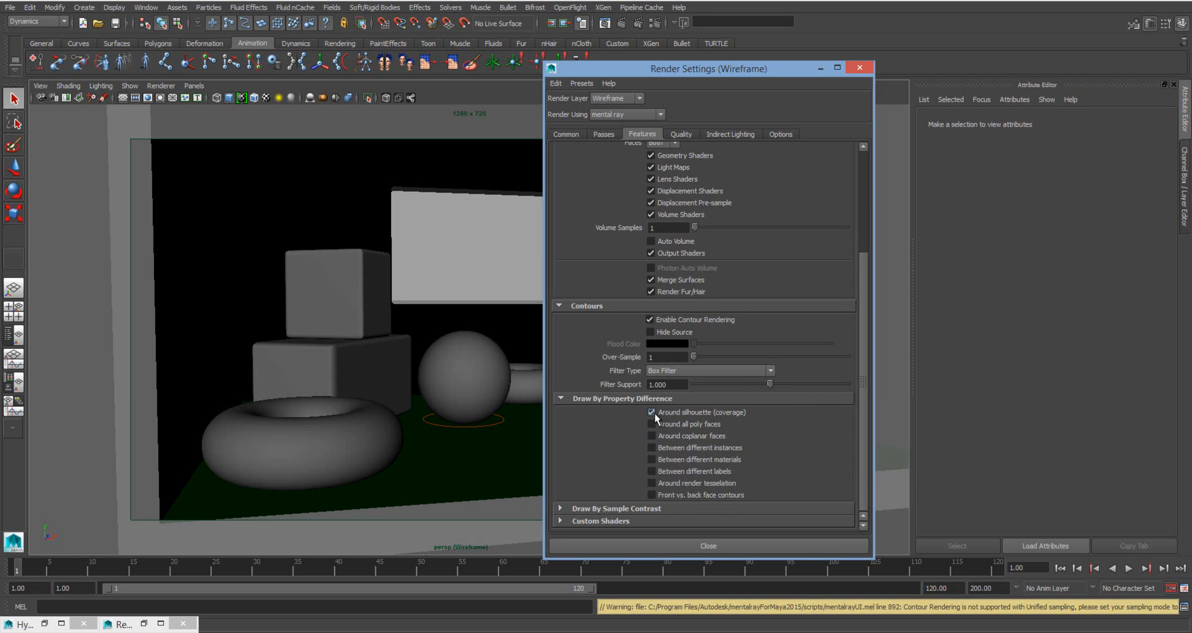
left_click(650, 424)
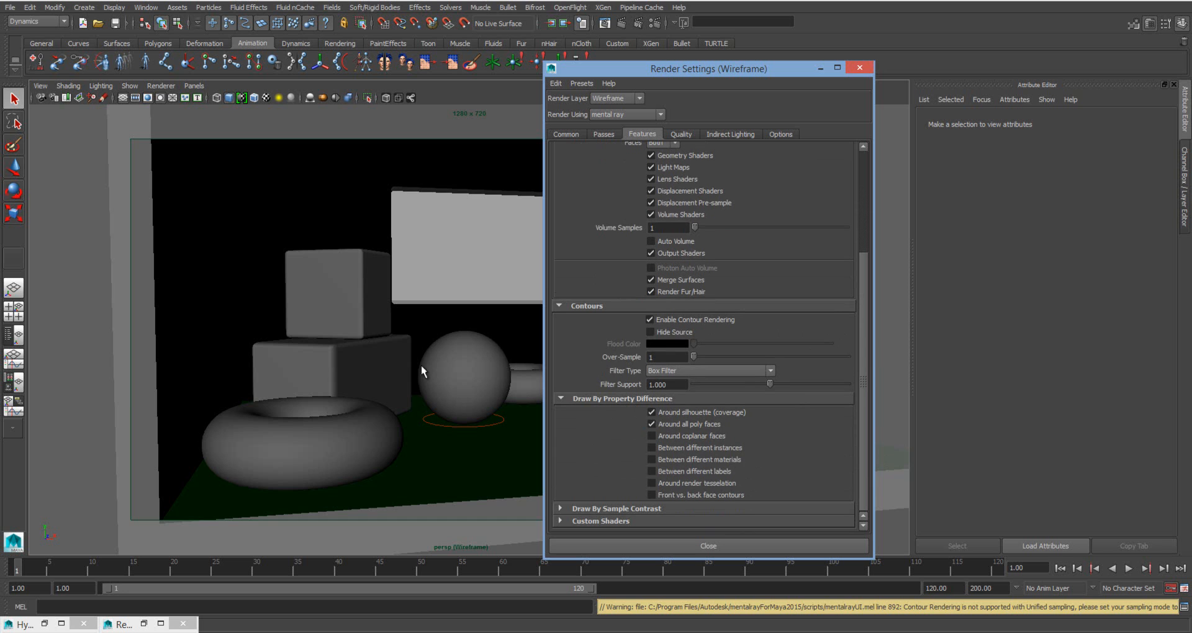
mouse_move(477, 367)
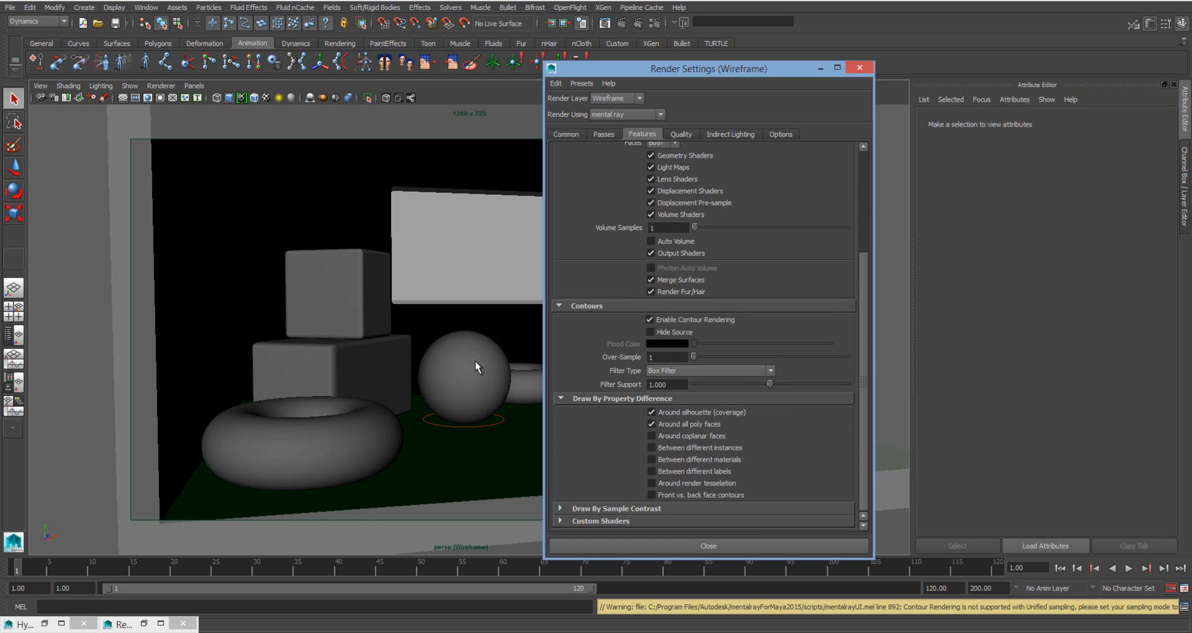
left_click(680, 134)
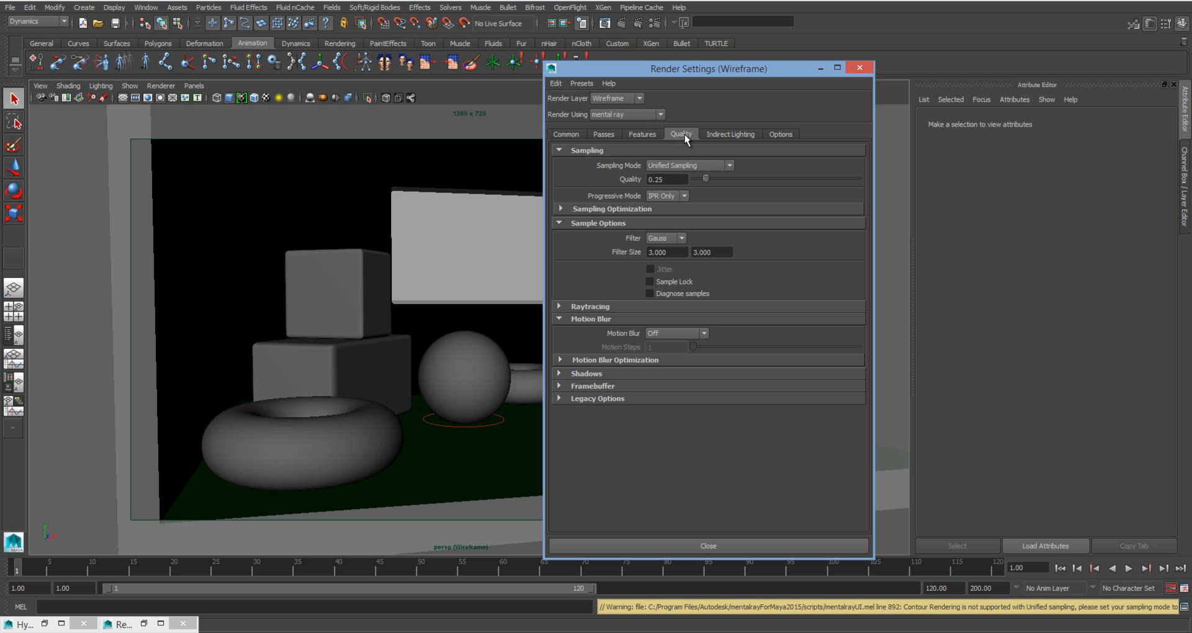
Step: Set Quality to Legacy Sampling Mode with maximum sample level 2
left_click(727, 165)
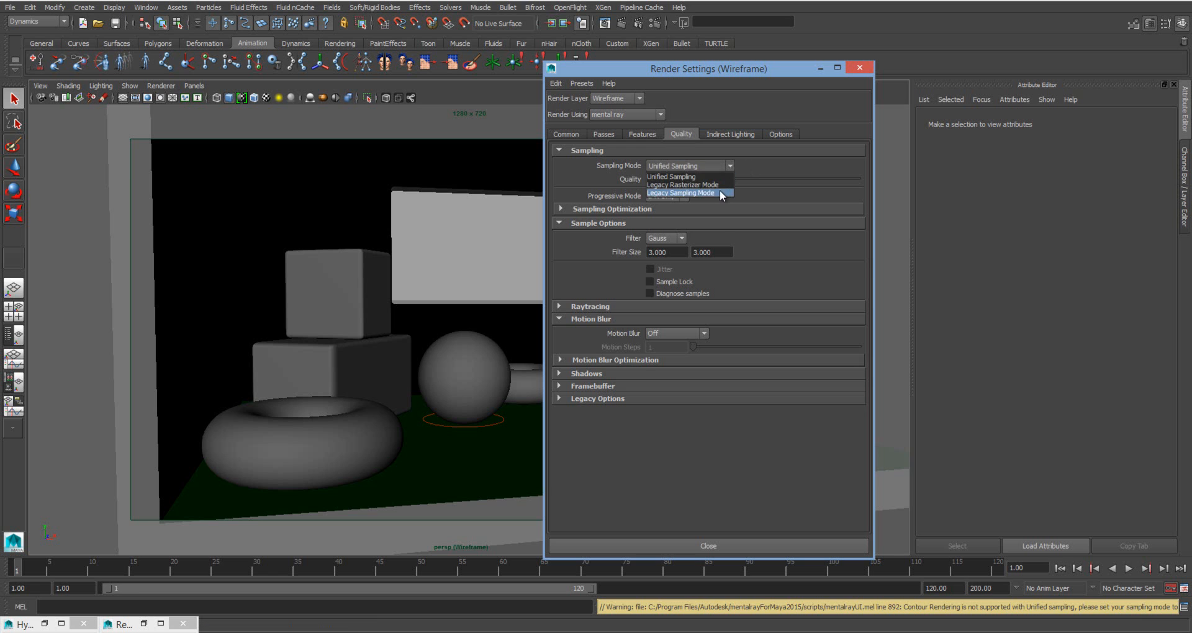
left_click(679, 192)
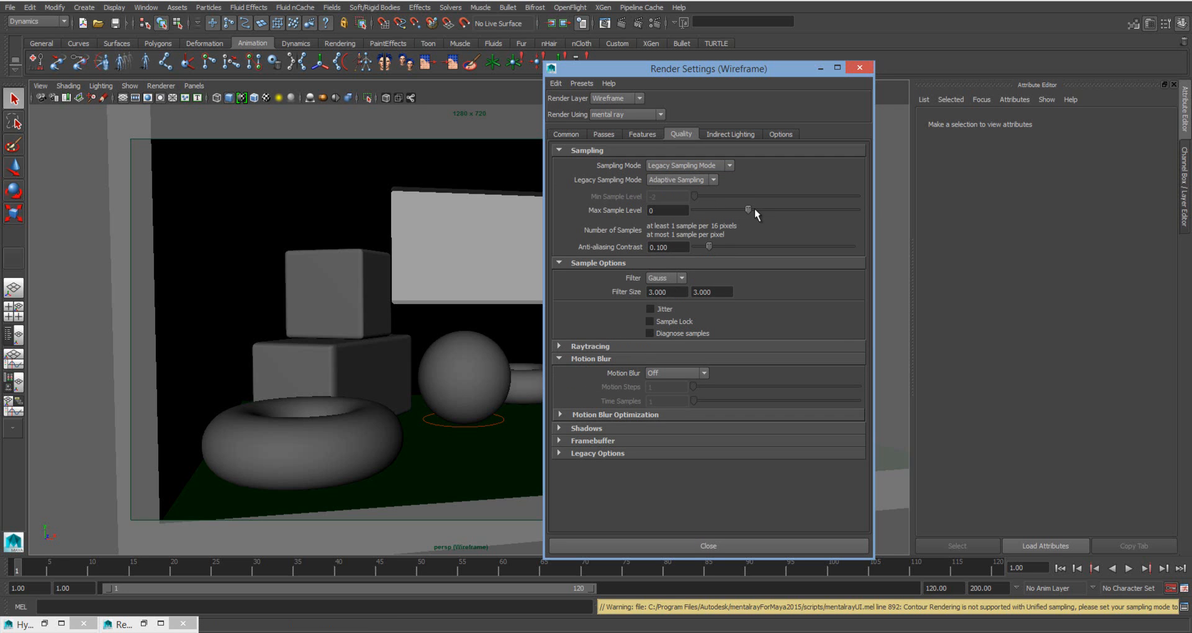
left_click_drag(749, 209, 802, 210)
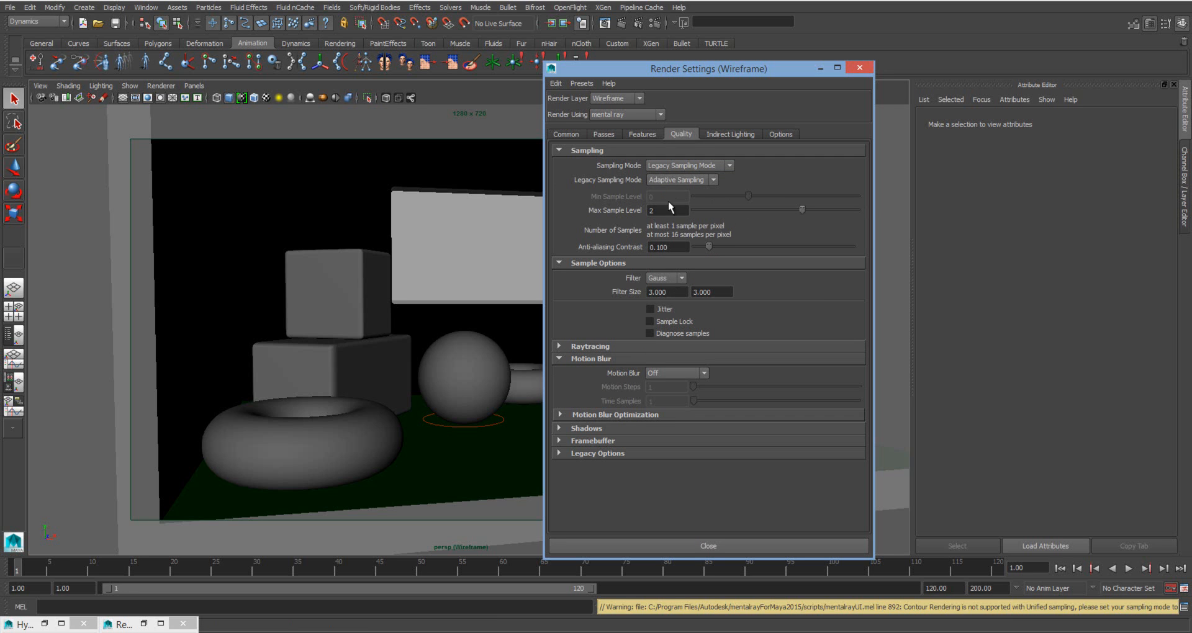
mouse_move(668, 211)
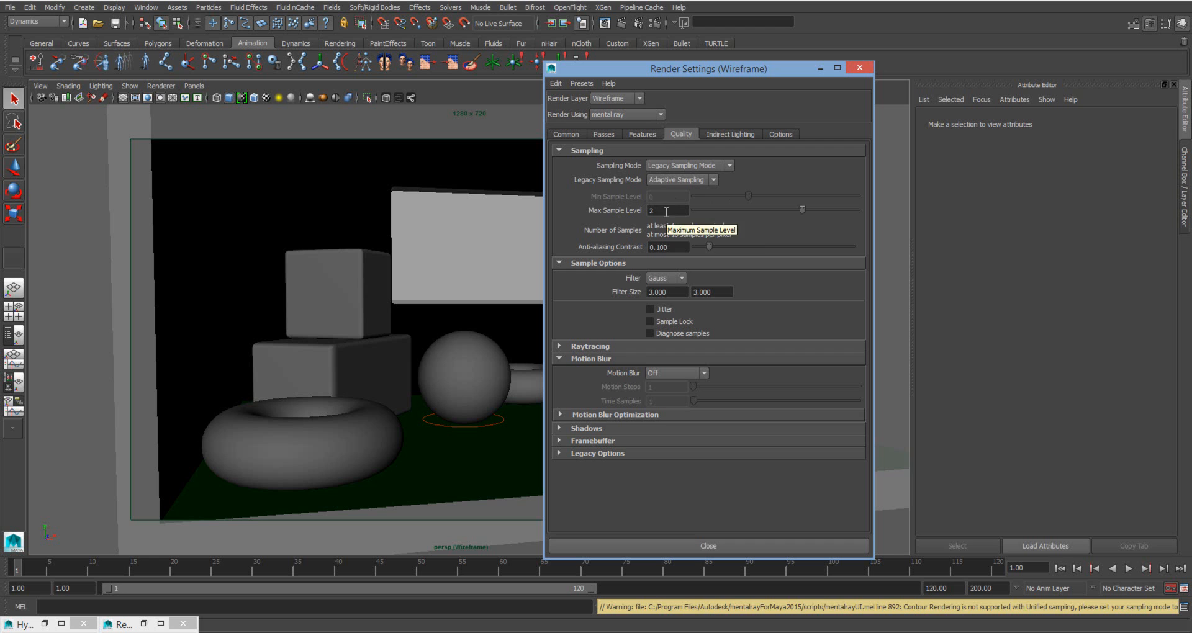
mouse_move(675, 236)
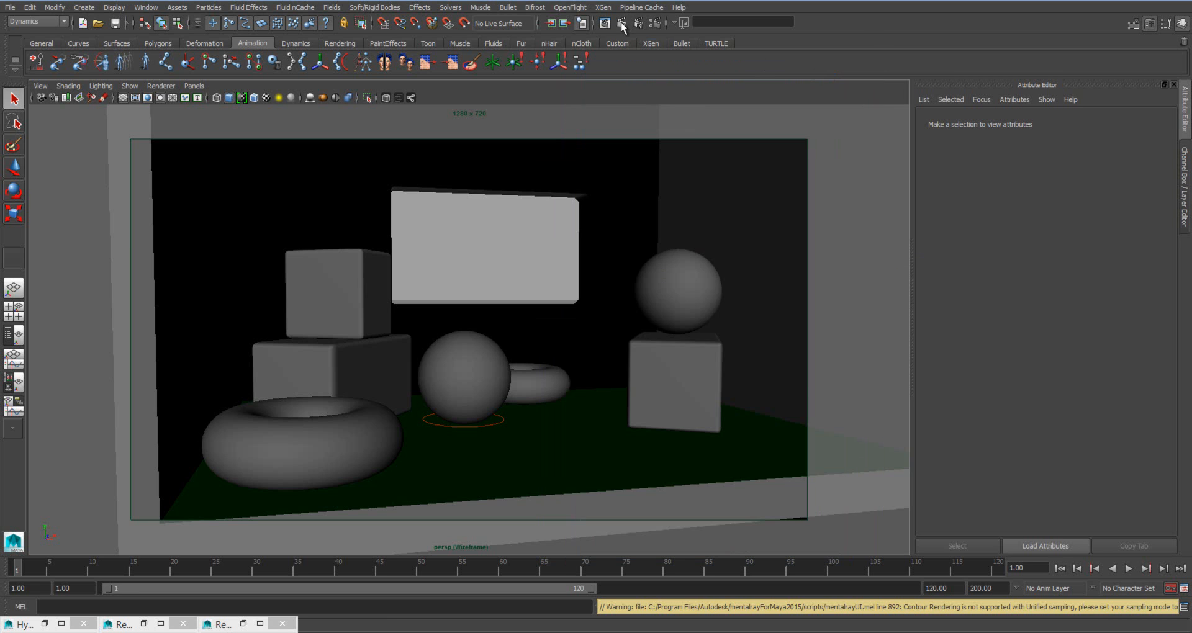
Step: Render the frame in mental ray showing white wireframe contours, then select the cube under the right sphere
left_click(622, 23)
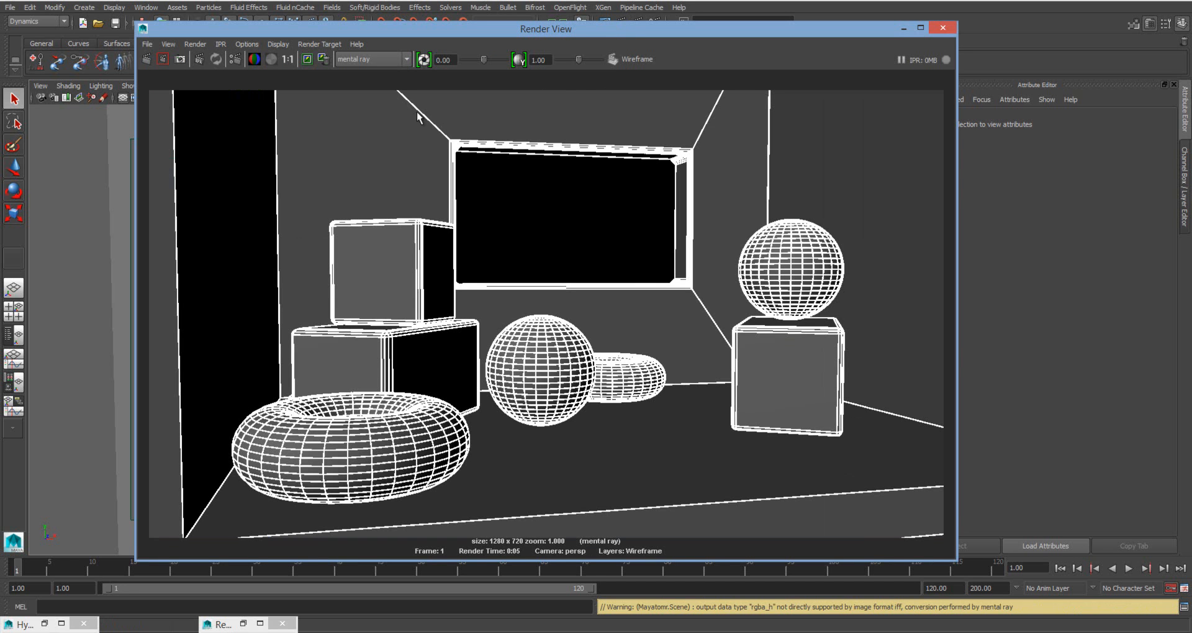
mouse_move(829, 73)
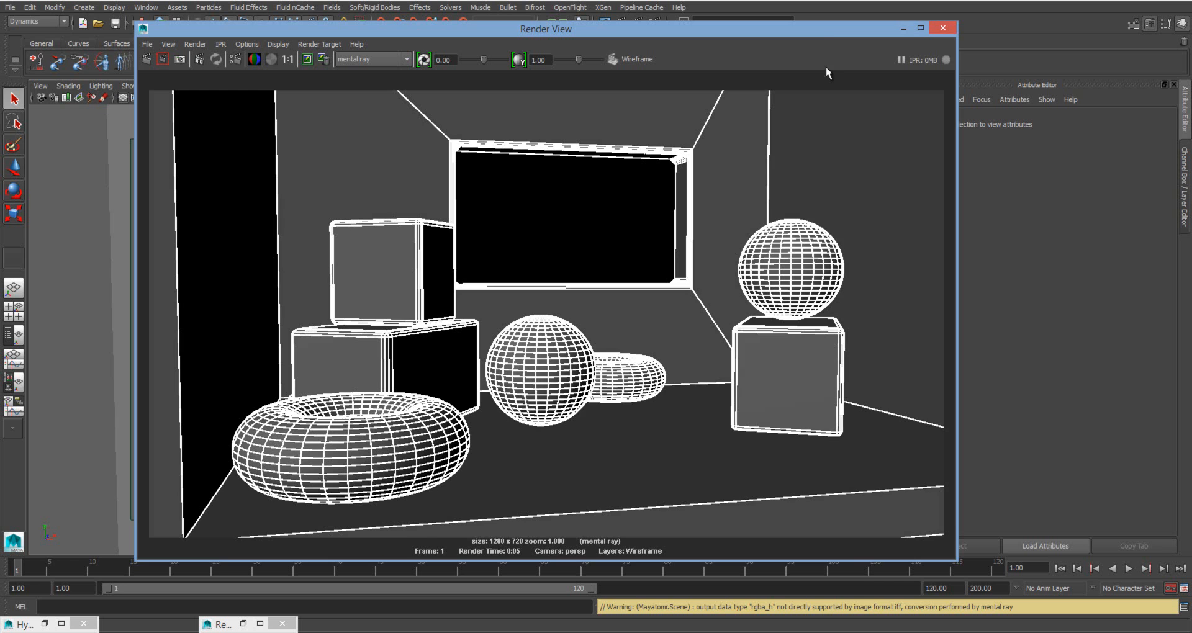
left_click_drag(547, 28, 439, 29)
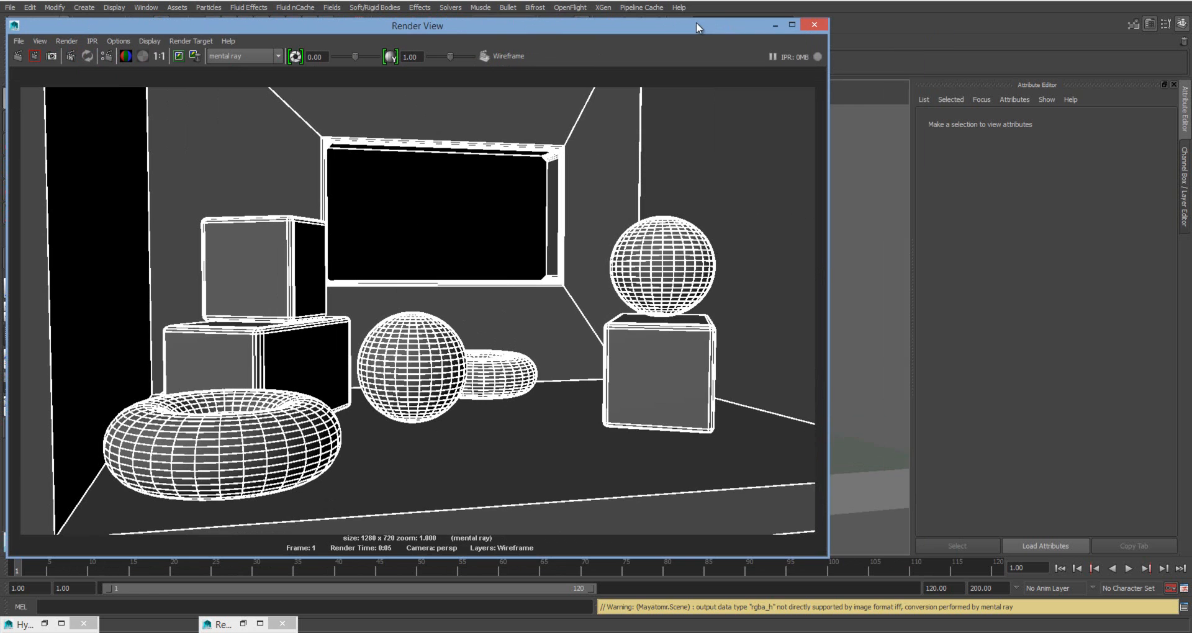
mouse_move(720, 17)
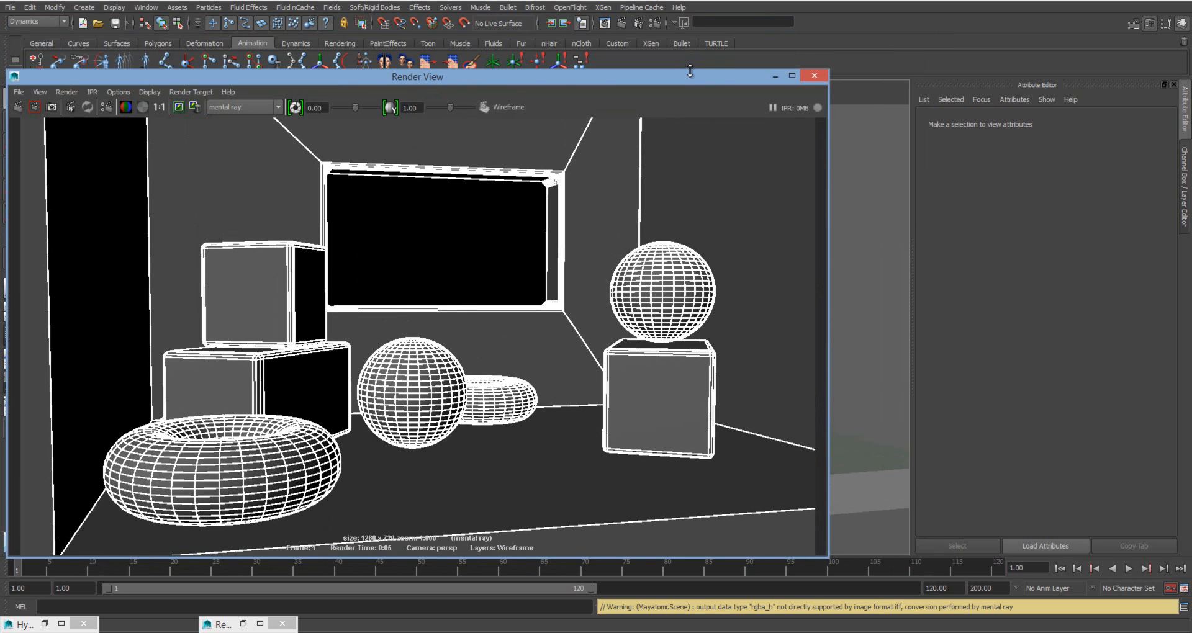
mouse_move(832, 104)
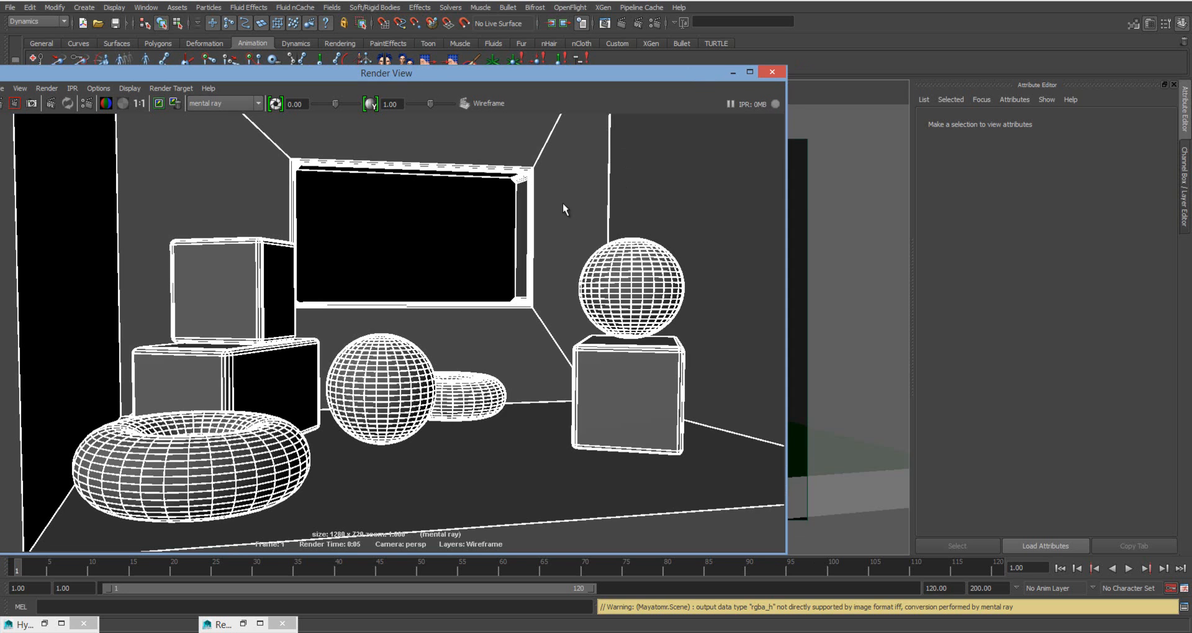
mouse_move(577, 215)
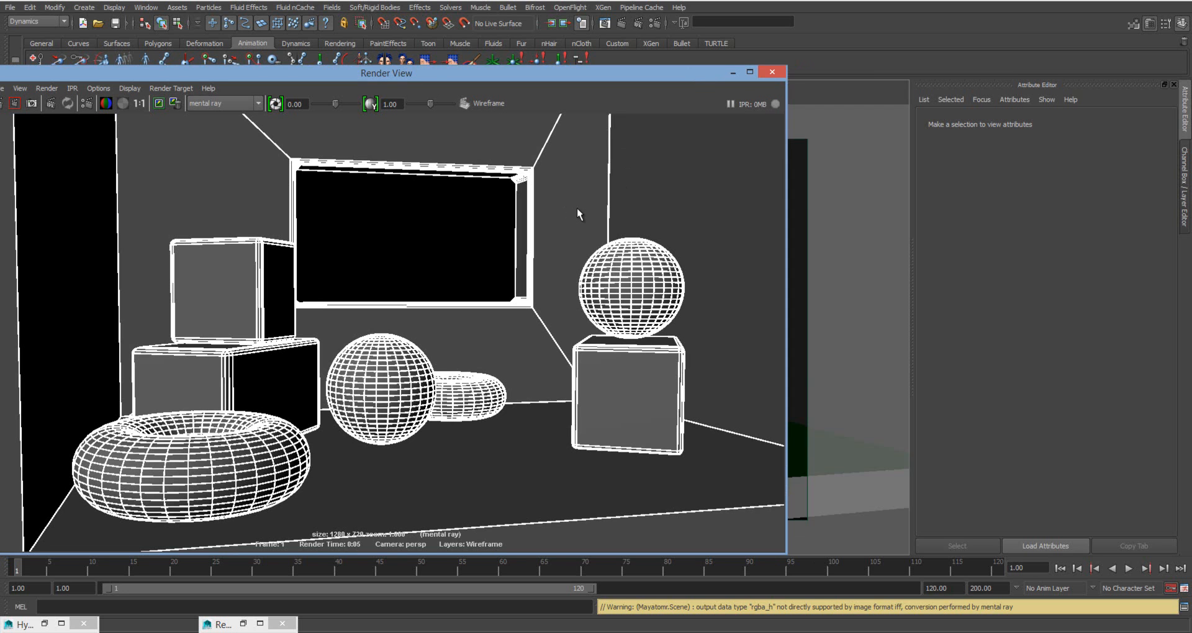
mouse_move(555, 253)
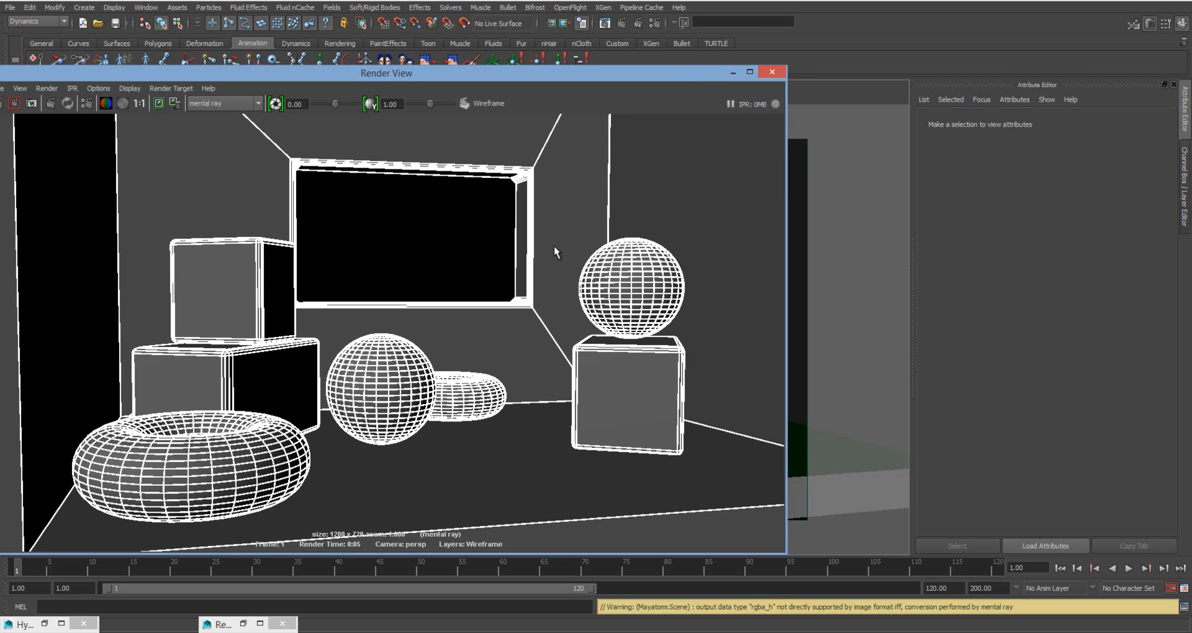
mouse_move(551, 245)
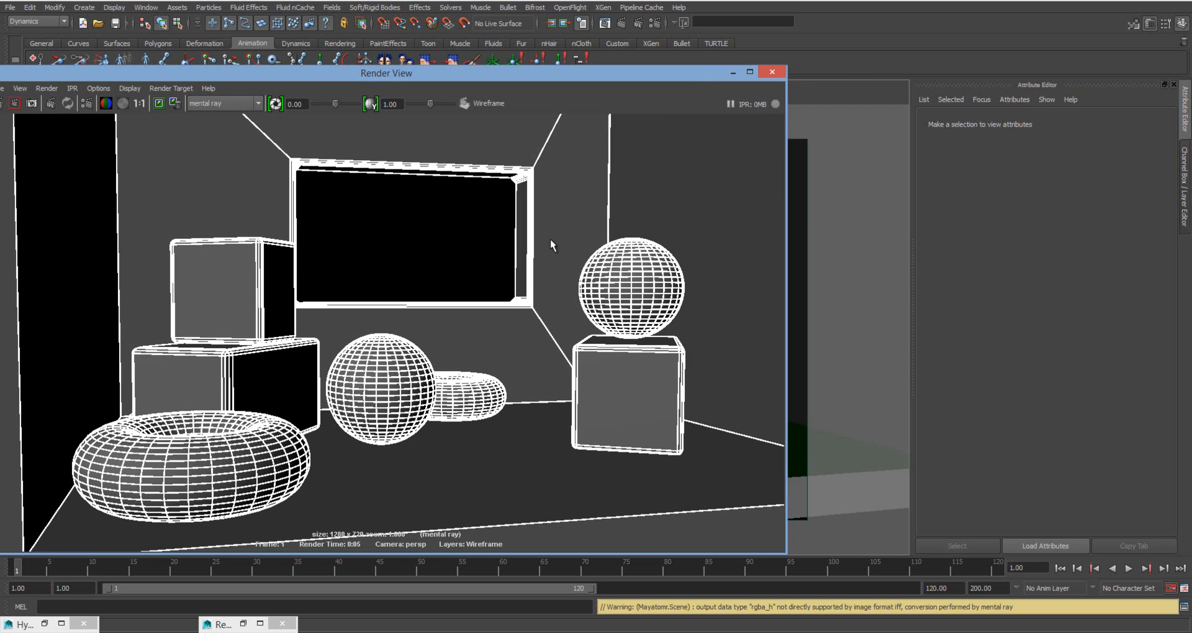
mouse_move(618, 406)
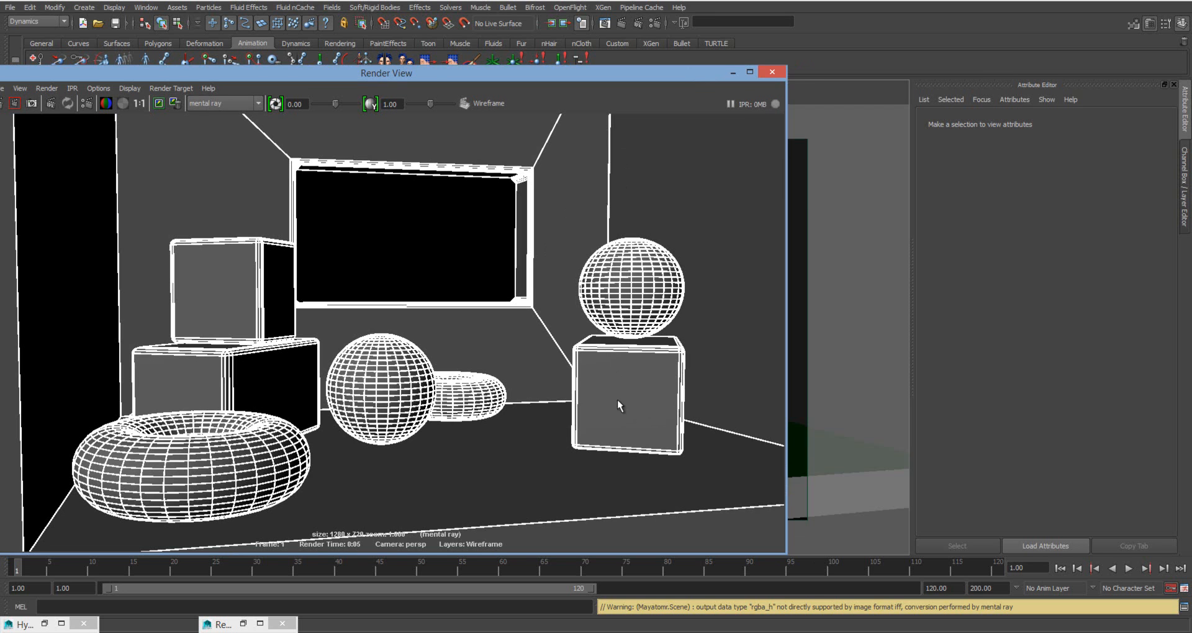
mouse_move(684, 365)
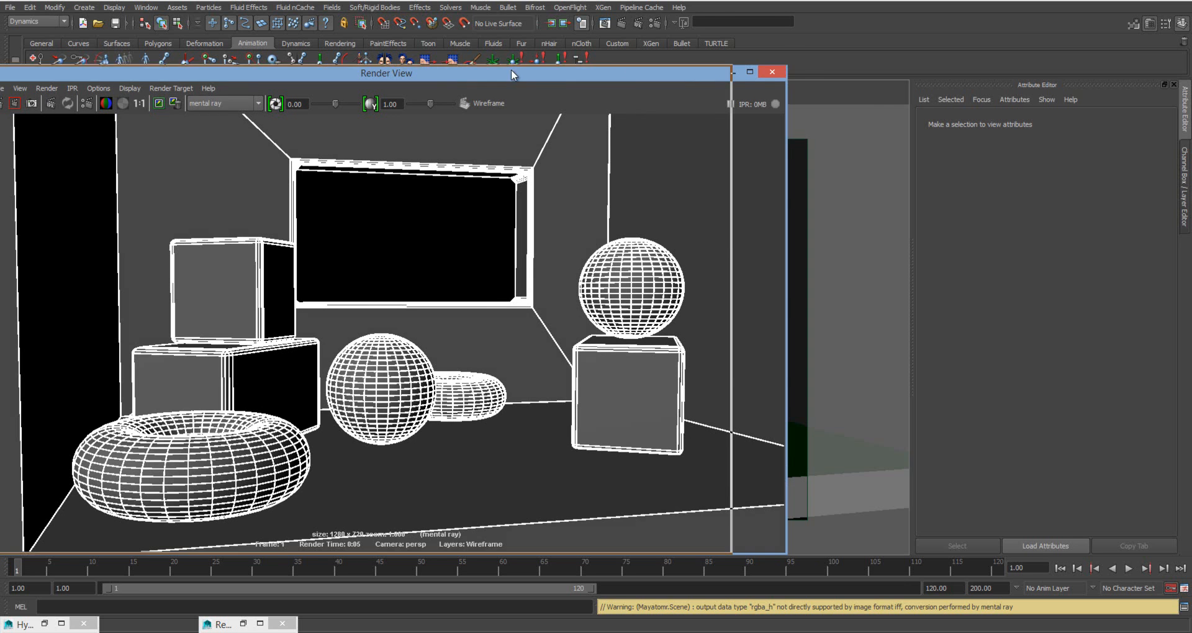
left_click(673, 383)
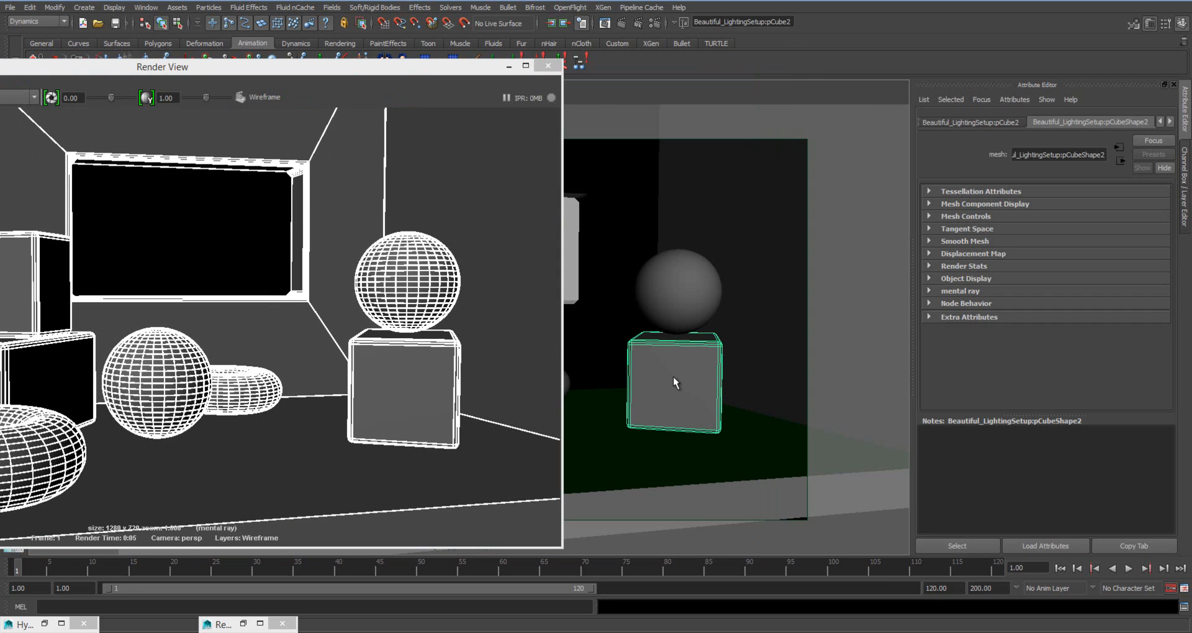
mouse_move(693, 388)
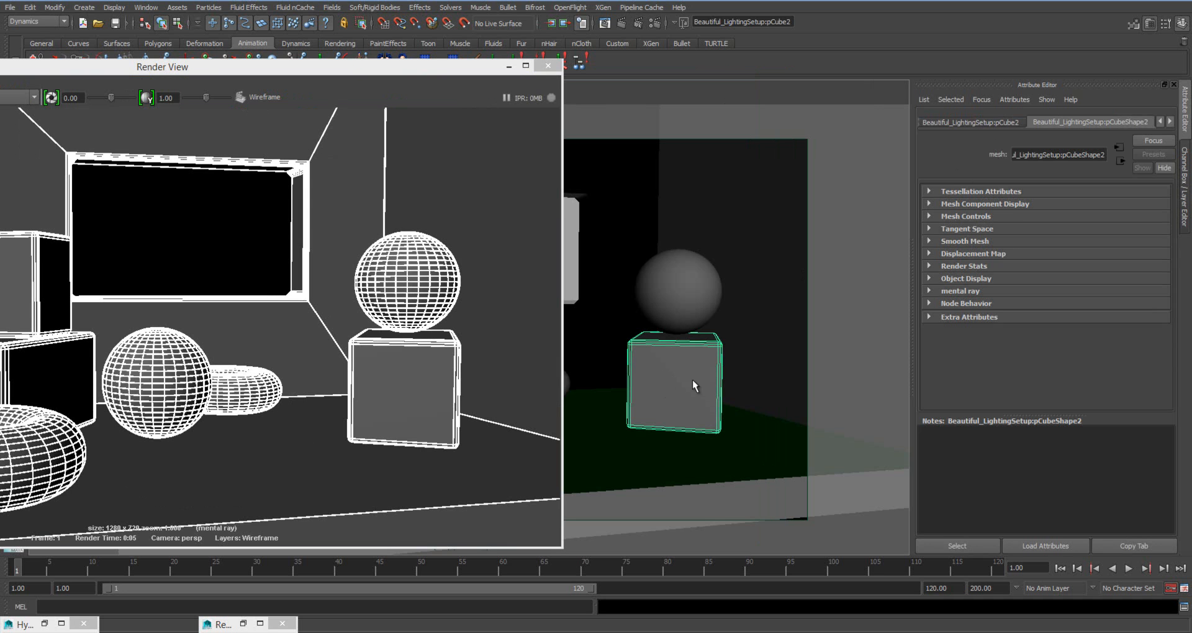
mouse_move(701, 448)
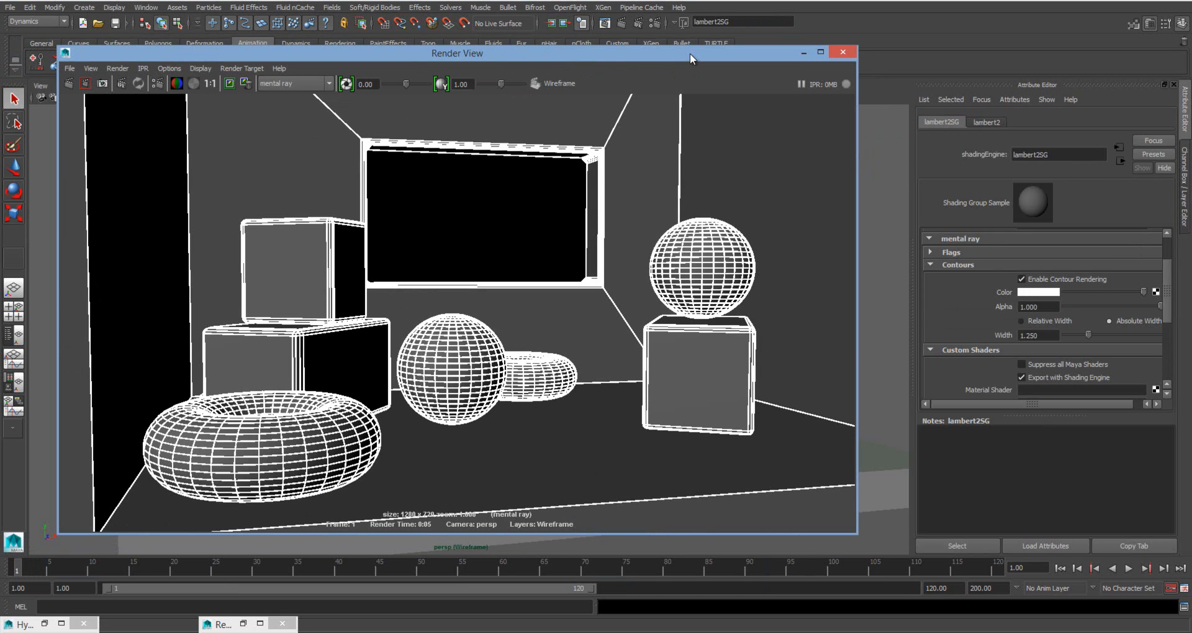
mouse_move(247, 477)
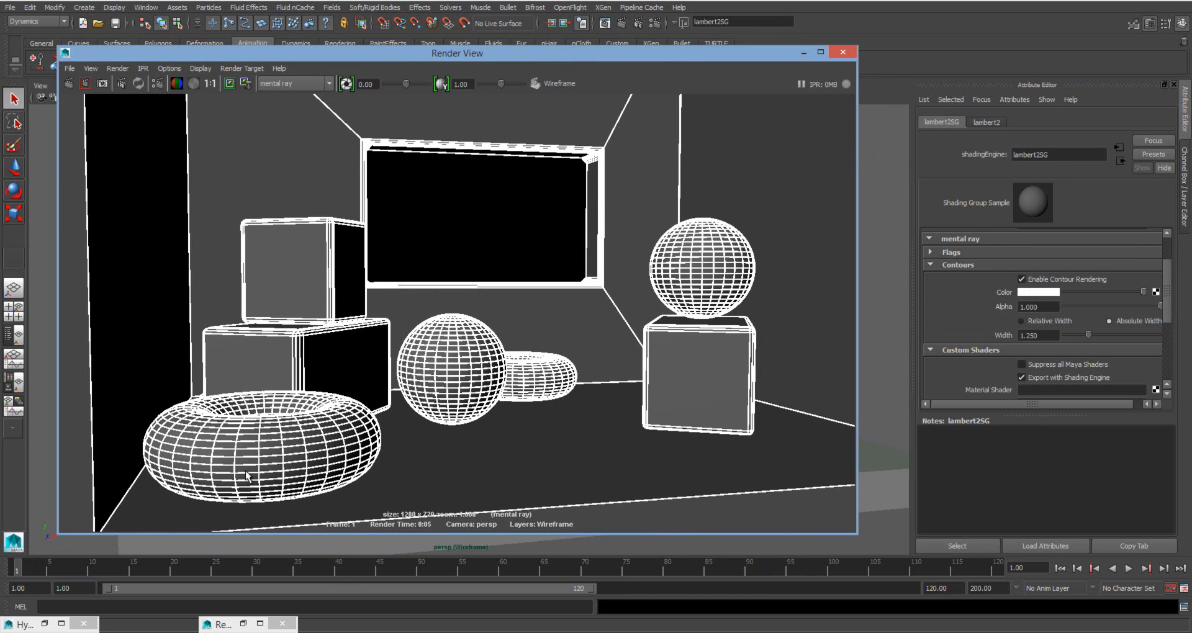
mouse_move(262, 447)
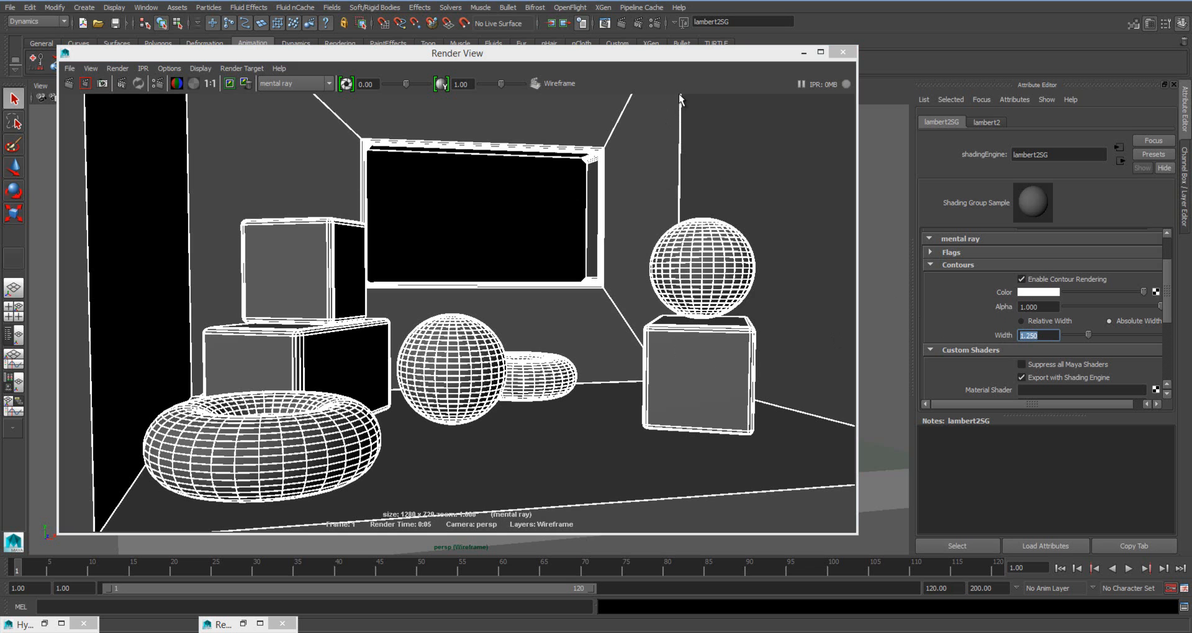
mouse_move(1053, 348)
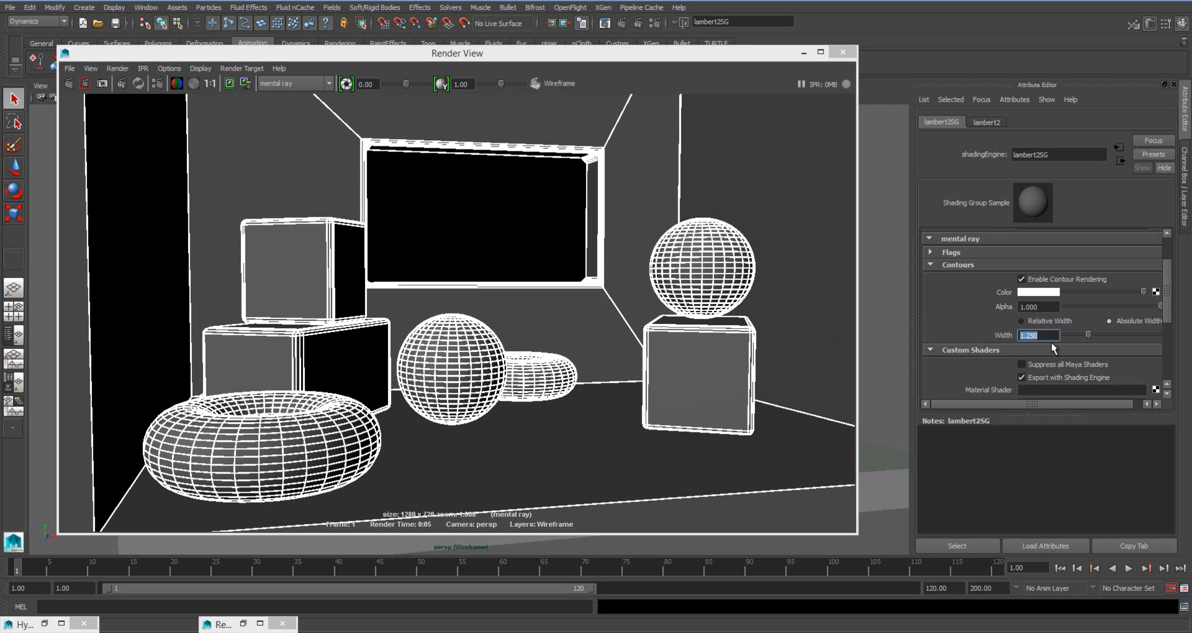
mouse_move(1055, 348)
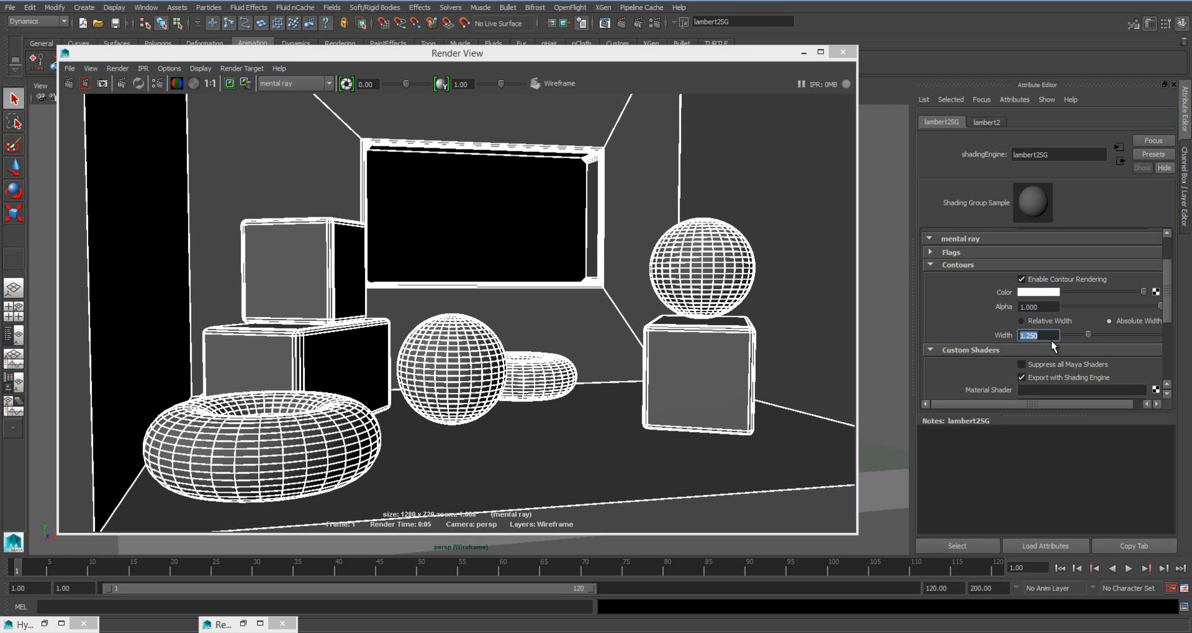
Step: Set contour width to 0.500 with blue colour and re-render for thin blue wireframe lines
type("0.500")
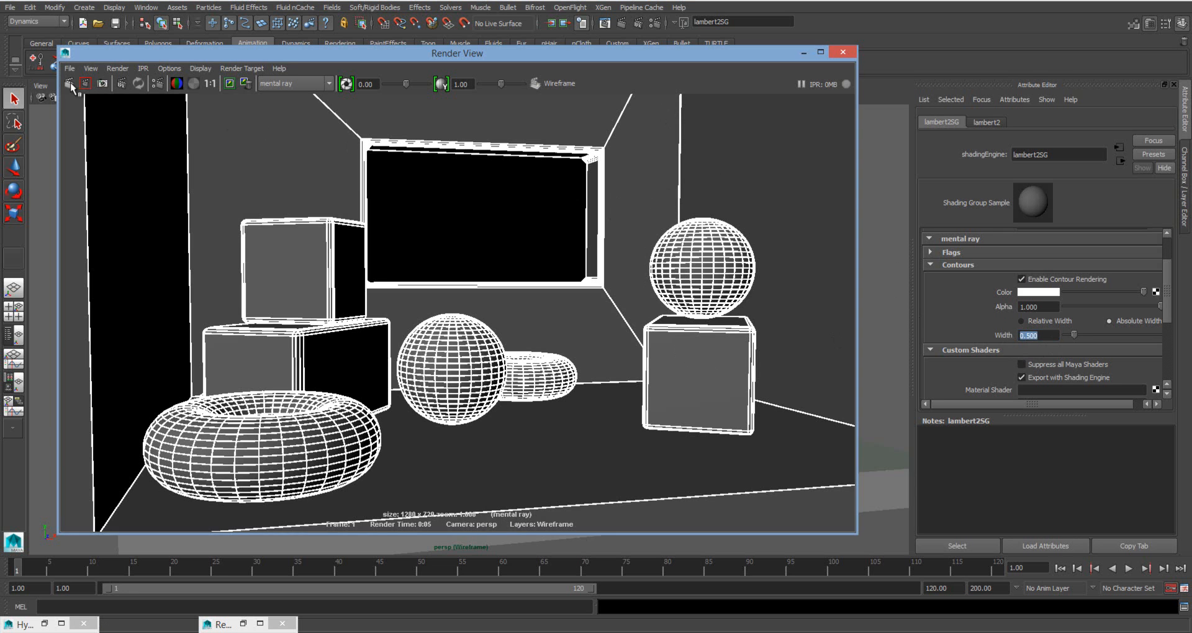
left_click(69, 83)
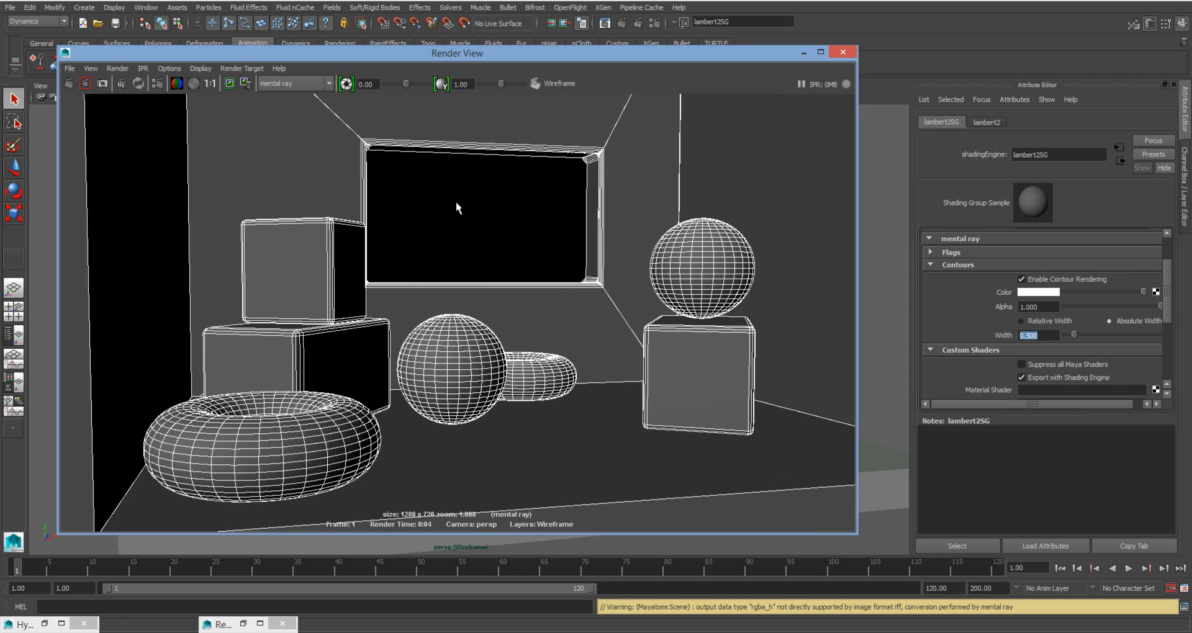
mouse_move(268, 395)
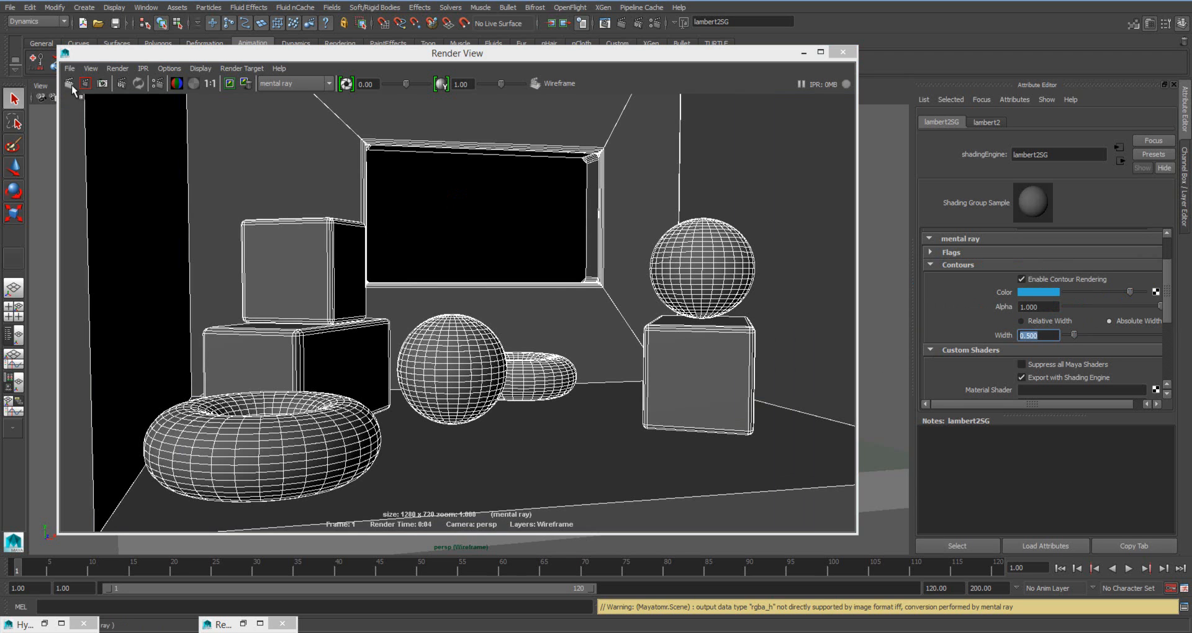
left_click(70, 83)
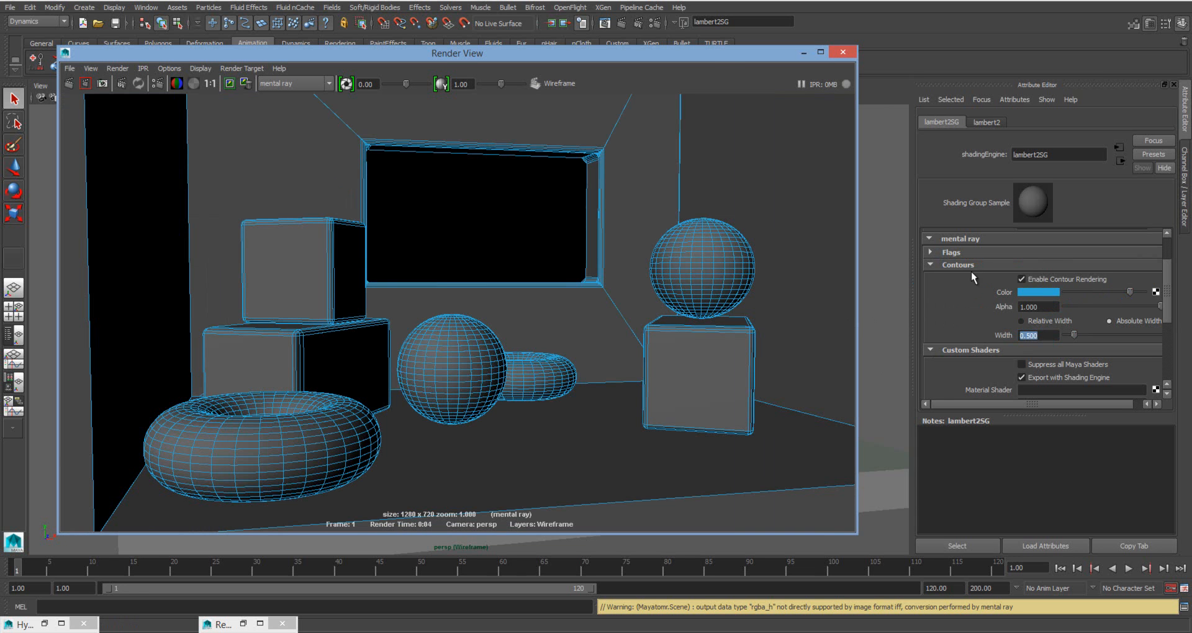
left_click_drag(458, 54, 327, 230)
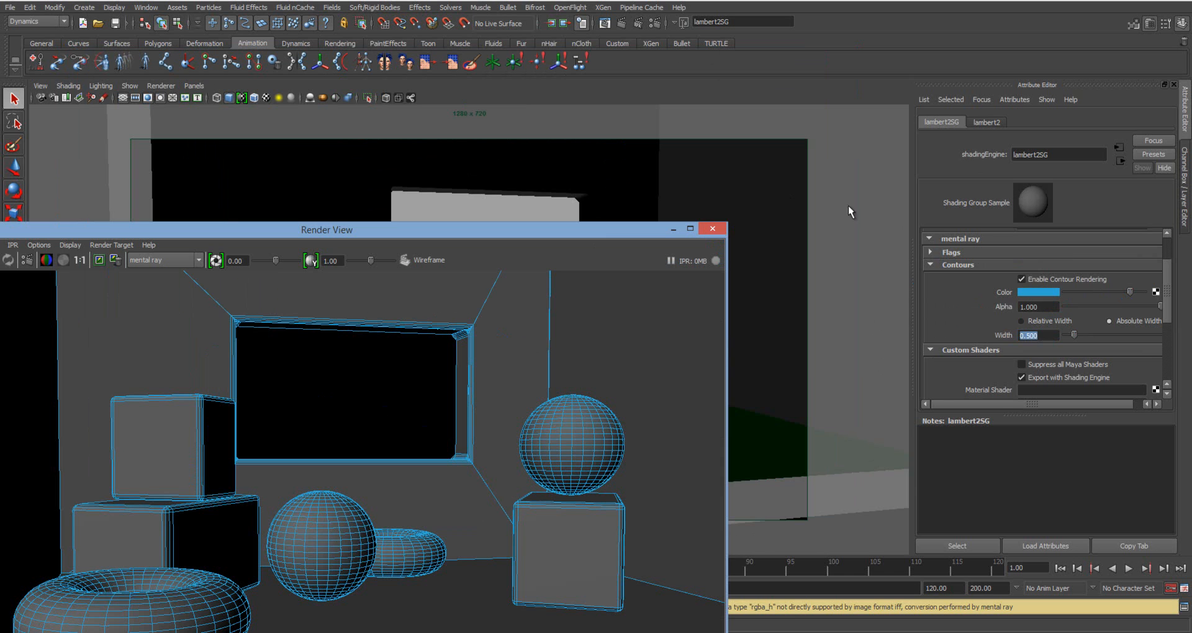
Step: Select the lambert2 material for editing and re-render to preview it
left_click(986, 121)
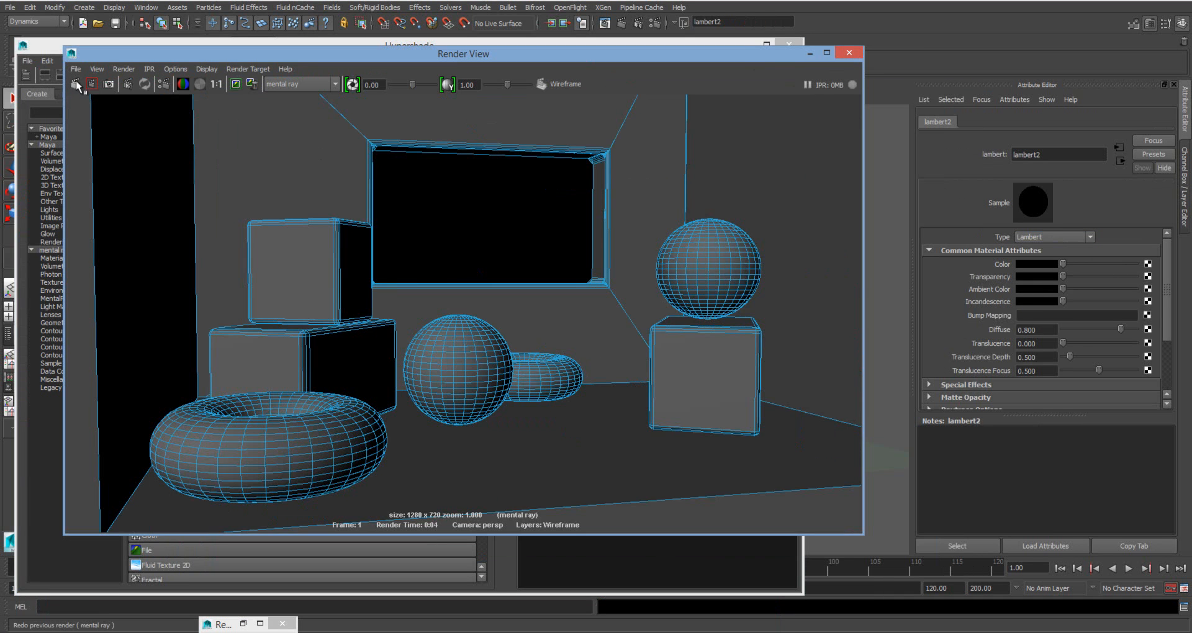
left_click(75, 84)
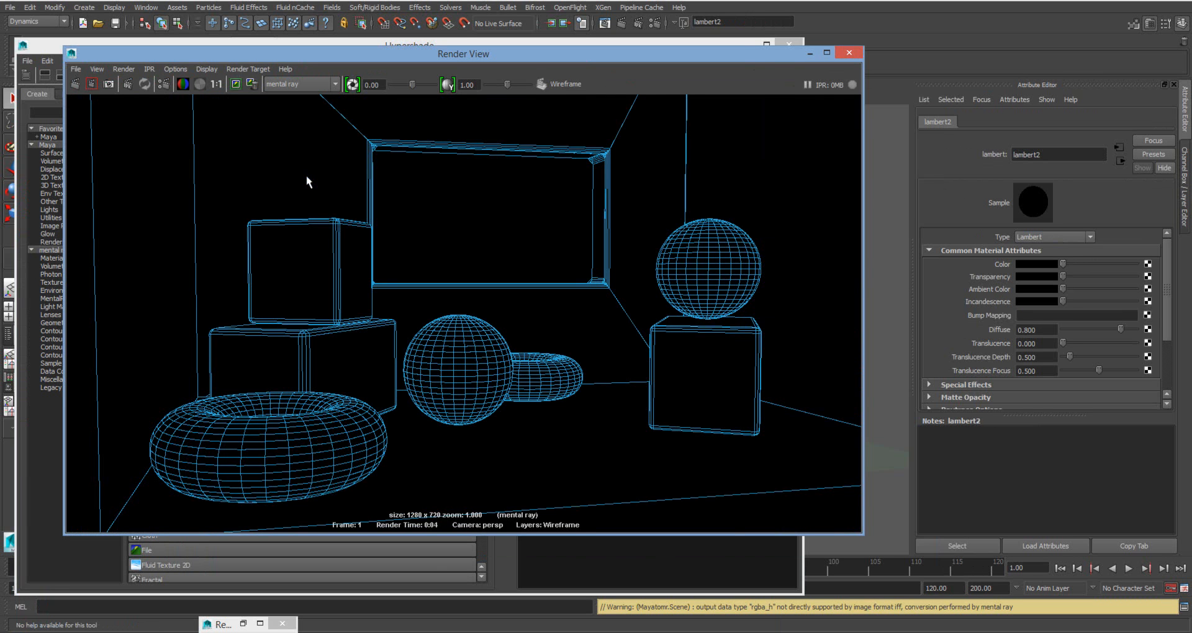
mouse_move(749, 111)
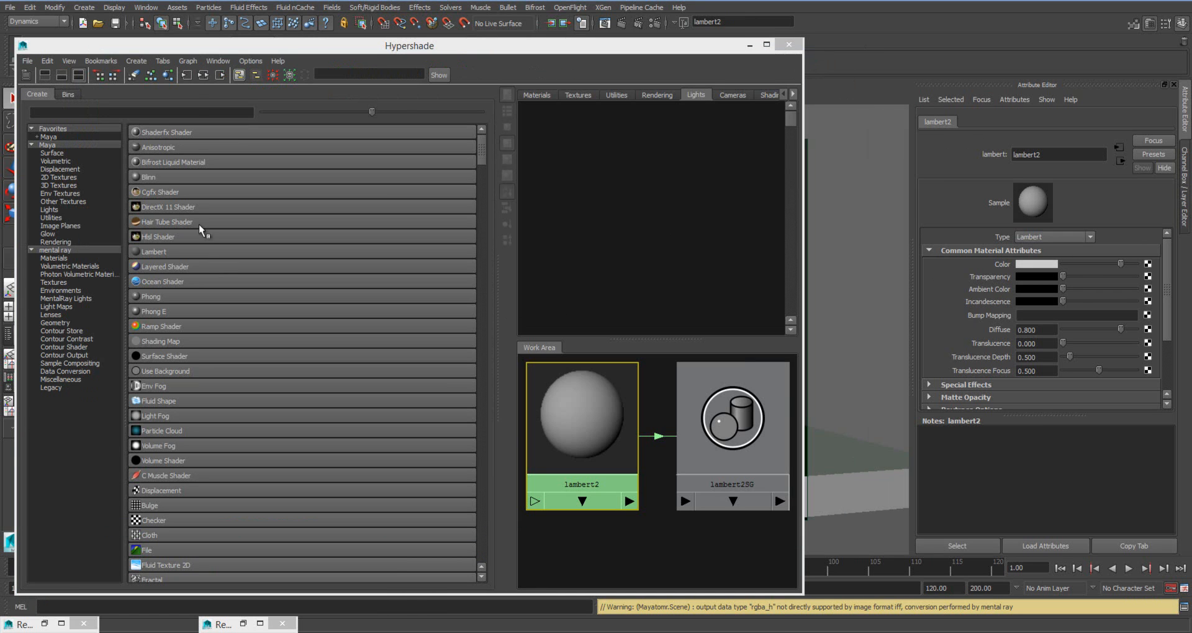
Step: Add an mib_amb_occlusion node to lambert2's ambient colour with max distance 4
type("o")
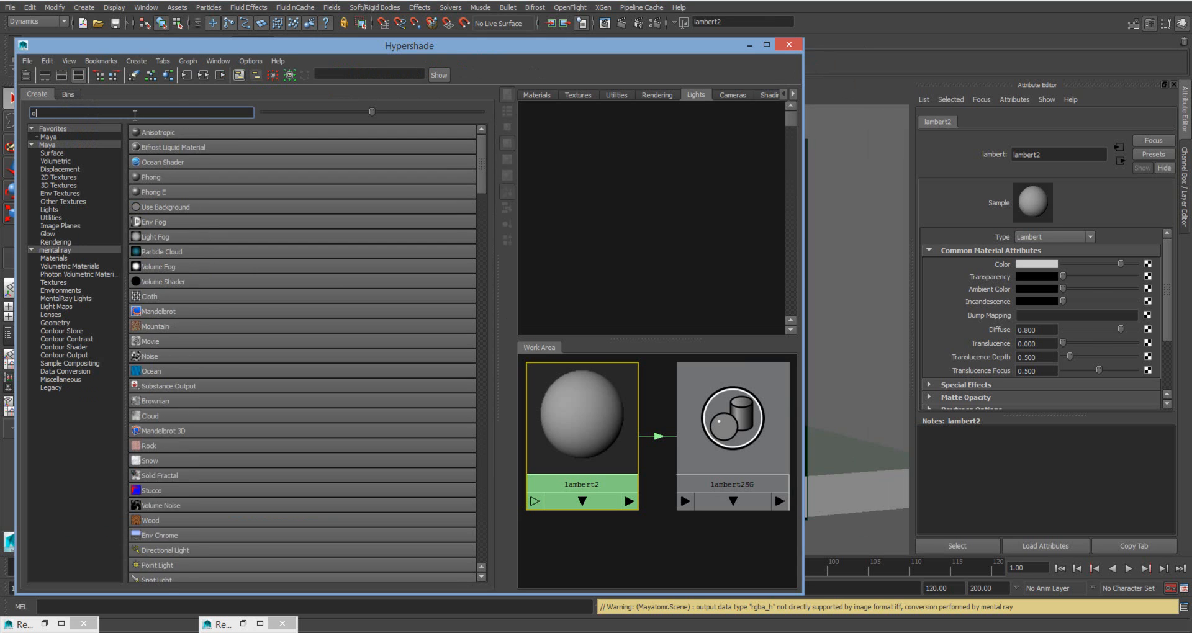
type("cc")
type("32")
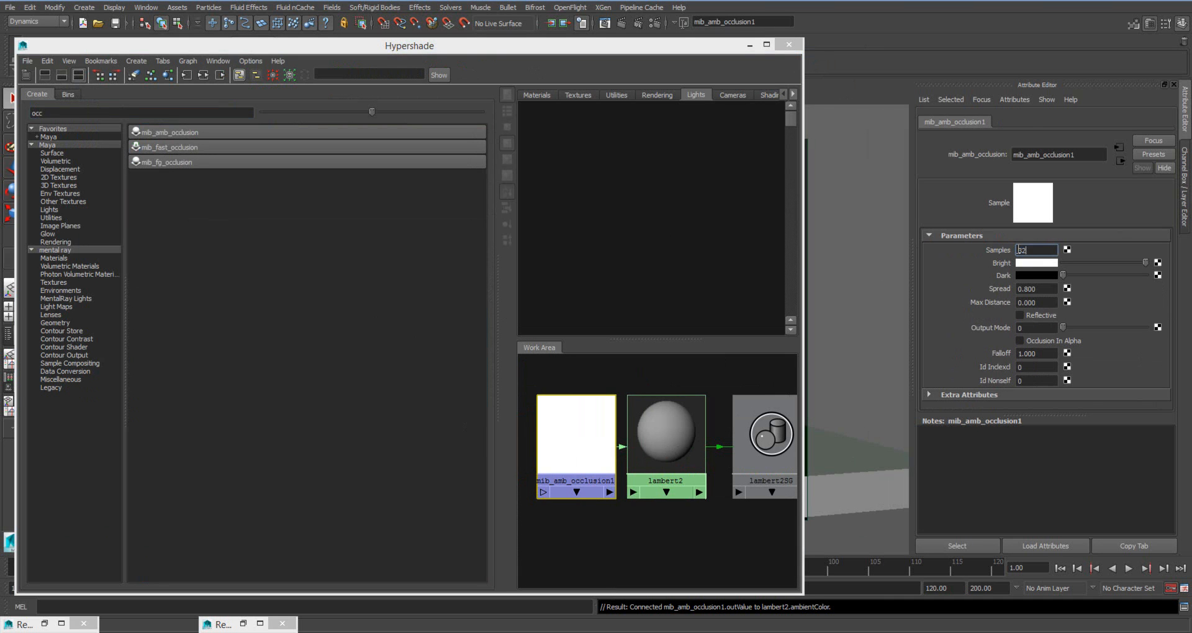
left_click(1035, 302)
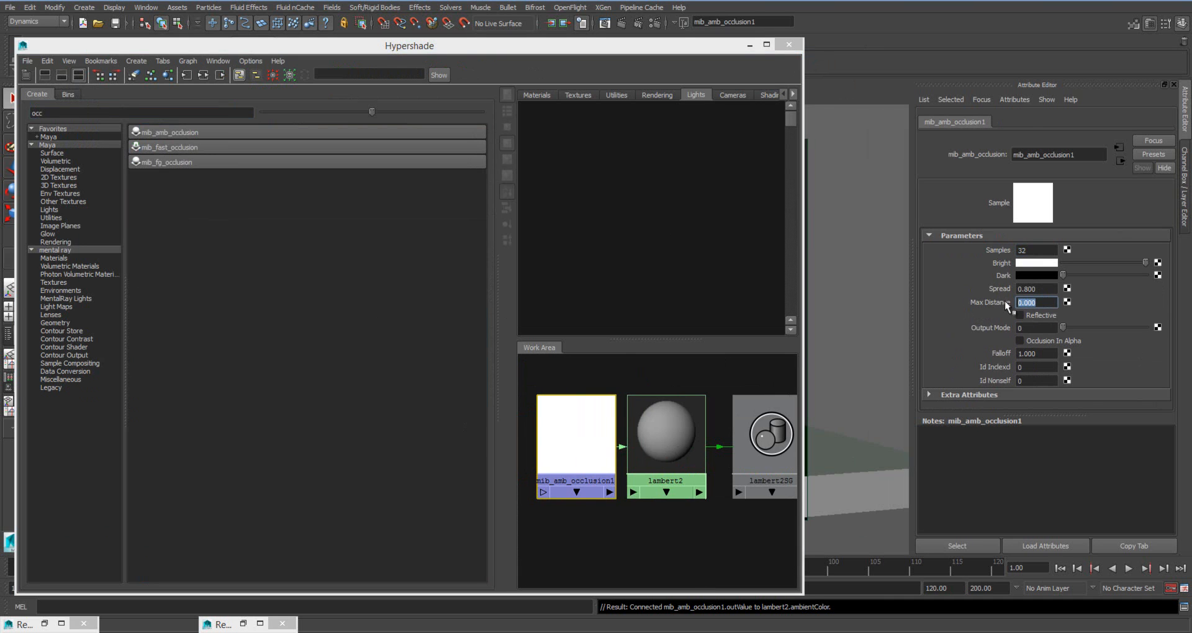
type("4")
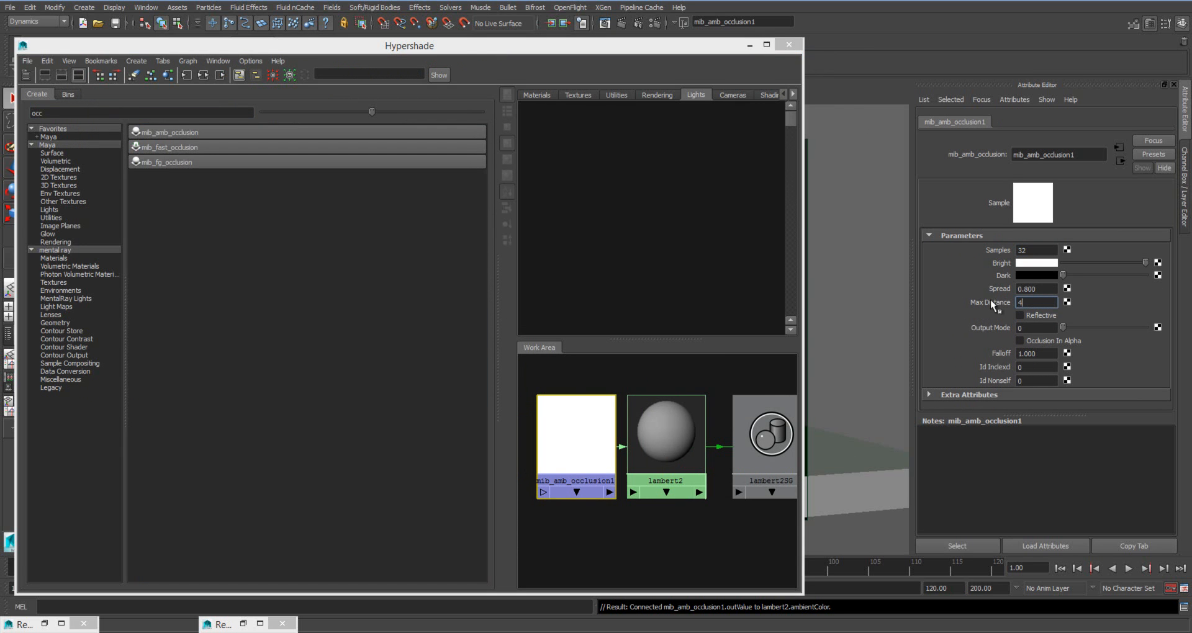
left_click(1035, 288)
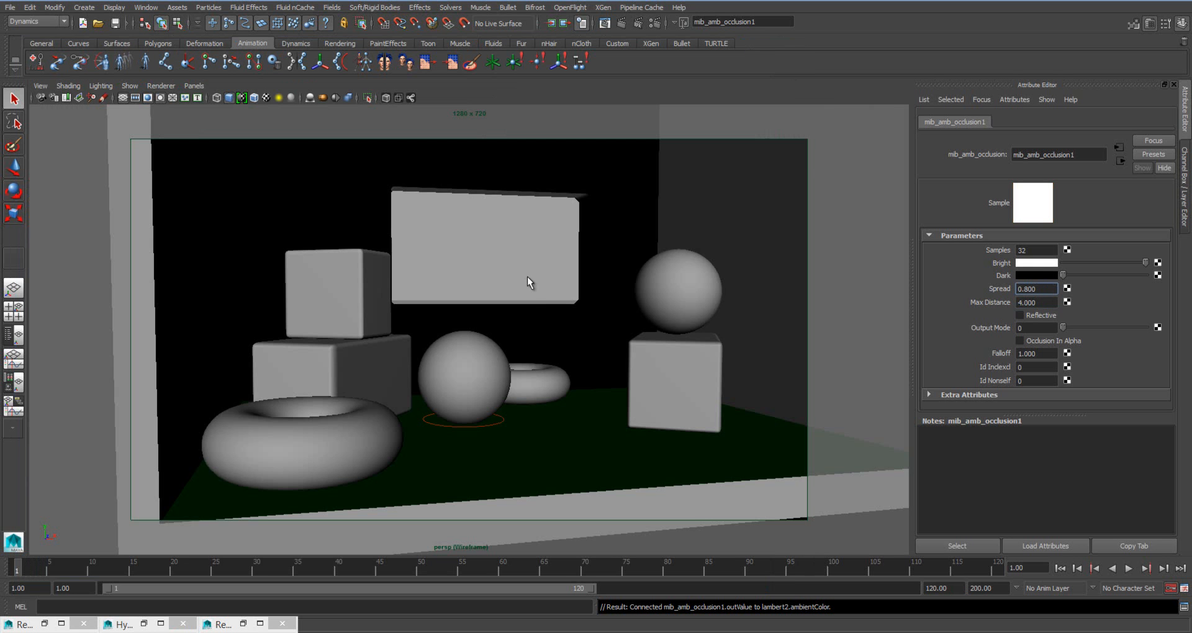
Step: Set mib_amb_occlusion1 Max Distance to 2.0 and render the AO-shaded frame in Render View
left_click(605, 23)
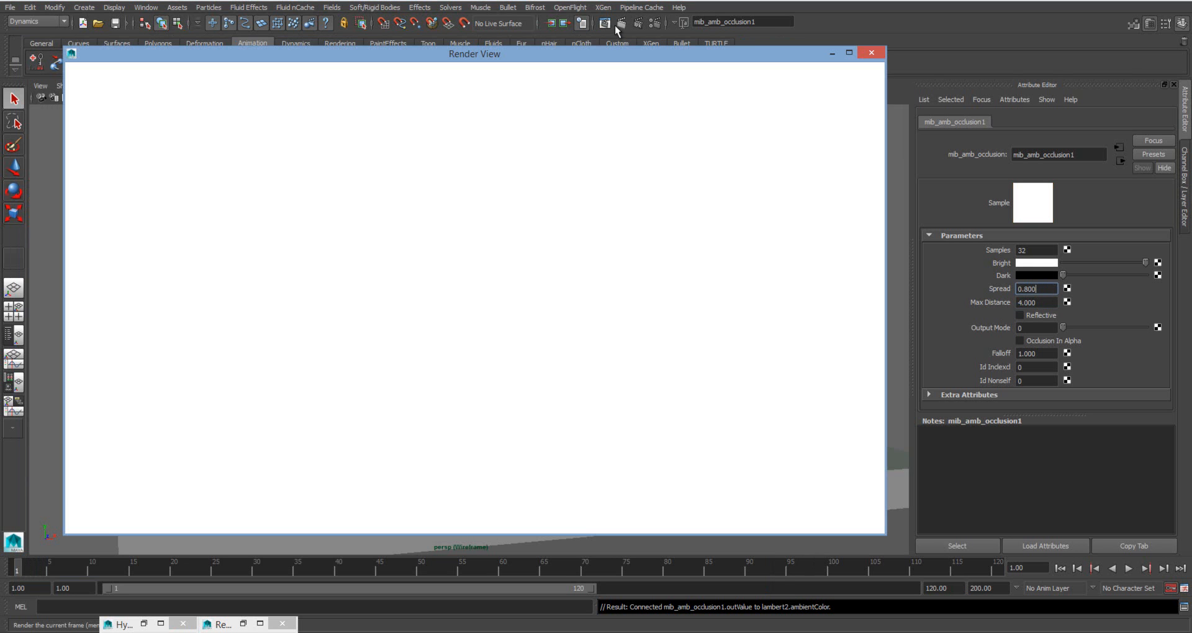
left_click(613, 25)
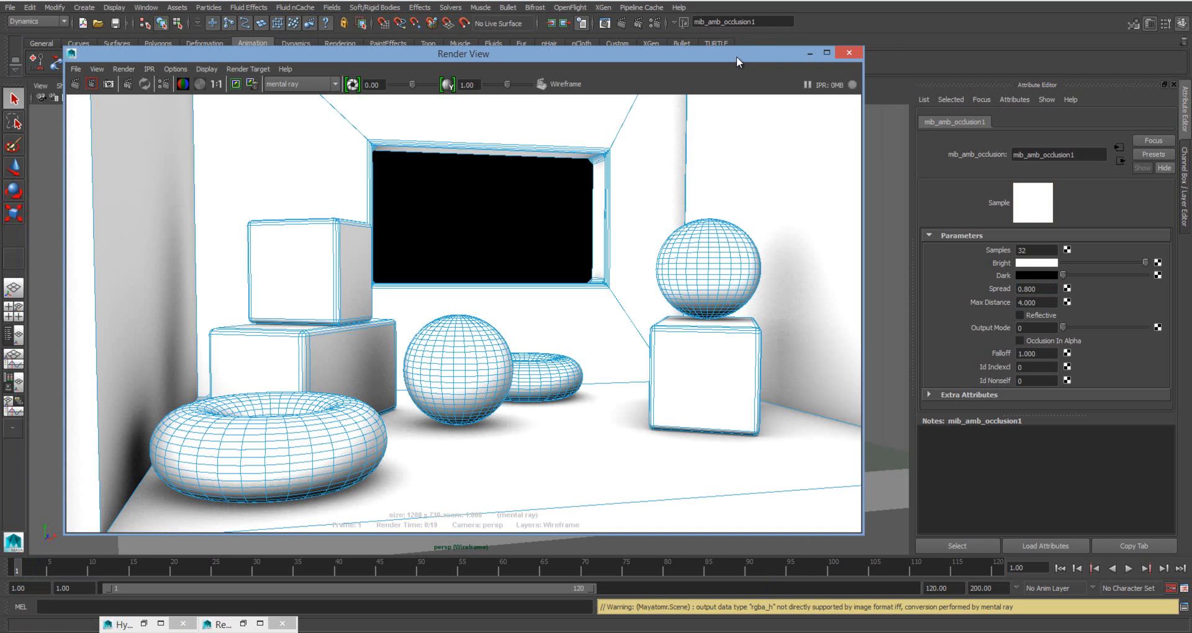
mouse_move(486, 455)
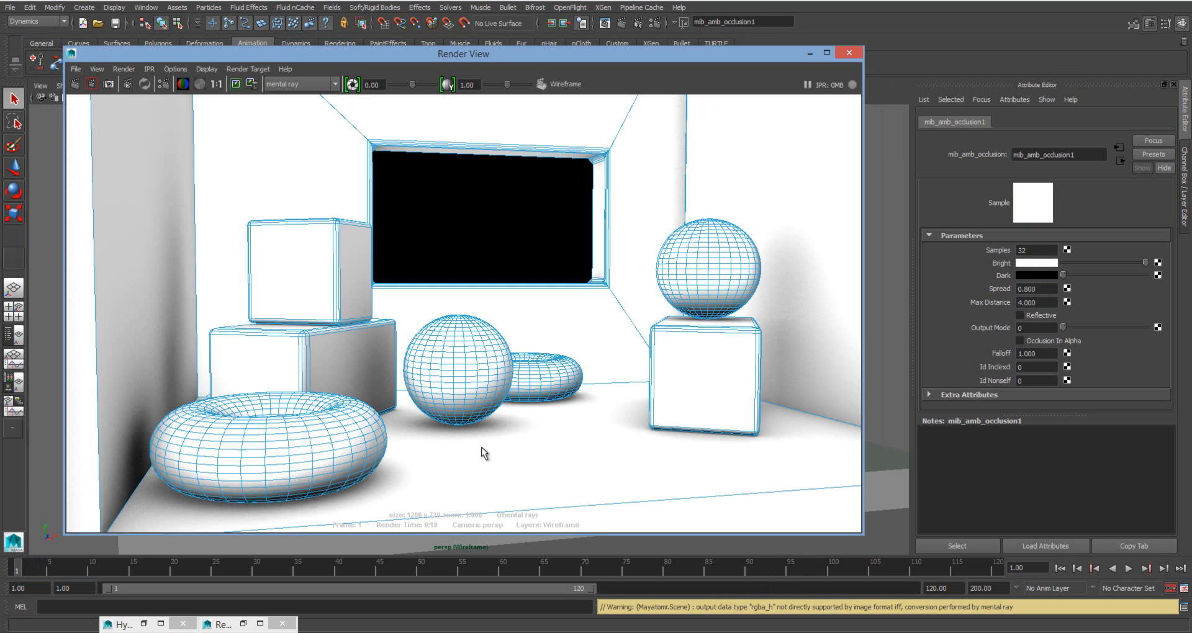
mouse_move(681, 138)
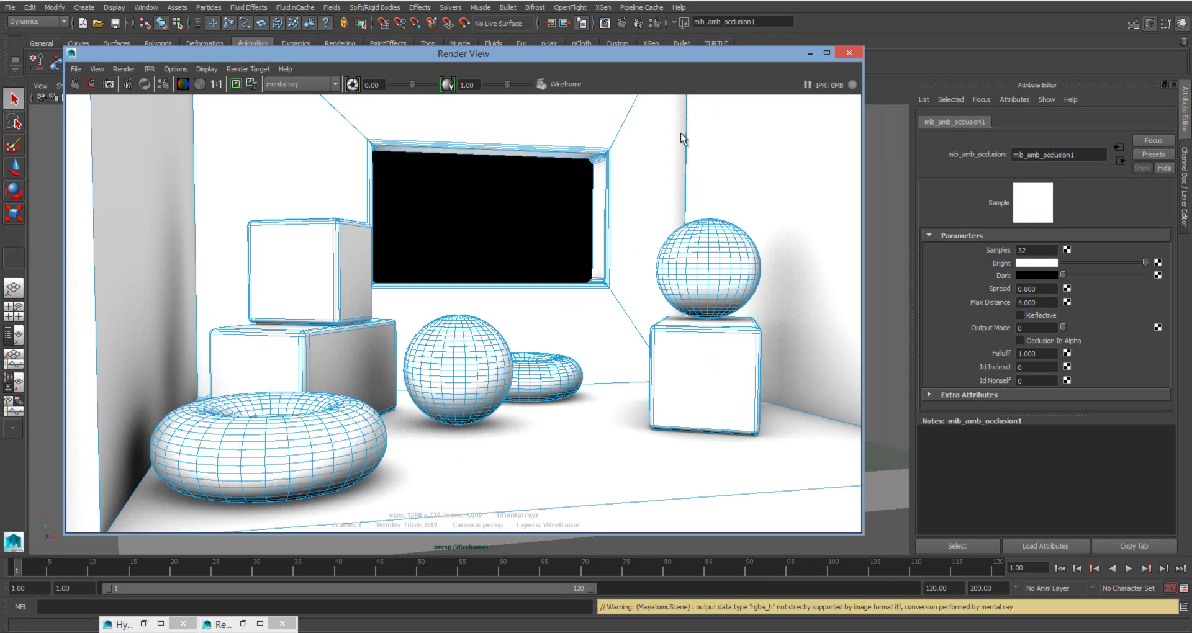
mouse_move(783, 255)
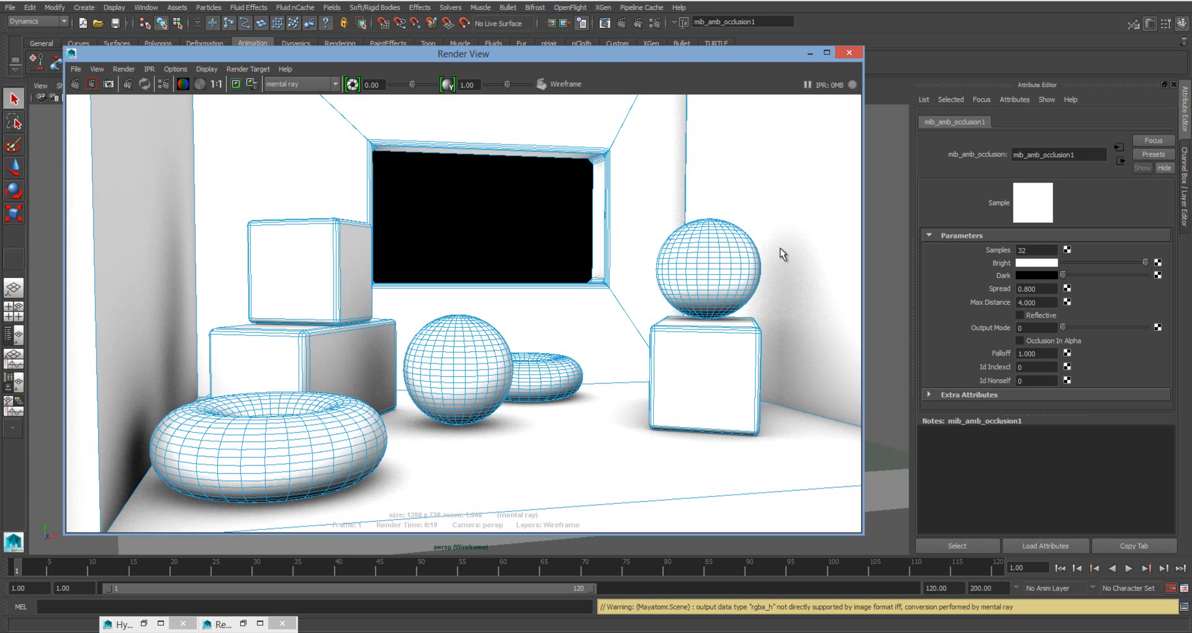
left_click(1036, 250)
type("24")
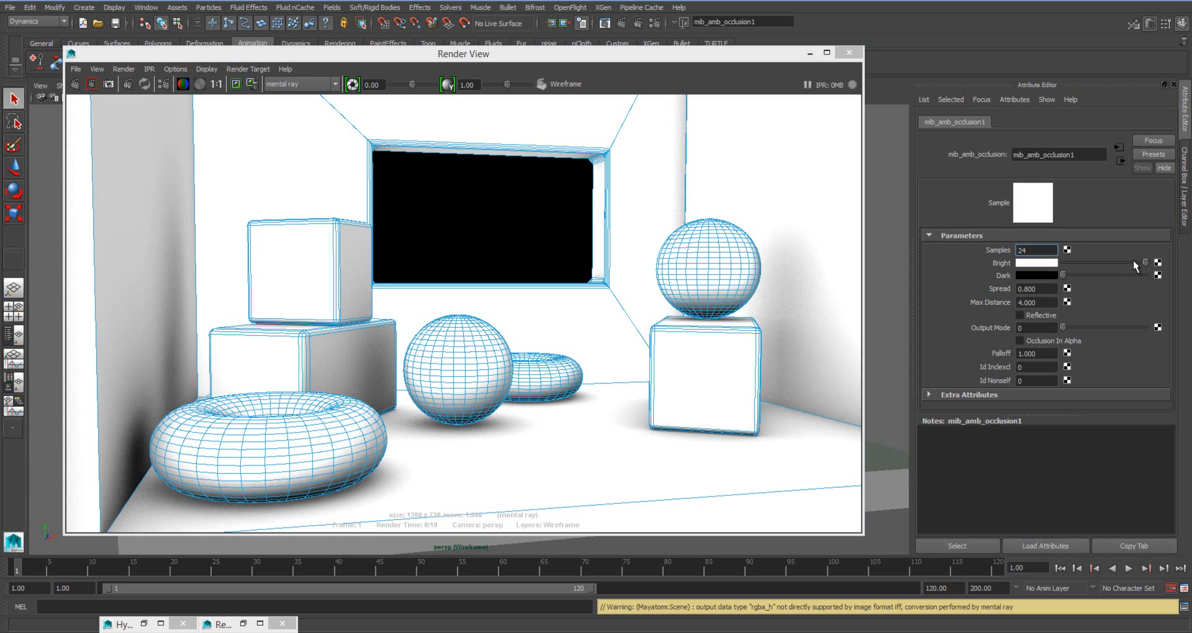
mouse_move(806, 218)
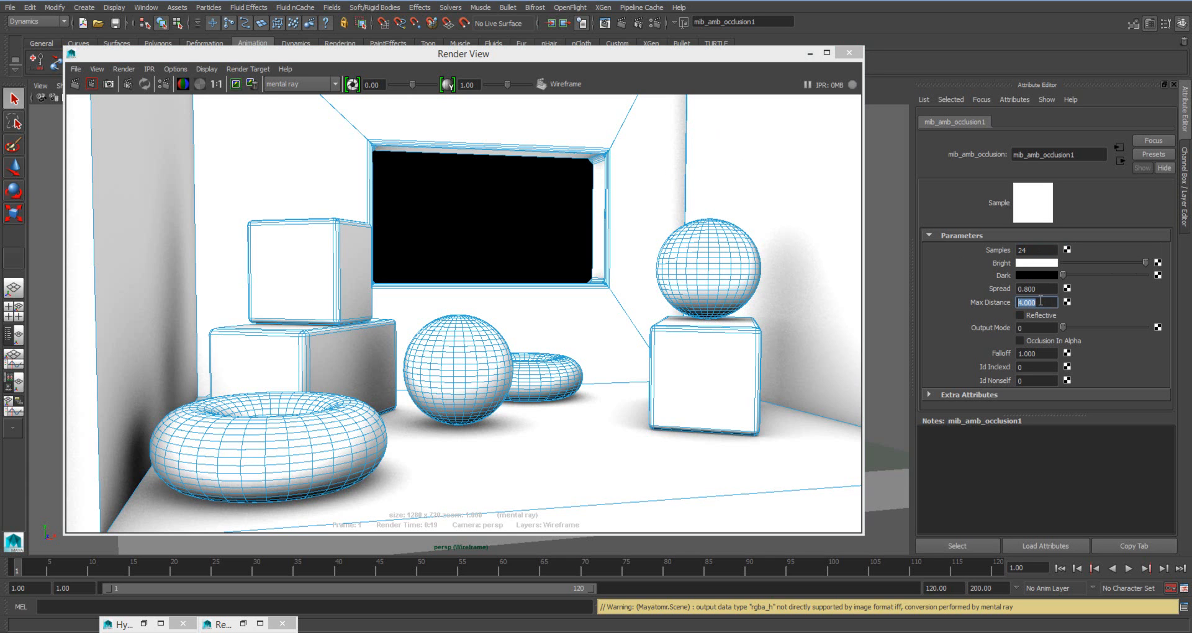
type("2.000")
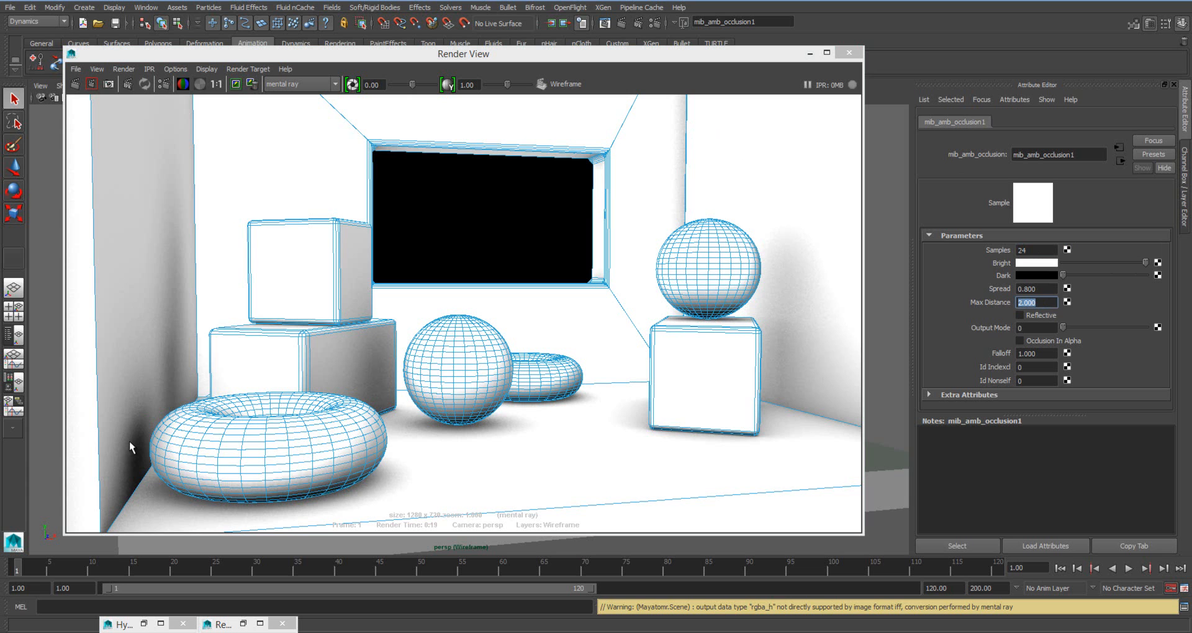
mouse_move(170, 339)
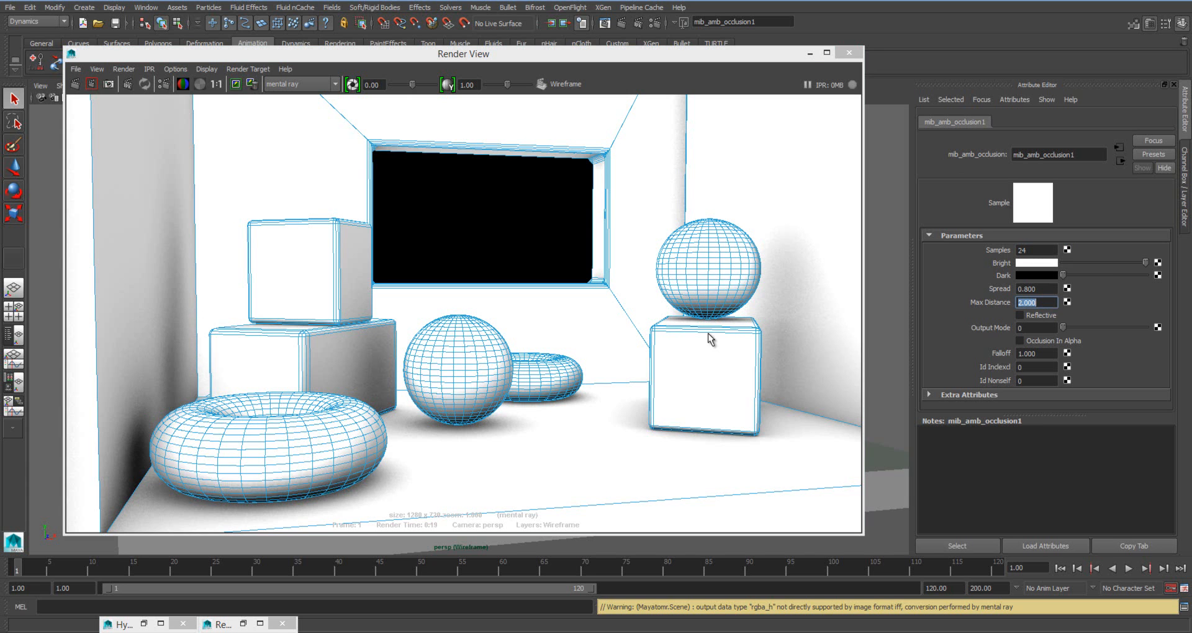
left_click_drag(463, 52, 453, 243)
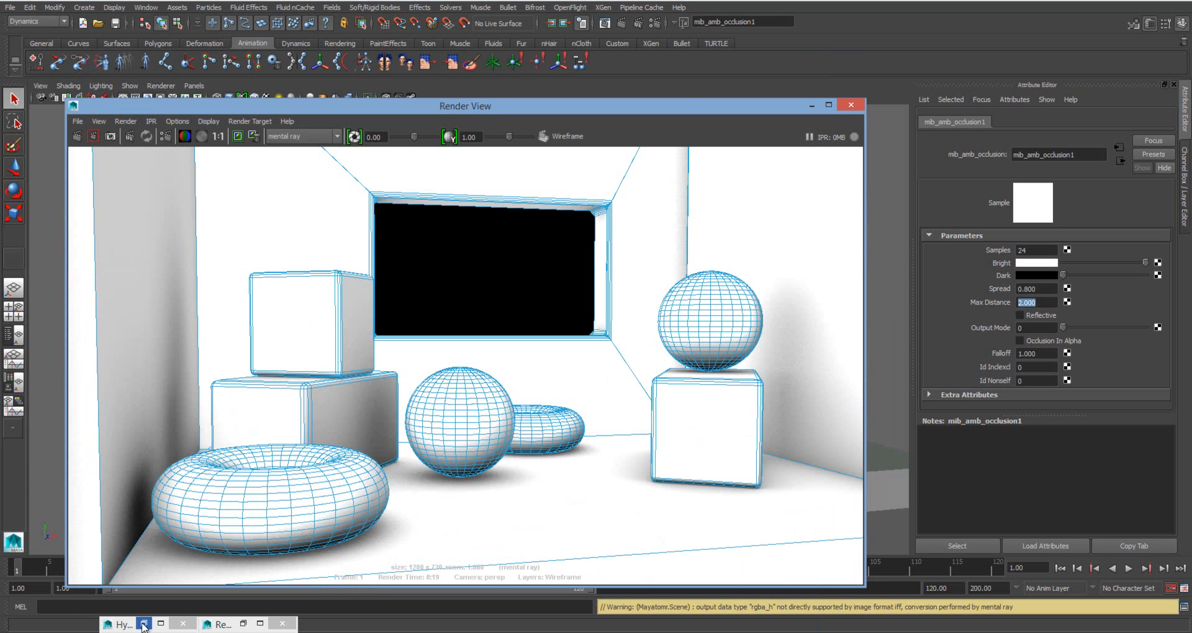
Step: Enable black Contour Rendering on lambert2SG via Hypershade and inspect the black wireframe render
left_click(122, 623)
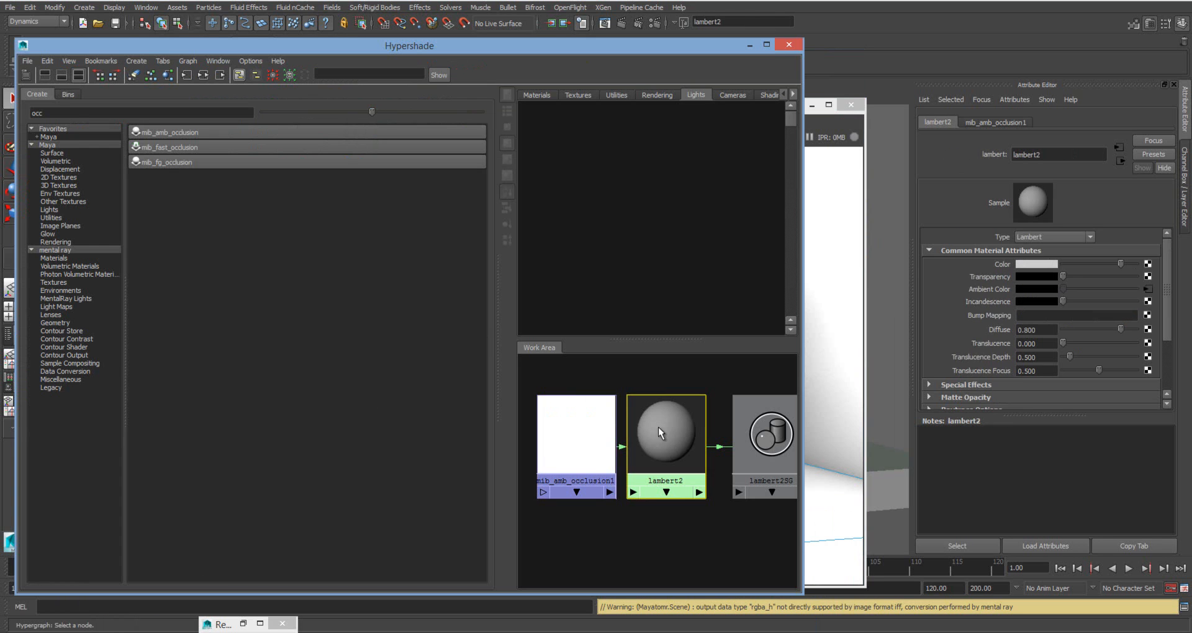
left_click(764, 431)
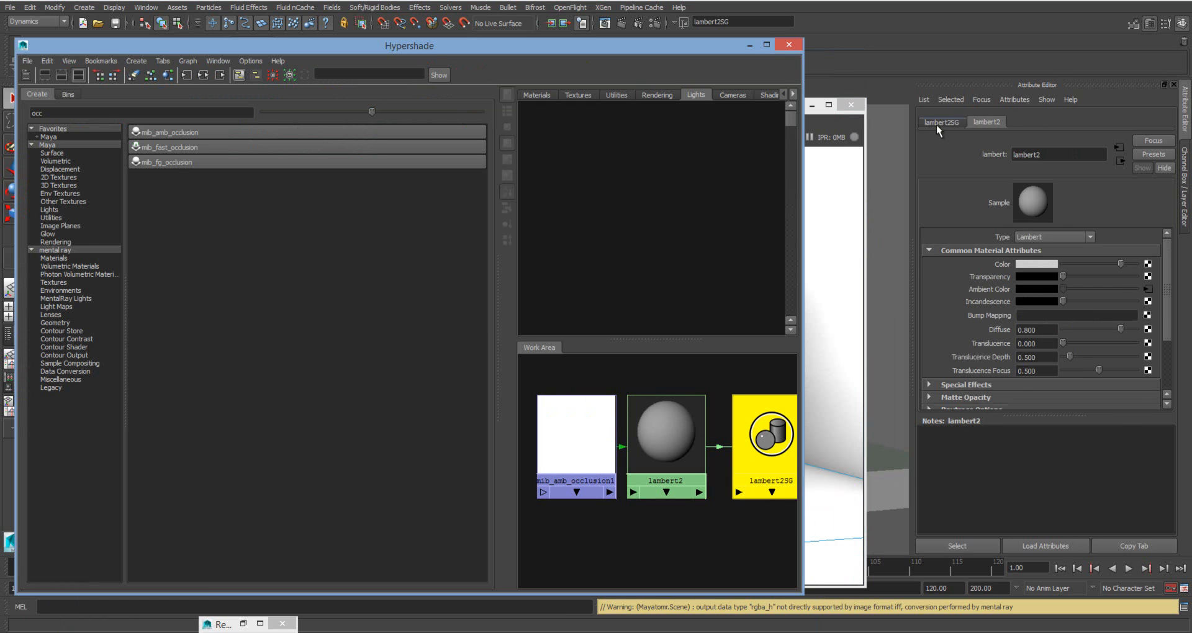
left_click(942, 122)
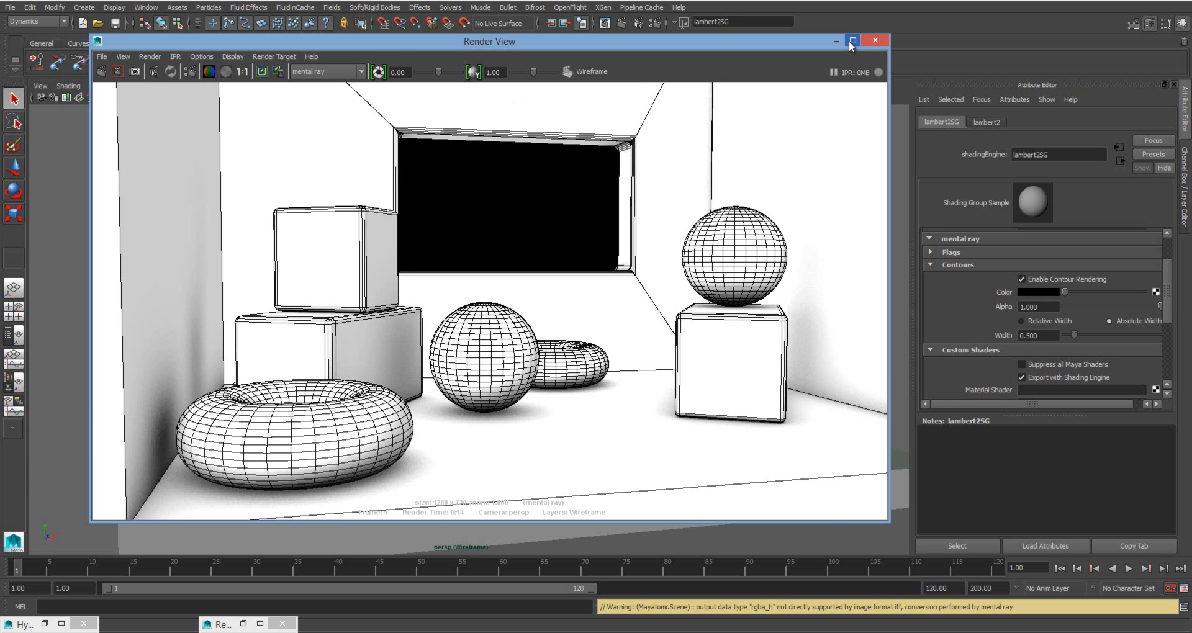
left_click(853, 40)
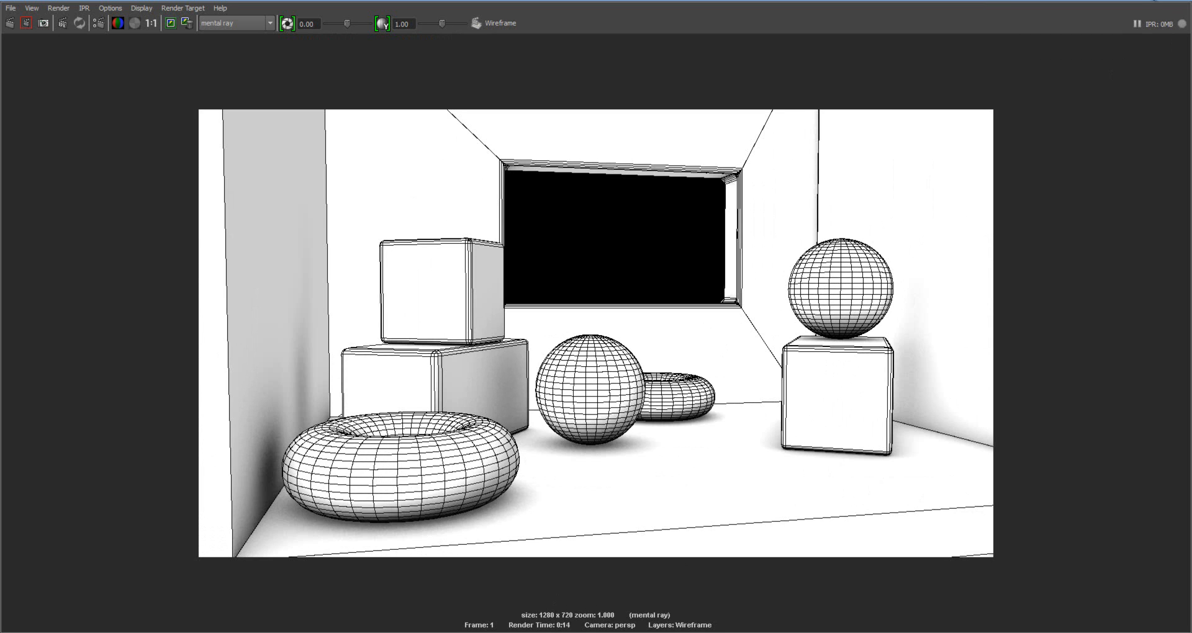
mouse_move(1159, 7)
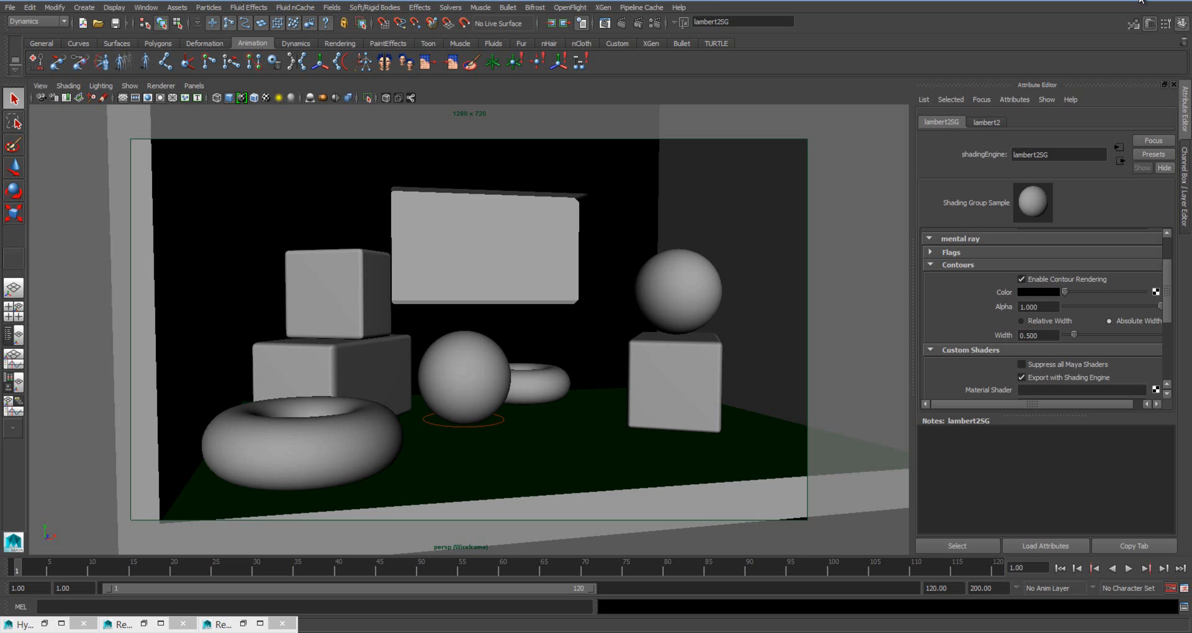
left_click(1038, 336)
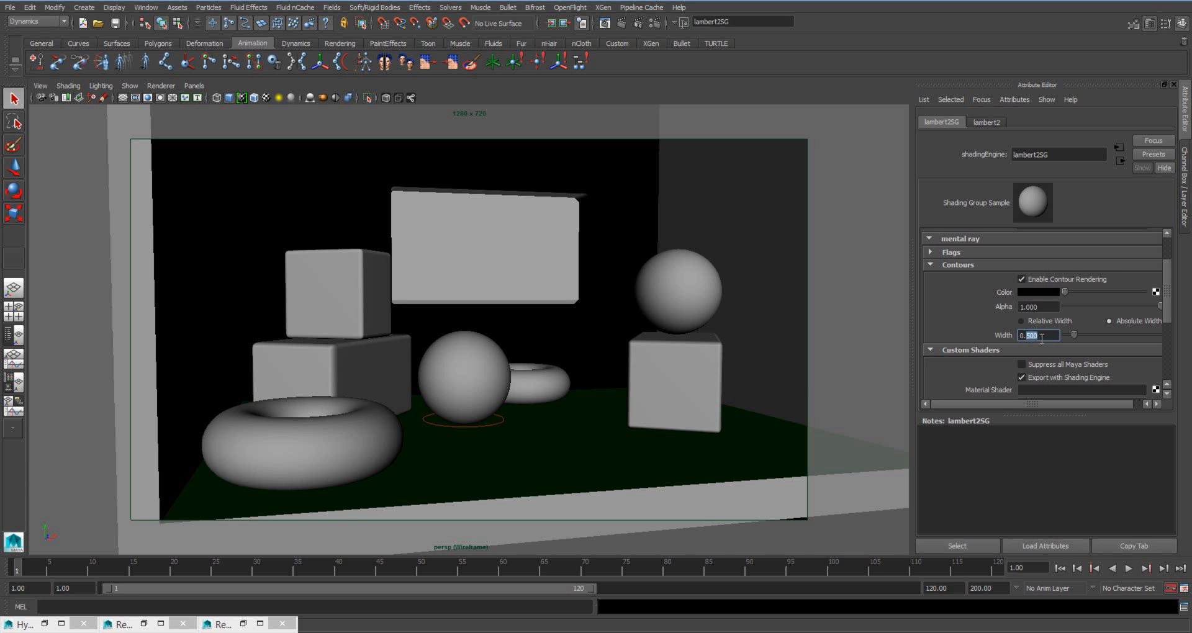
Step: Set contour Width to 0.750 and re-render, then switch to Relative Width with value 0.6
type("0.750")
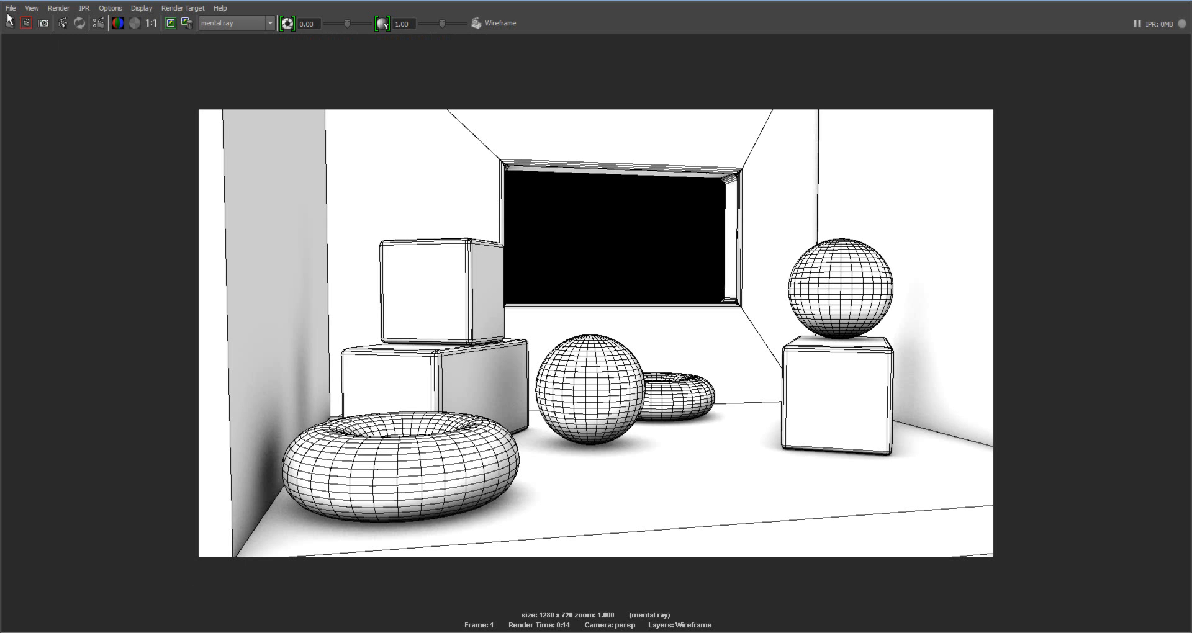
left_click(9, 23)
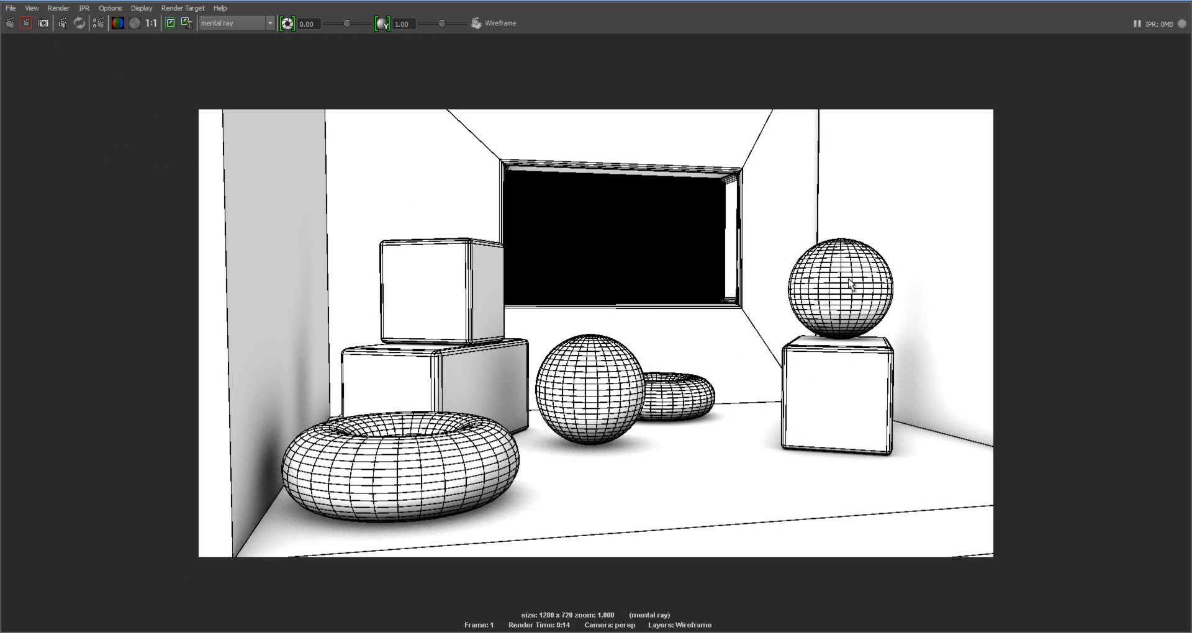
mouse_move(848, 284)
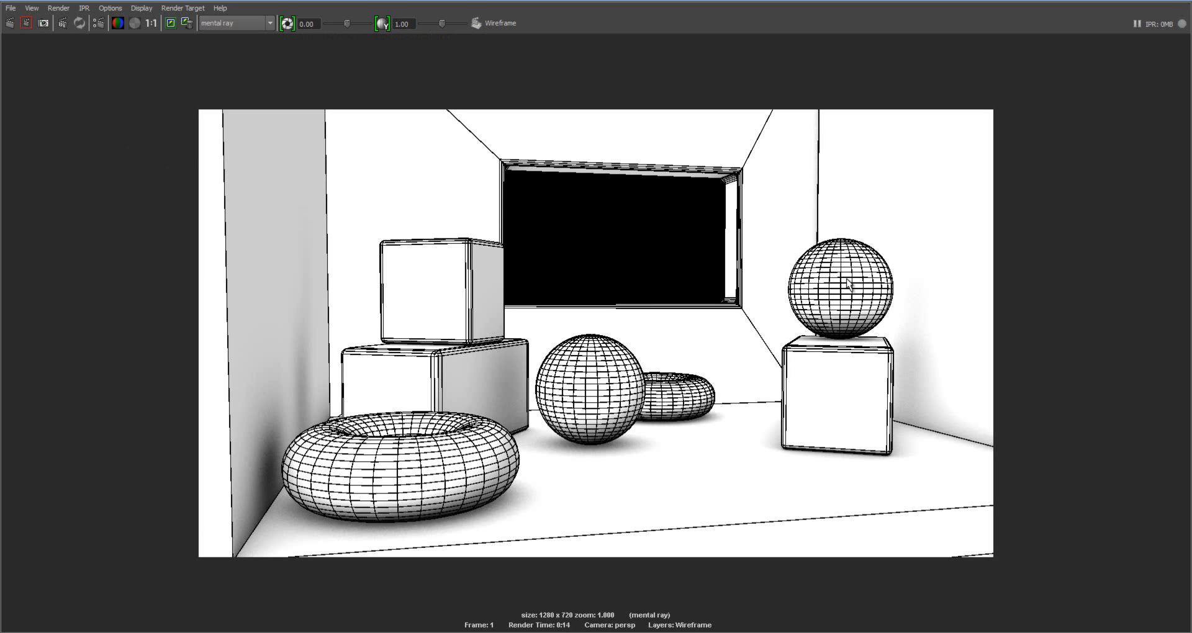
mouse_move(1132, 17)
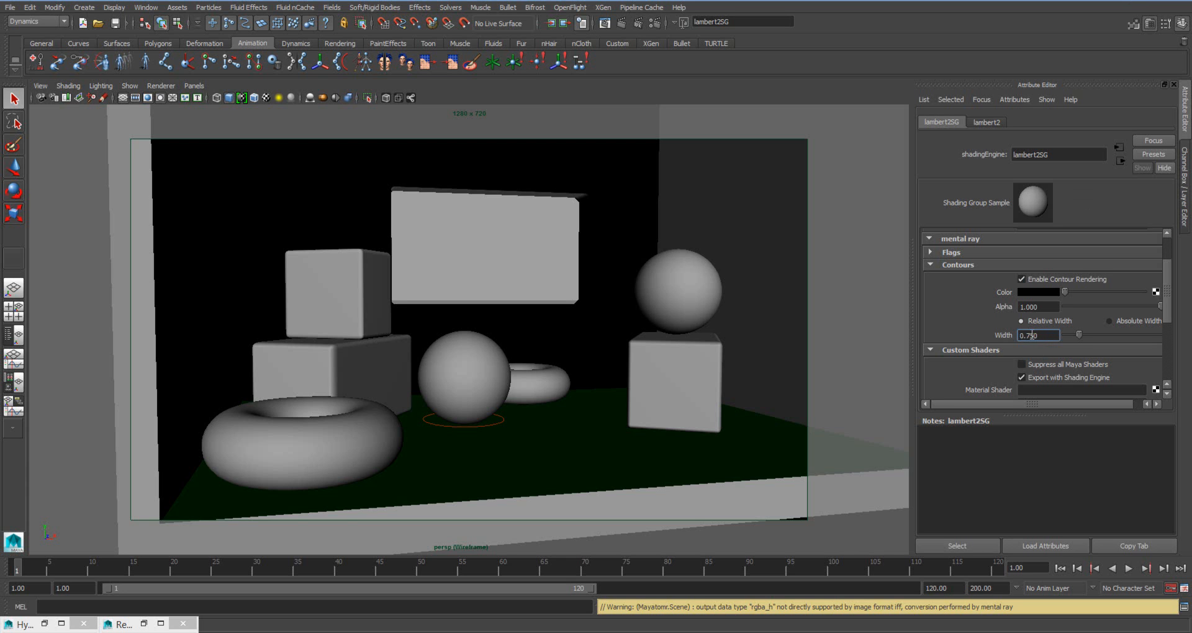
left_click(1038, 335)
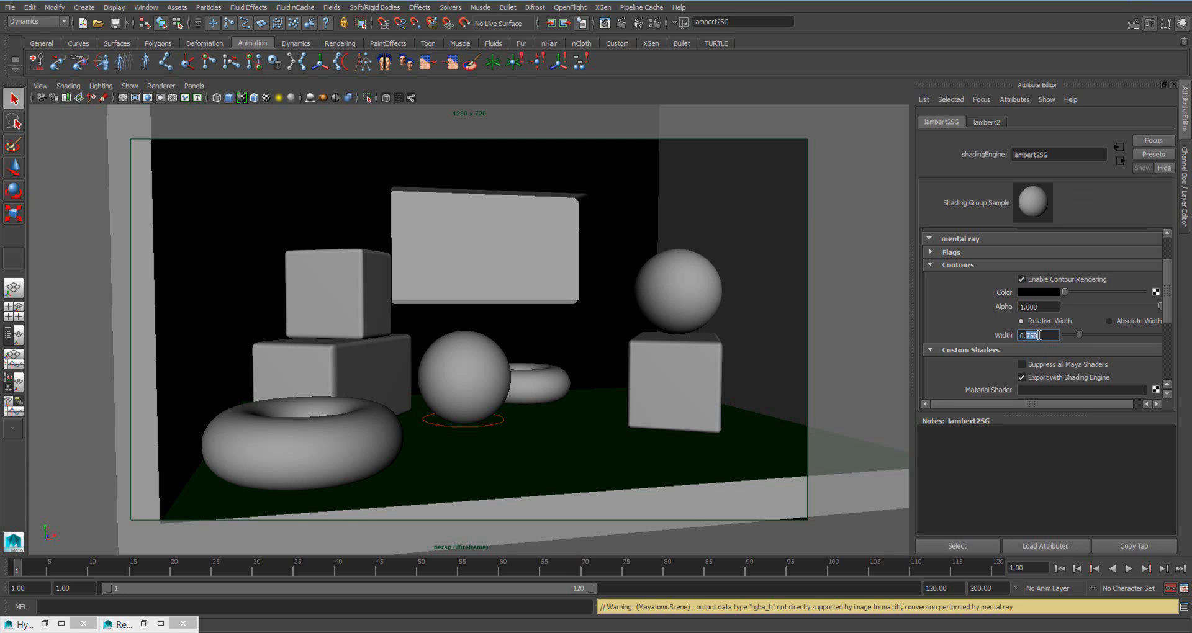
type("0.6")
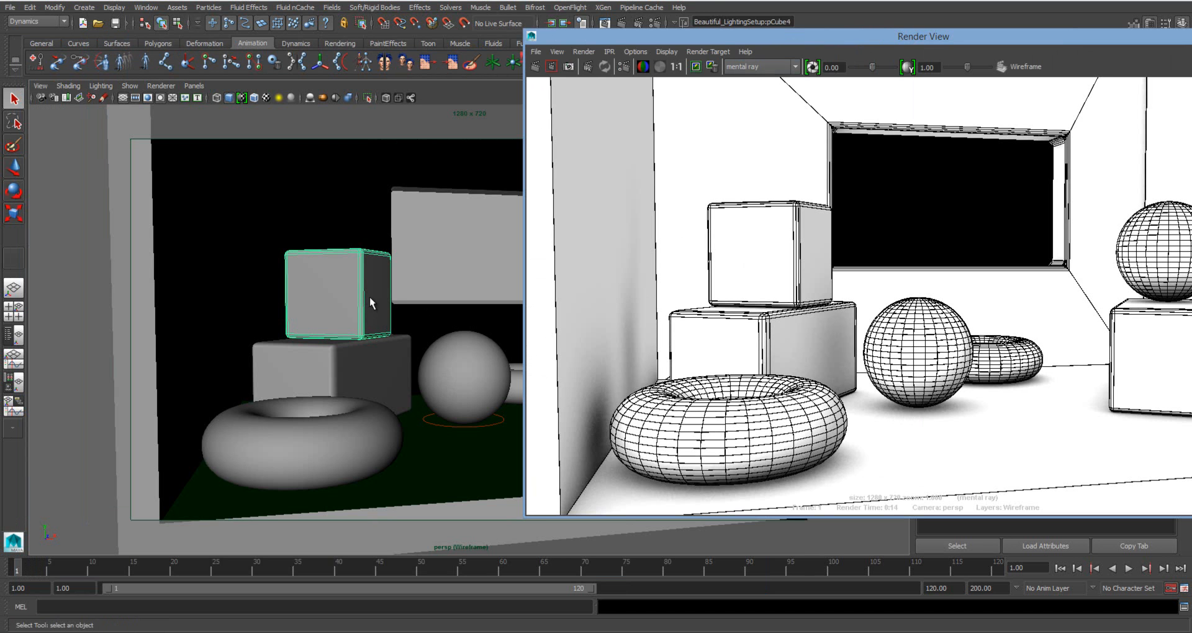
mouse_move(296, 287)
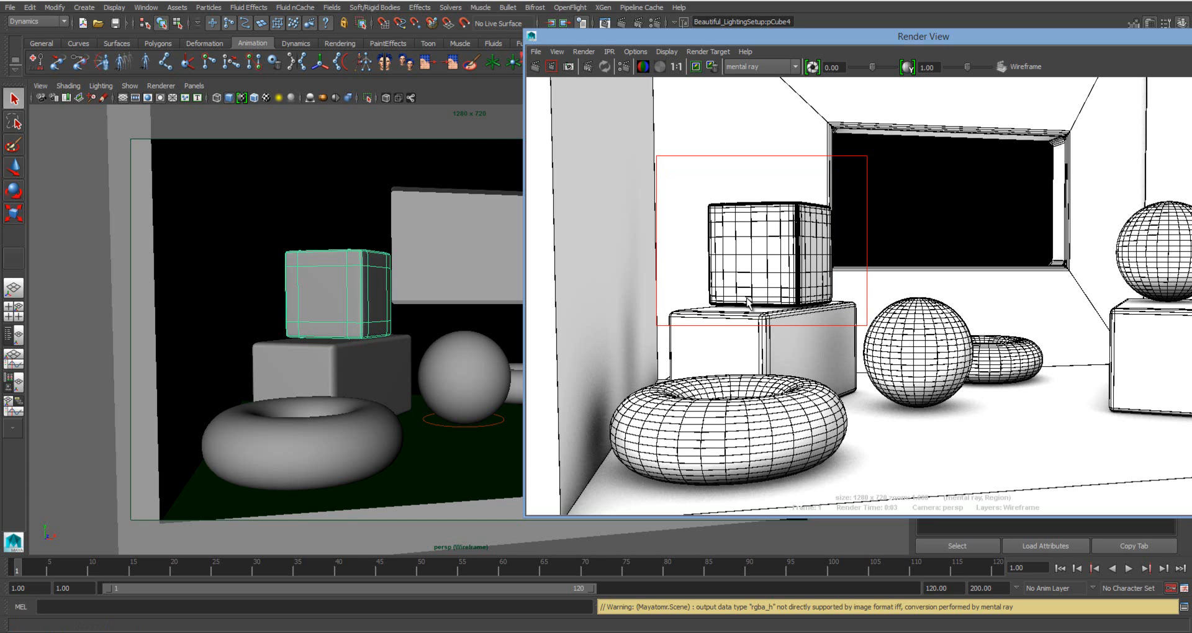
Step: Region-render the smoothed torus to show its denser contour wireframe
left_click(277, 443)
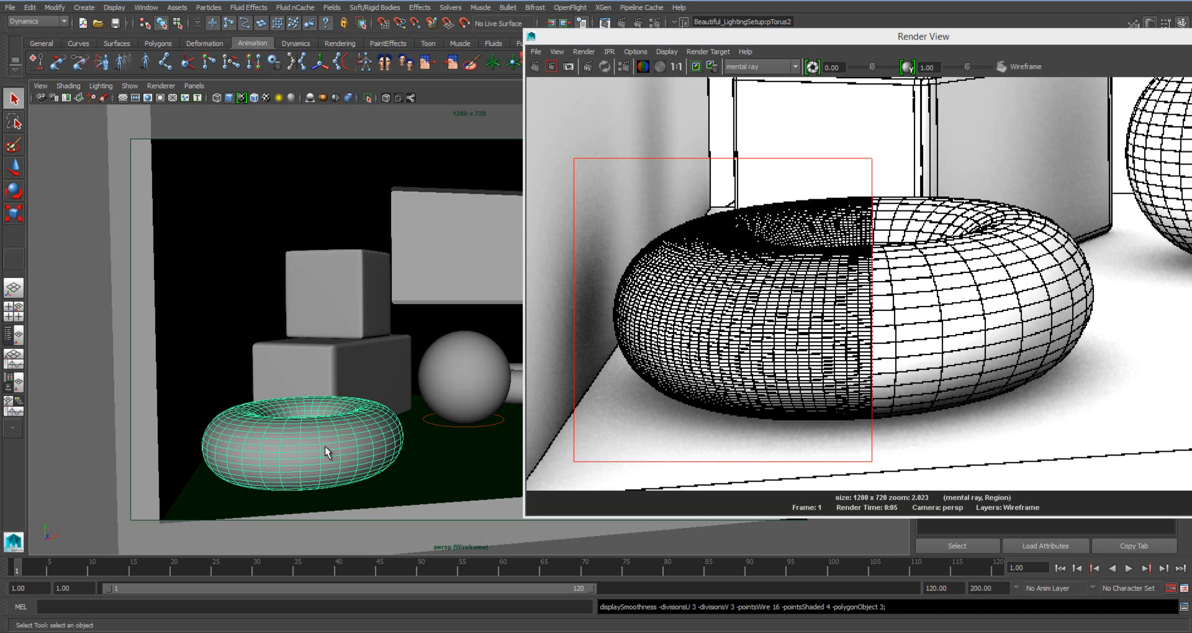
mouse_move(328, 434)
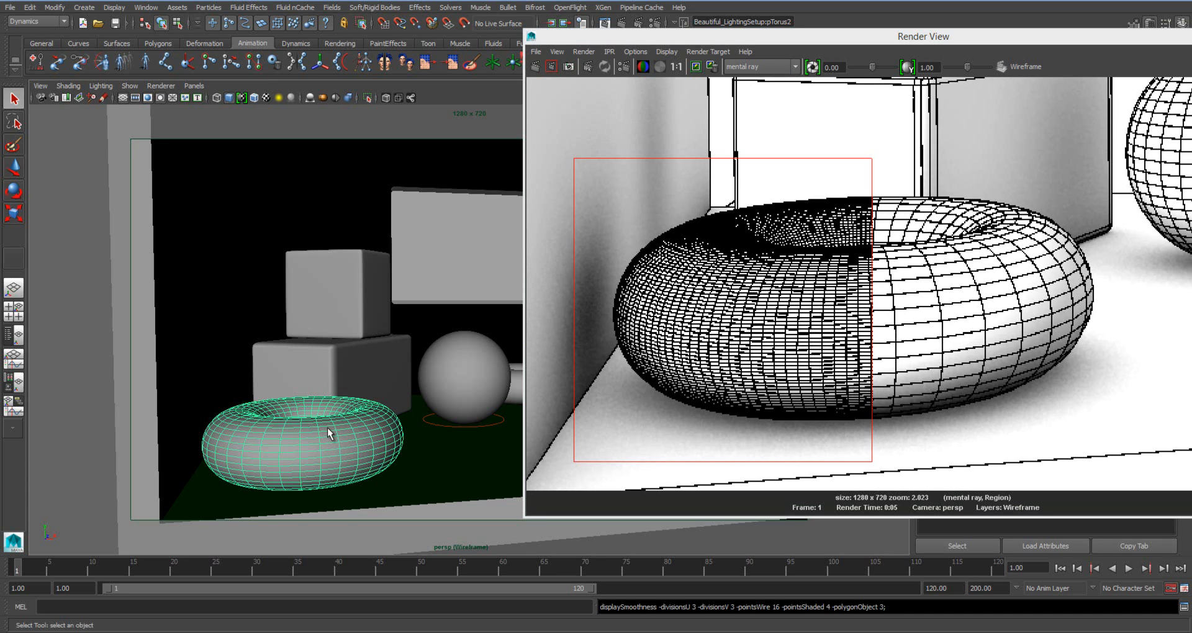
mouse_move(920, 323)
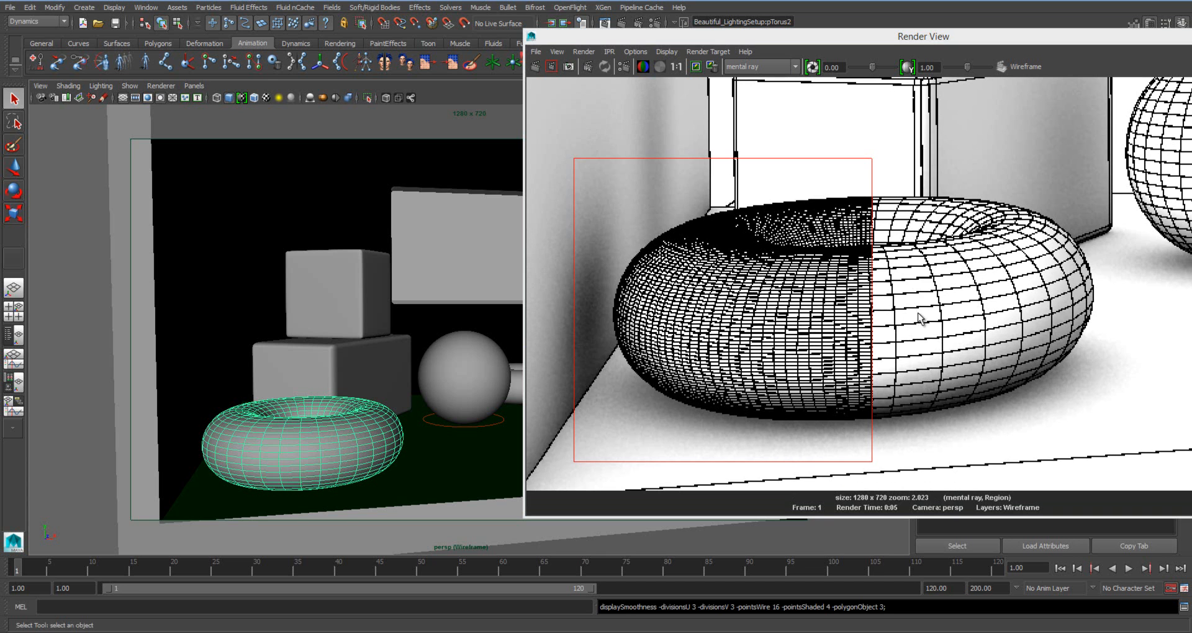
mouse_move(917, 318)
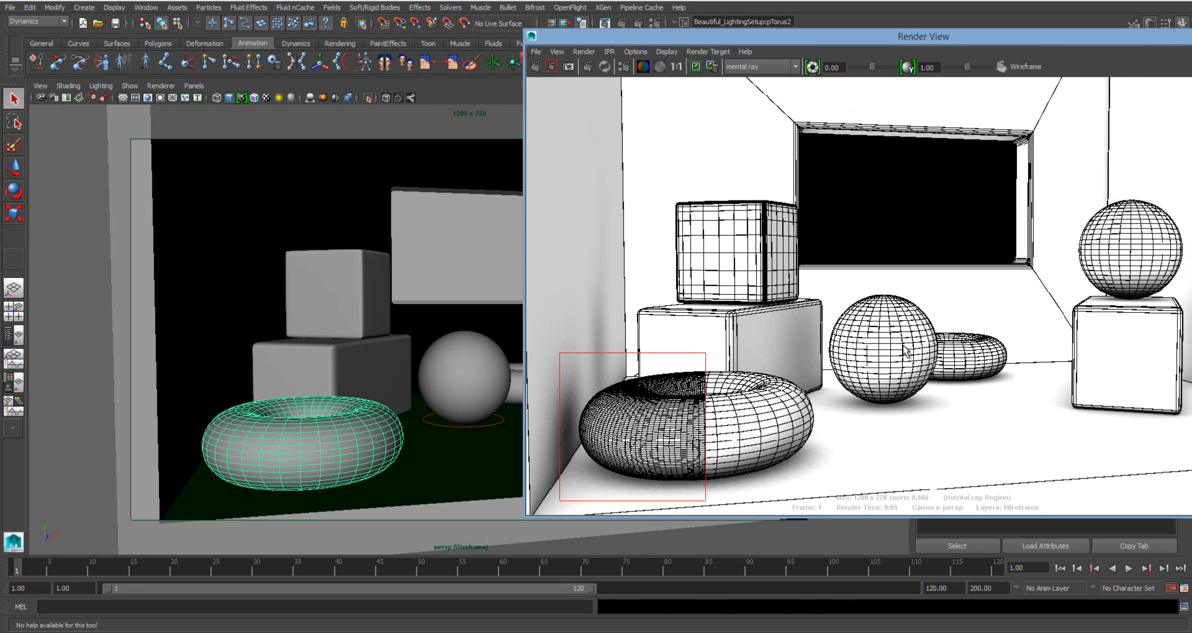
mouse_move(791, 417)
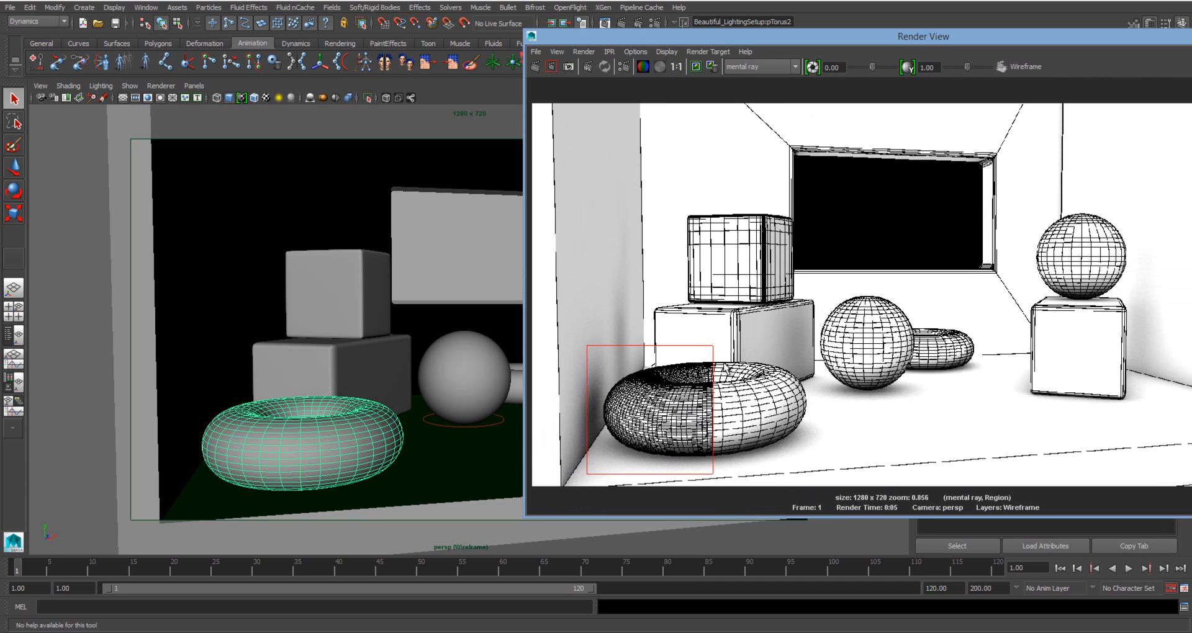
mouse_move(266, 376)
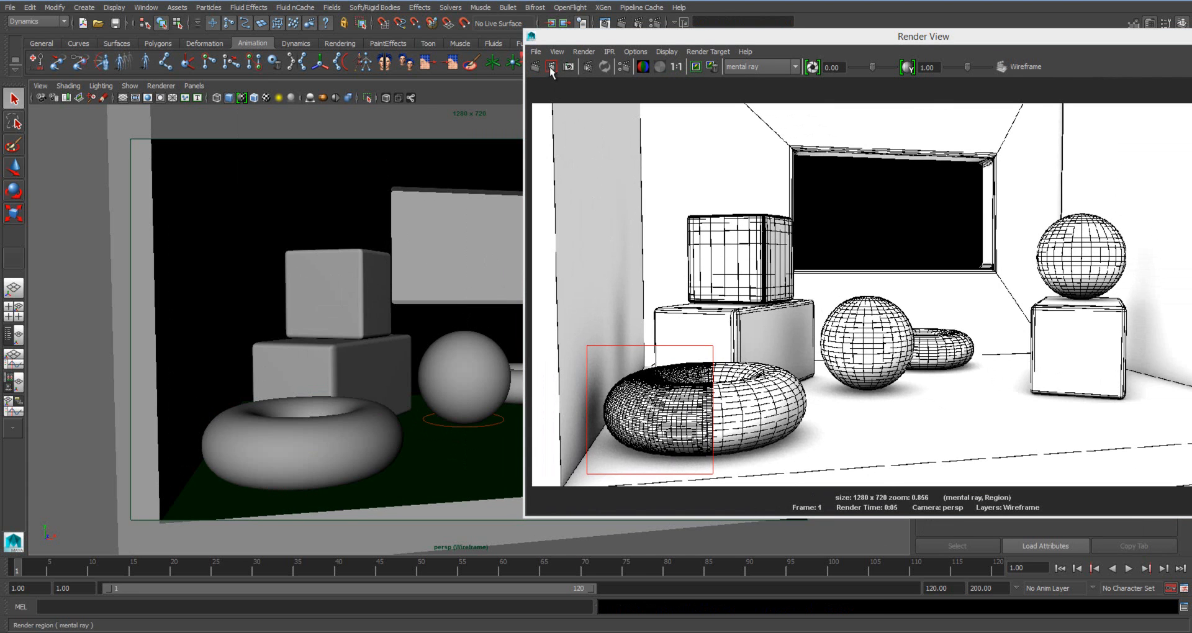
Step: Redo the full-frame render with black contours over occlusion shading, then close Render View
left_click(551, 67)
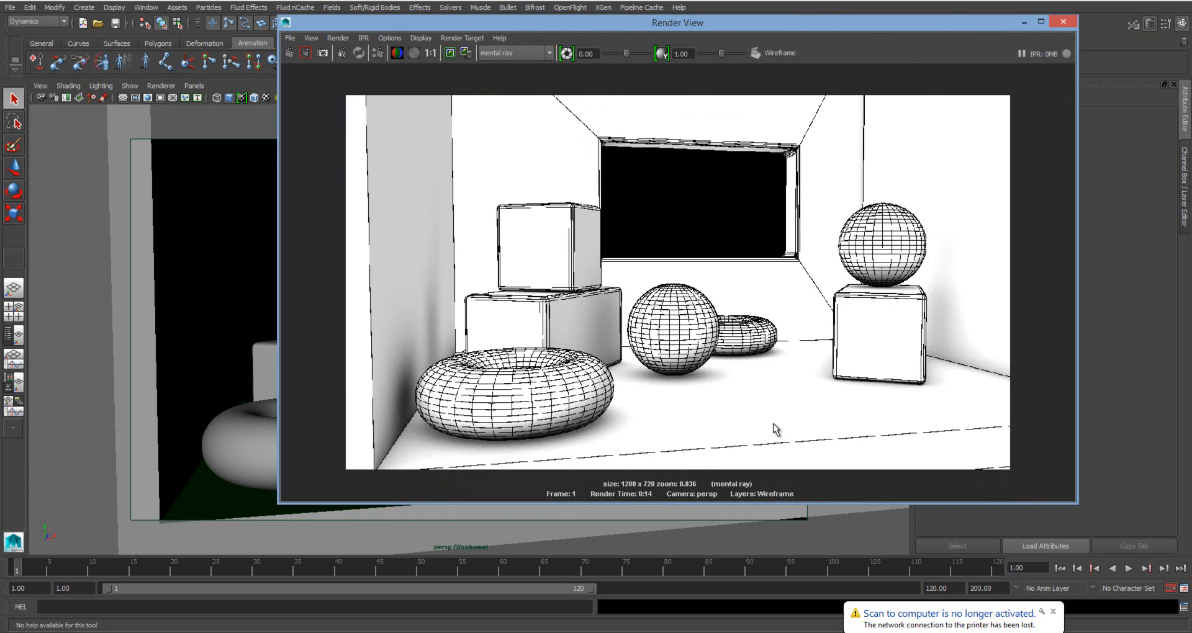
left_click(1053, 613)
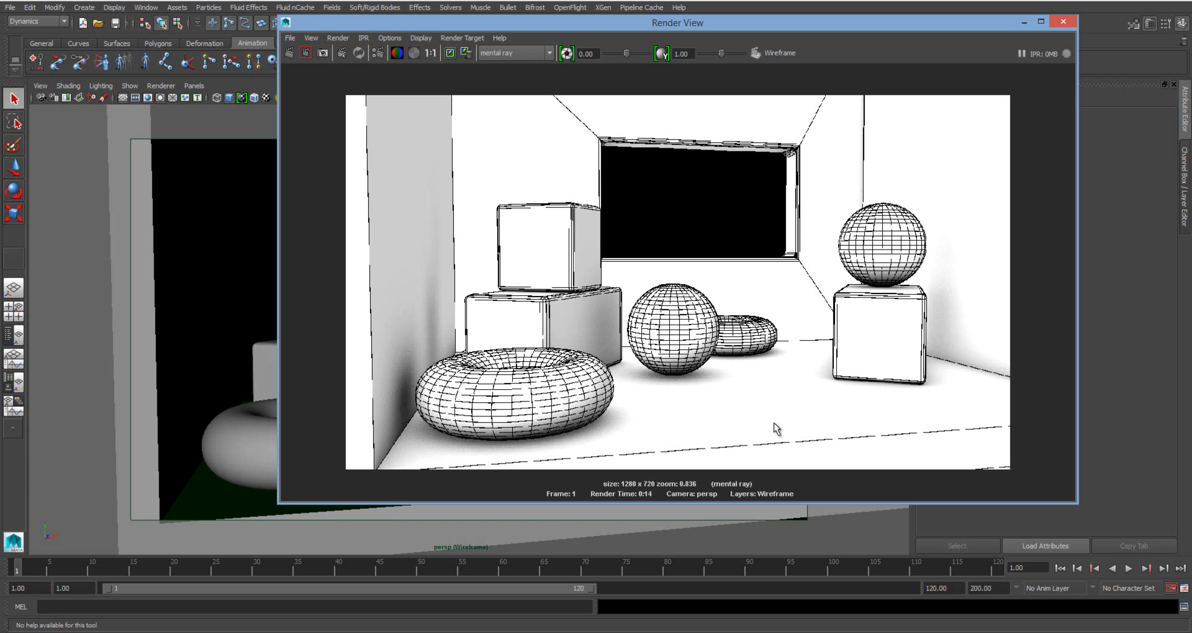
left_click(1061, 21)
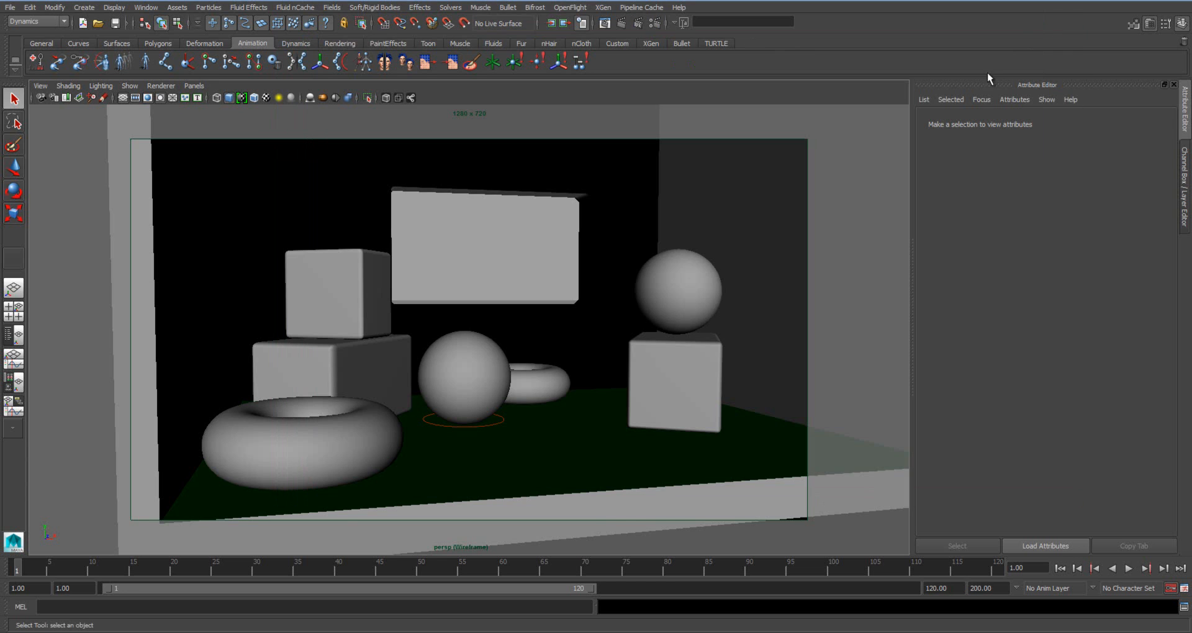
Step: Select the top stacked cube, the front torus and the sphere on the right box
left_click(334, 293)
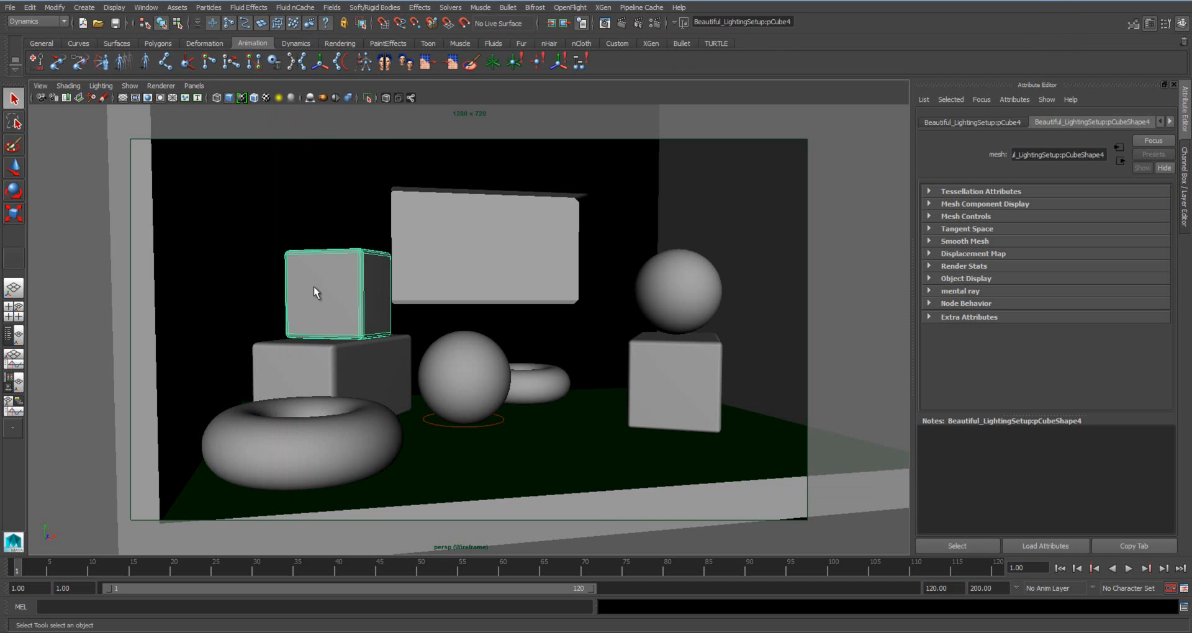
left_click(296, 426)
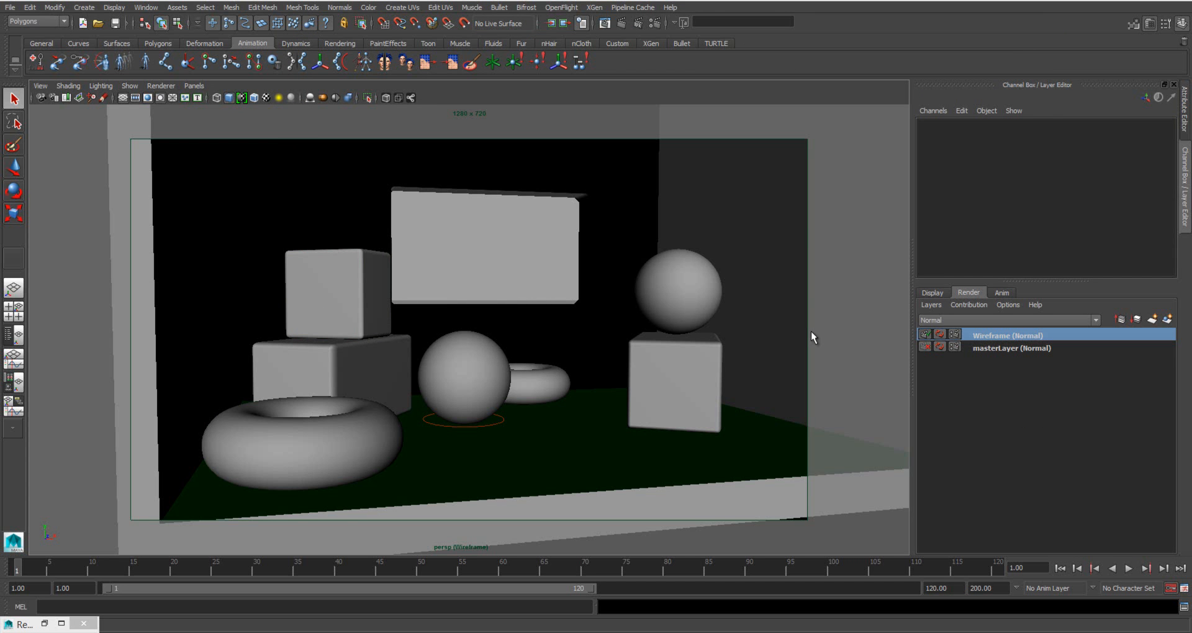
left_click(304, 426)
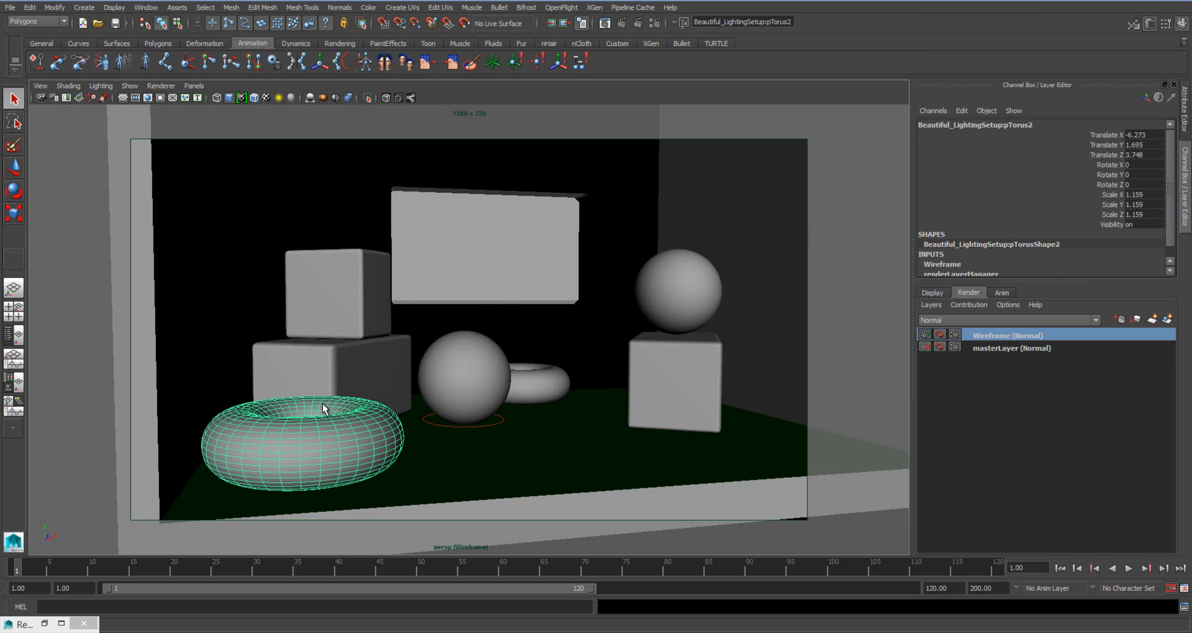
left_click(668, 304)
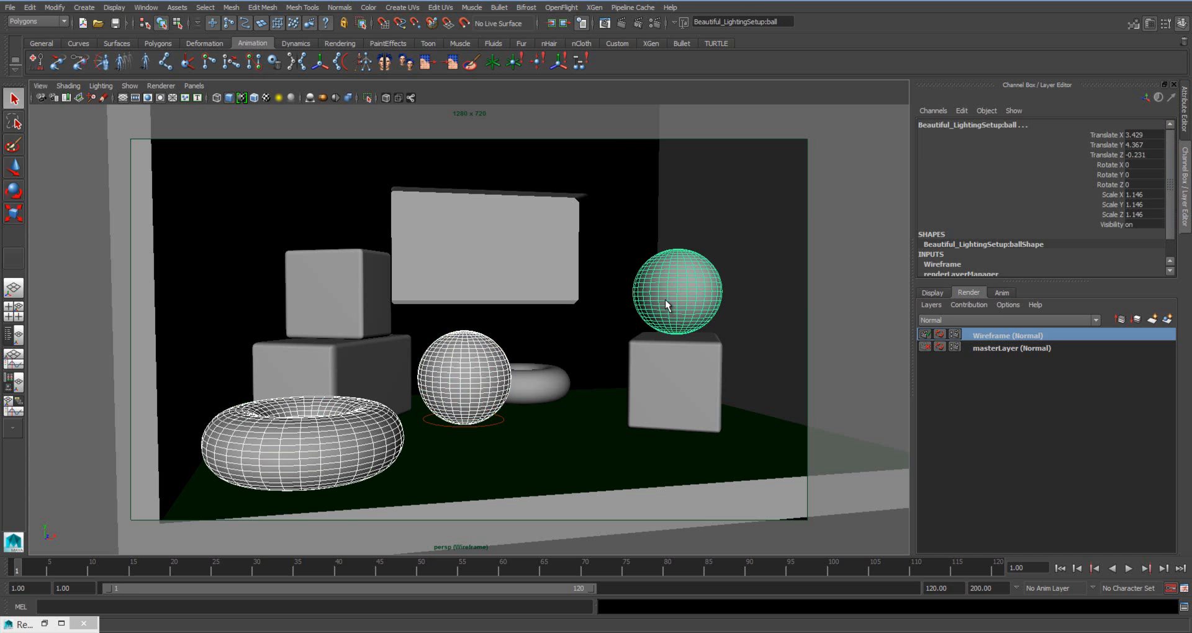
mouse_move(347, 296)
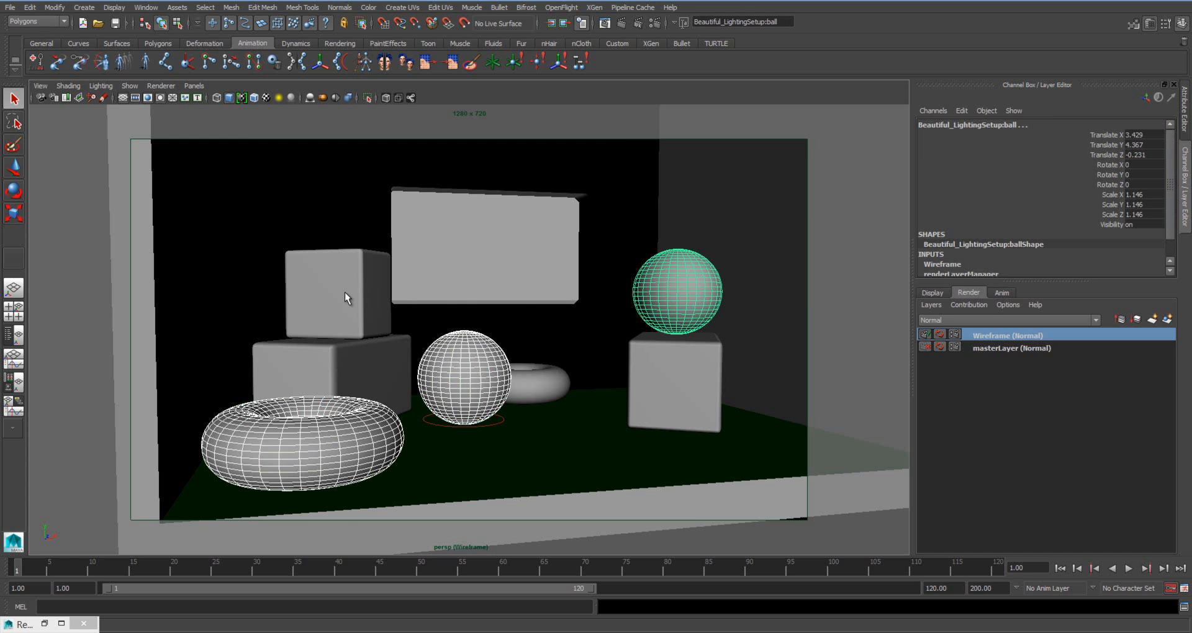
Step: Smooth the selected meshes at Division levels 1 via Mesh > Smooth, then select the floor sphere
left_click(231, 7)
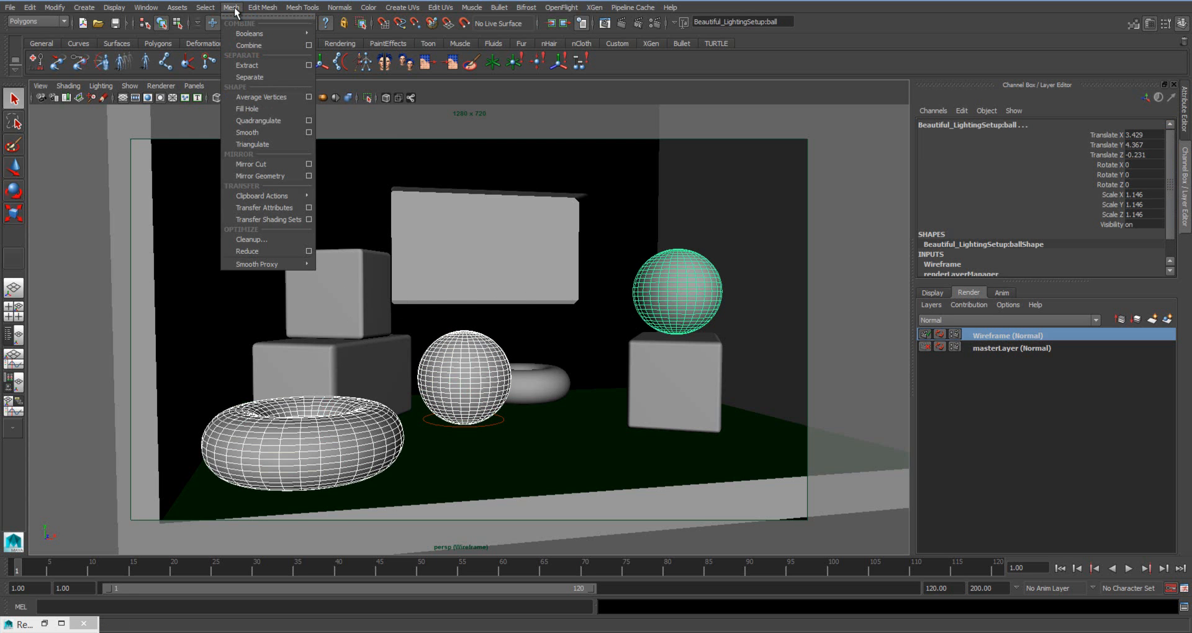
mouse_move(246, 133)
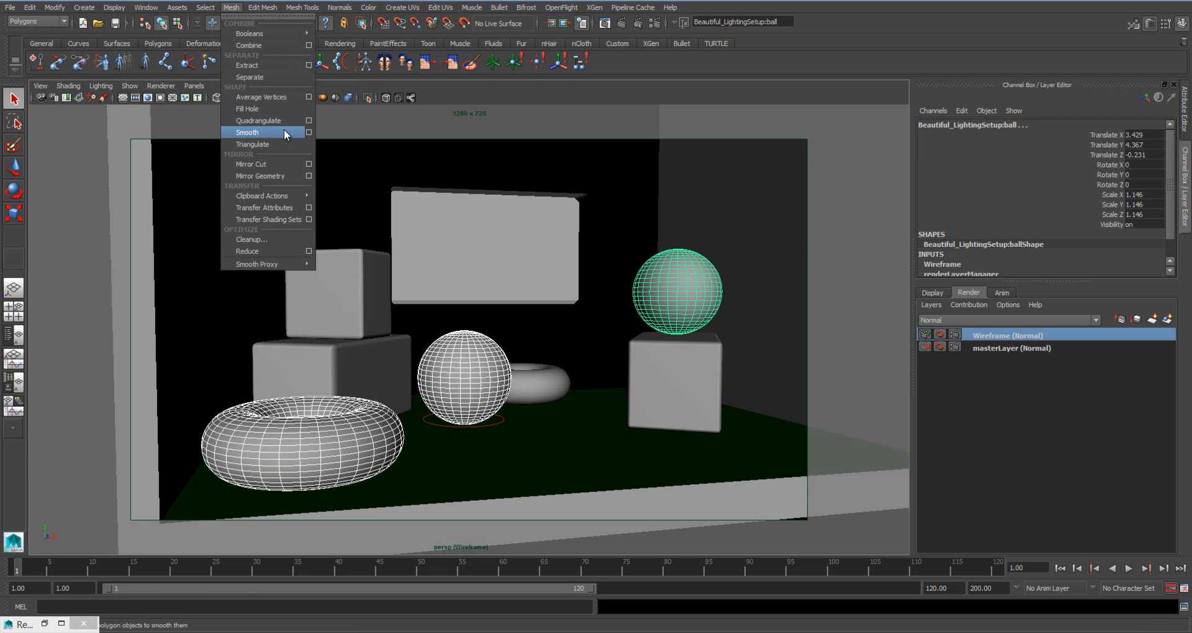
left_click(309, 132)
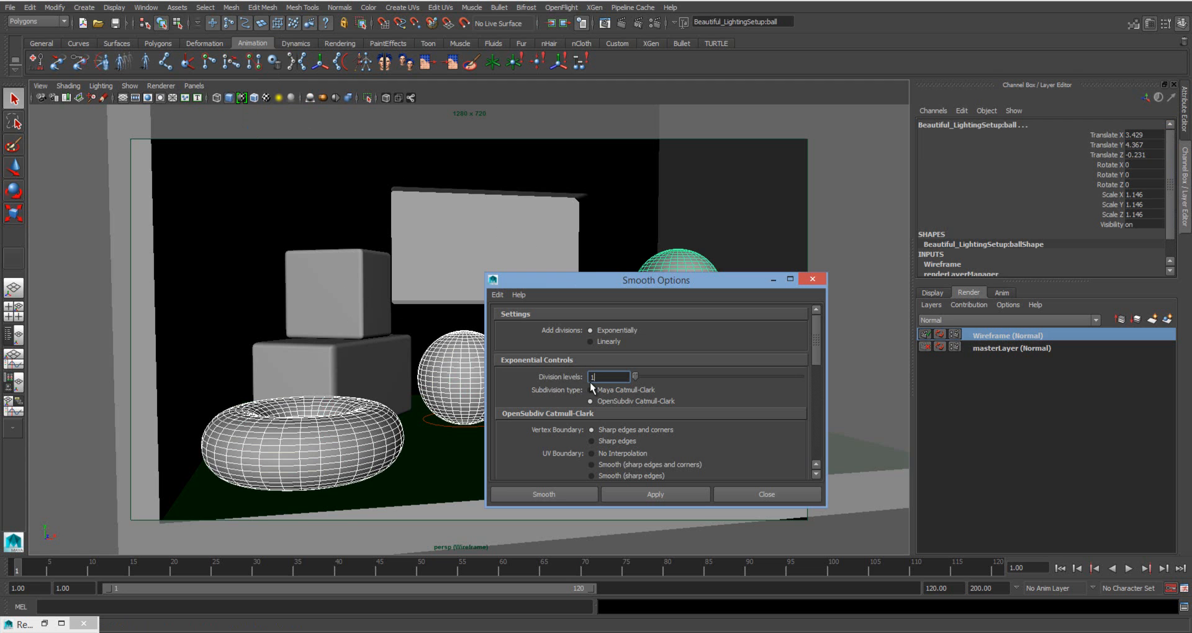
mouse_move(583, 402)
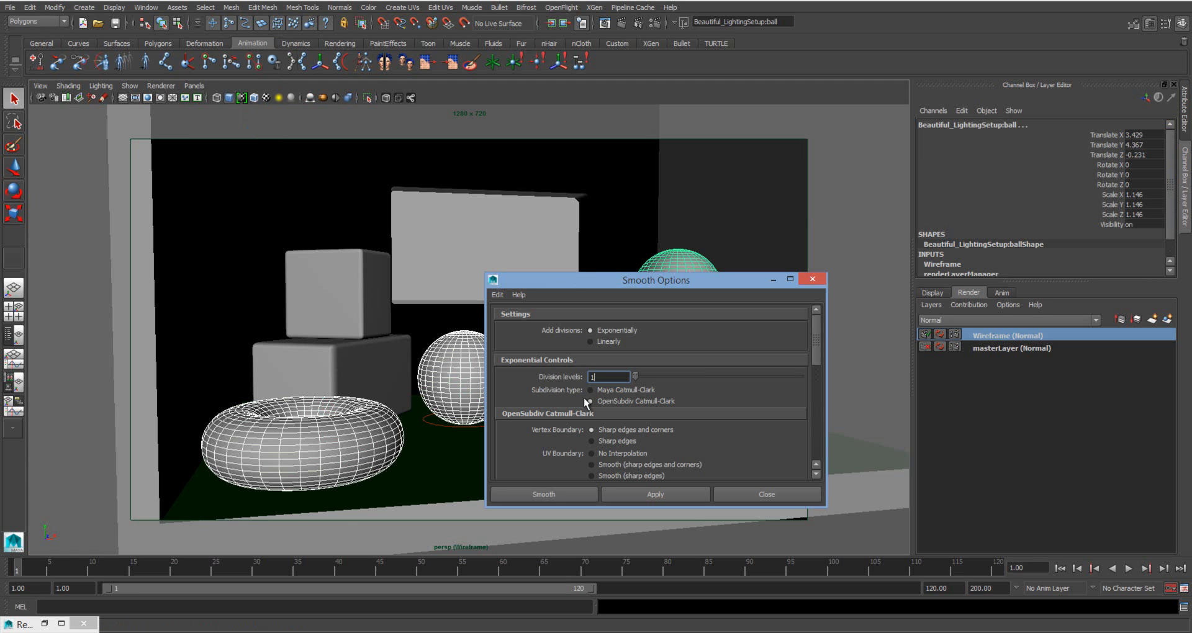
left_click(543, 495)
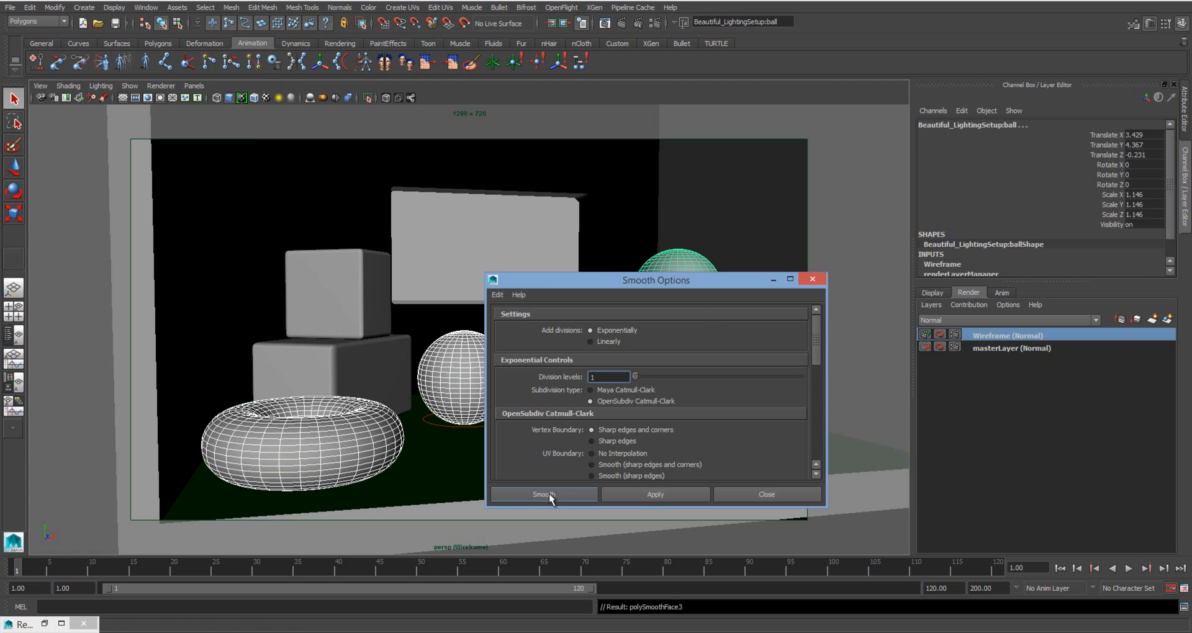
left_click(543, 495)
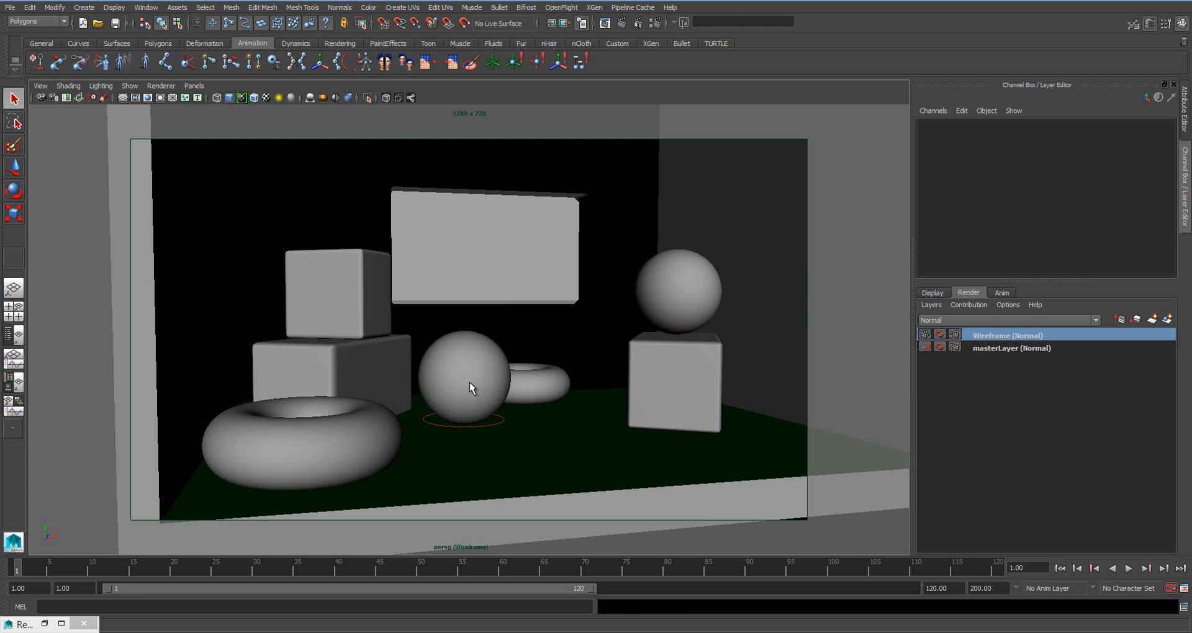
left_click(465, 377)
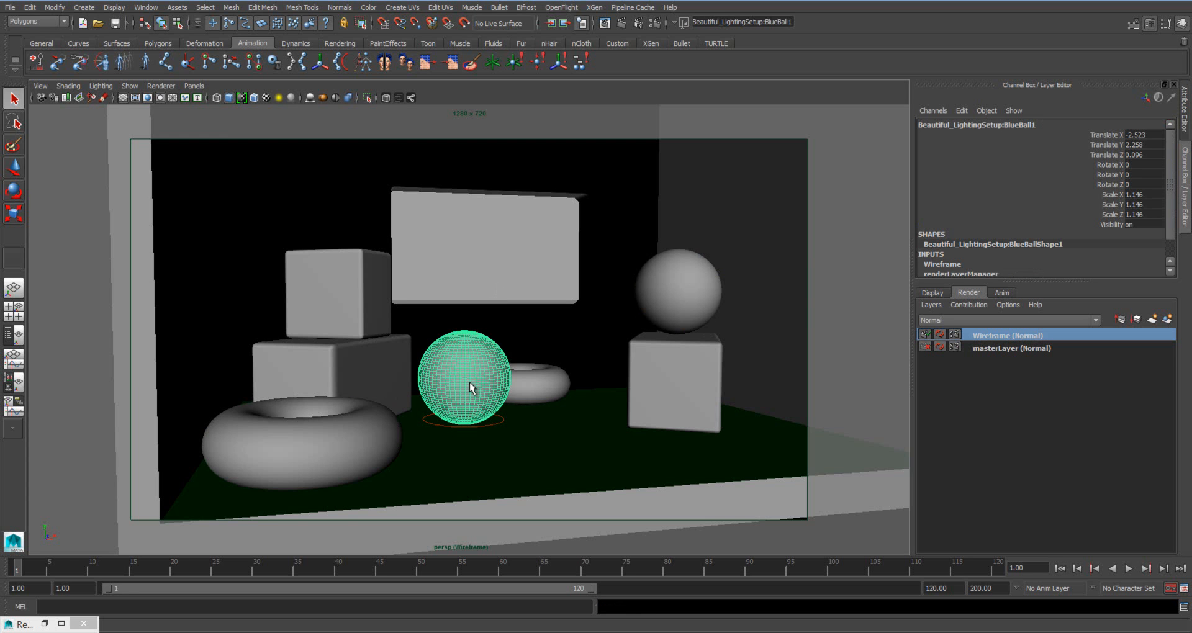
mouse_move(605, 83)
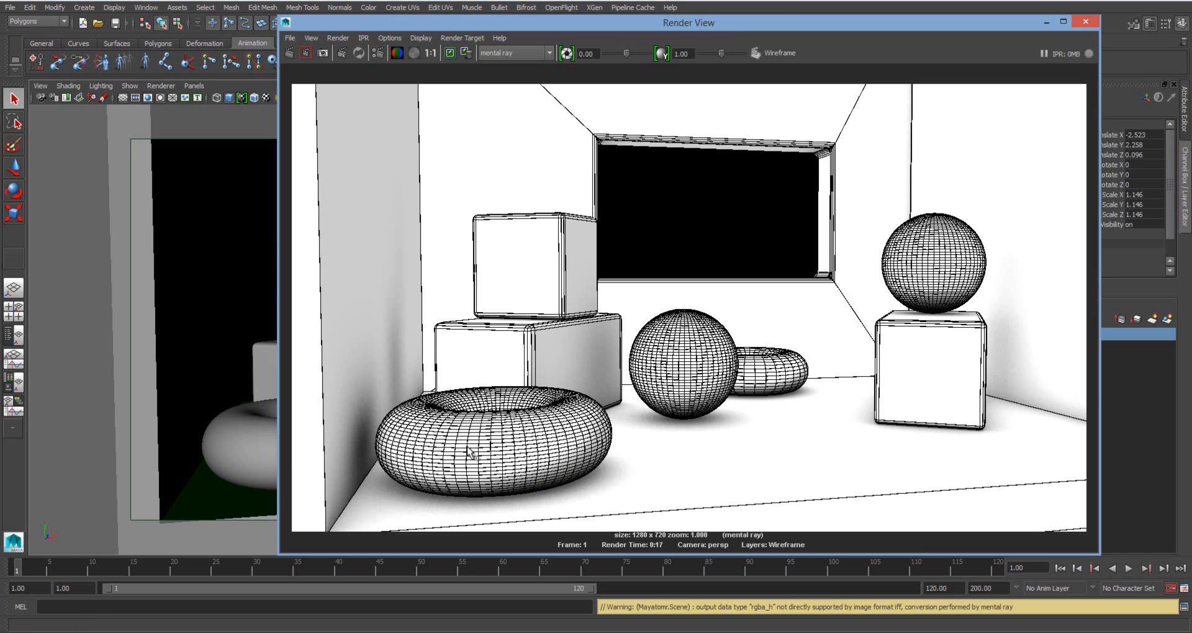
mouse_move(808, 336)
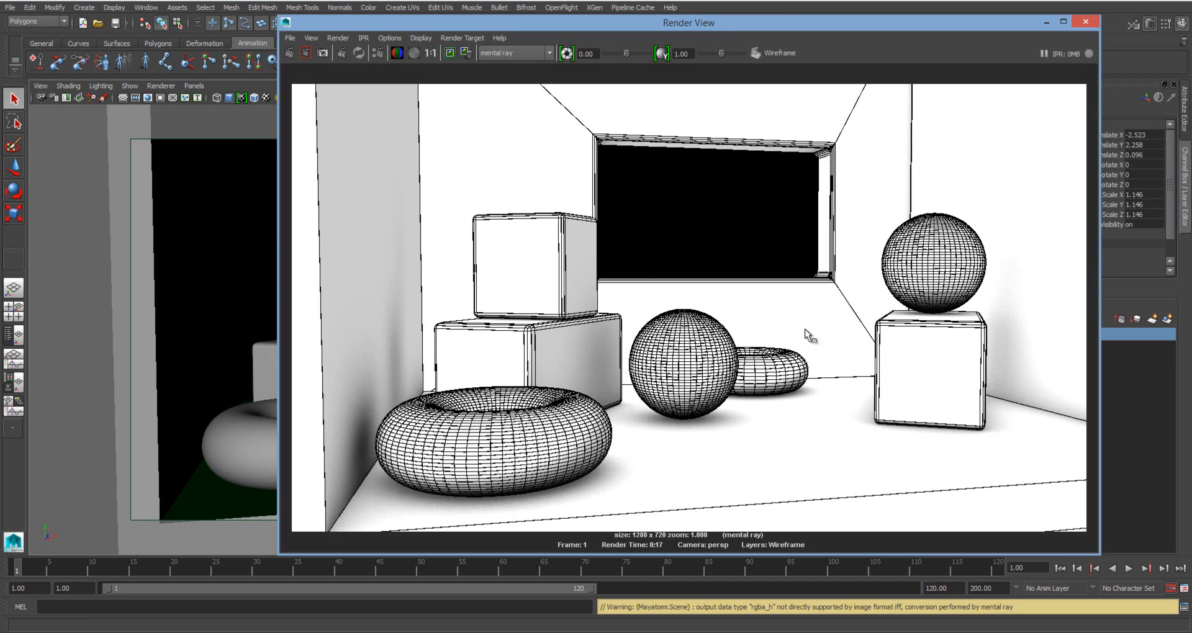
mouse_move(463, 441)
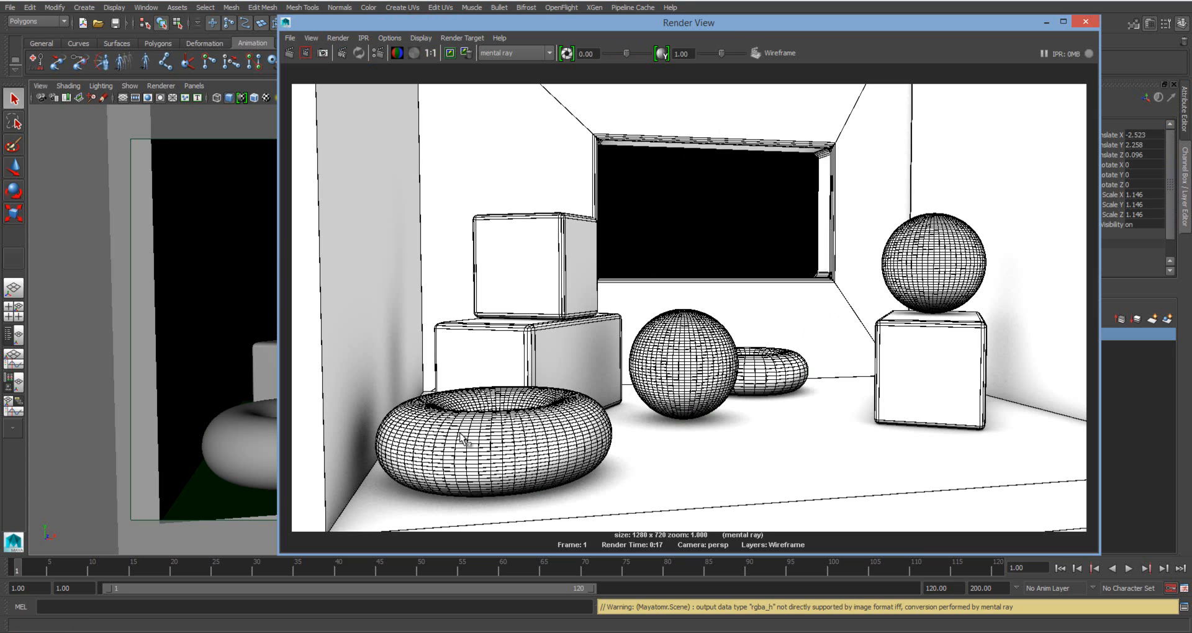
mouse_move(581, 430)
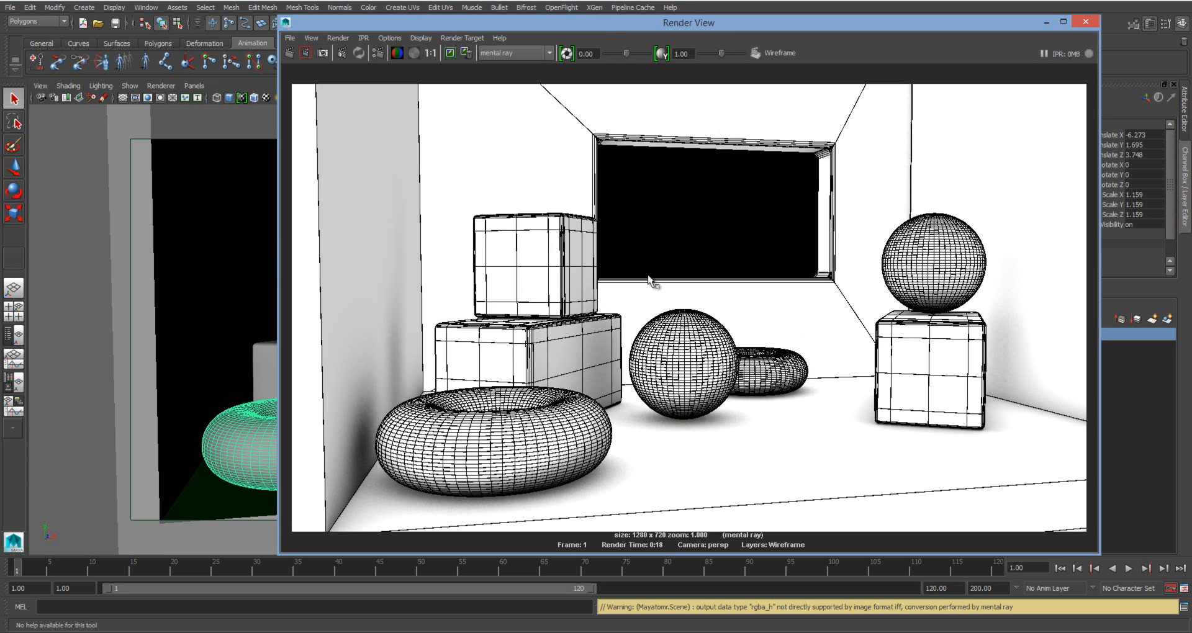
mouse_move(490, 455)
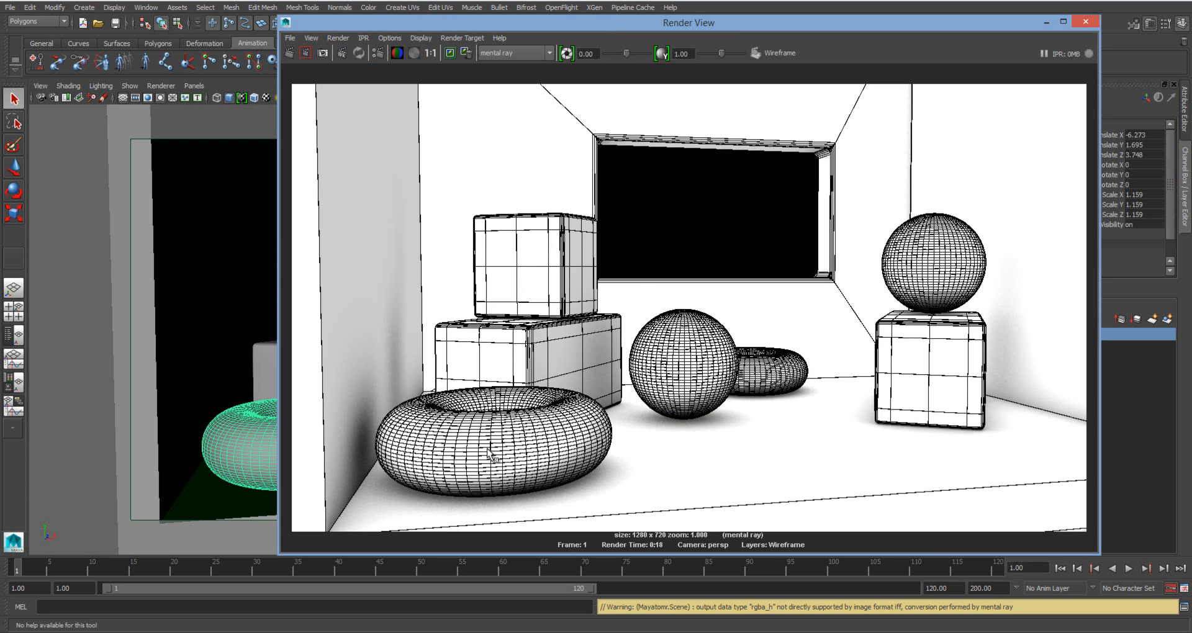
mouse_move(642, 384)
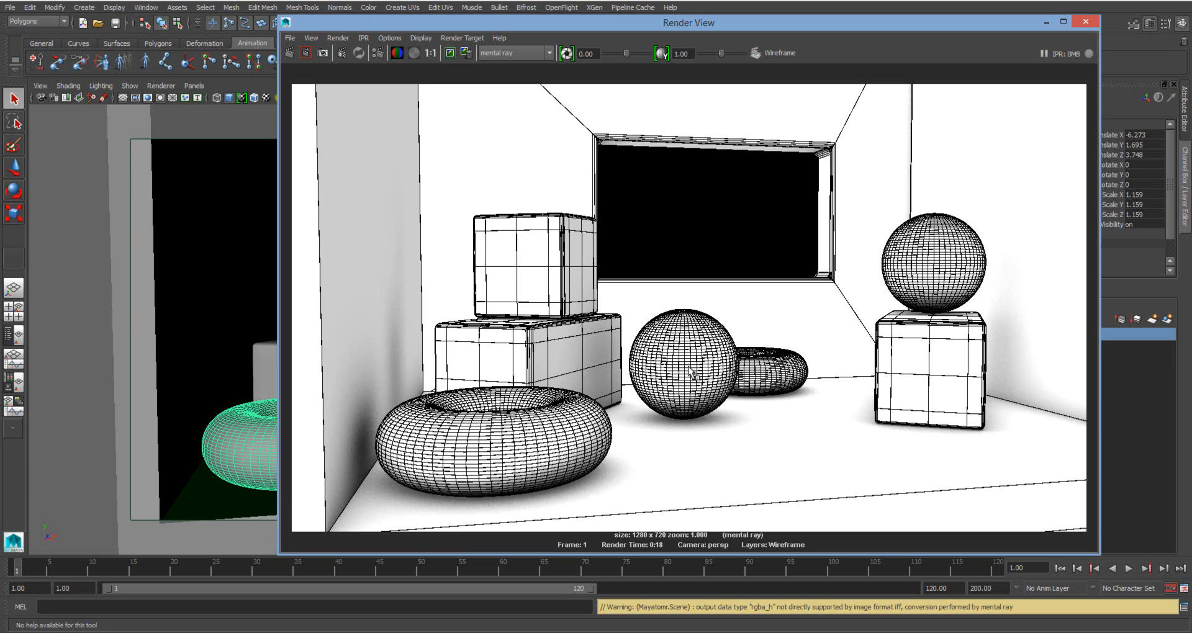
mouse_move(707, 402)
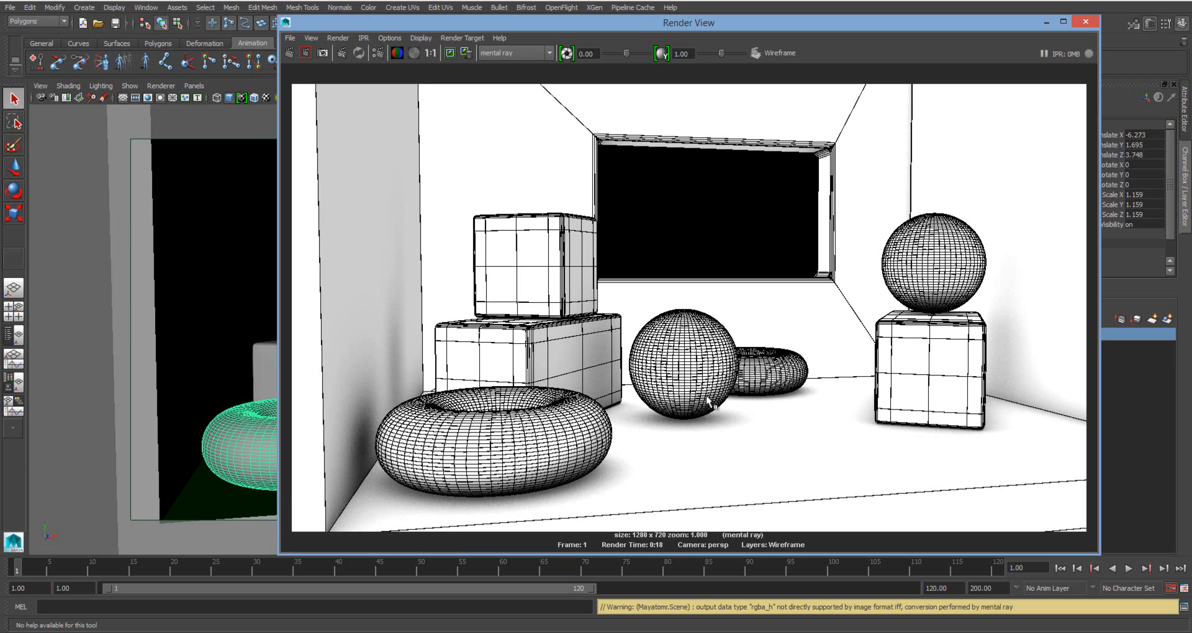
mouse_move(552, 451)
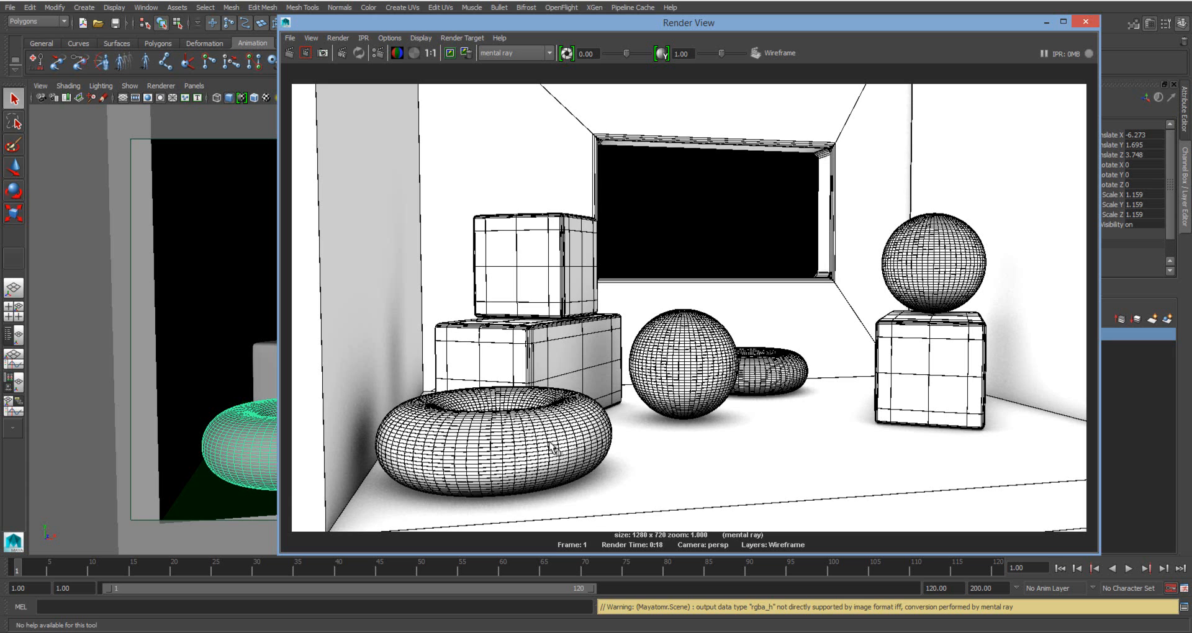
mouse_move(1115, 56)
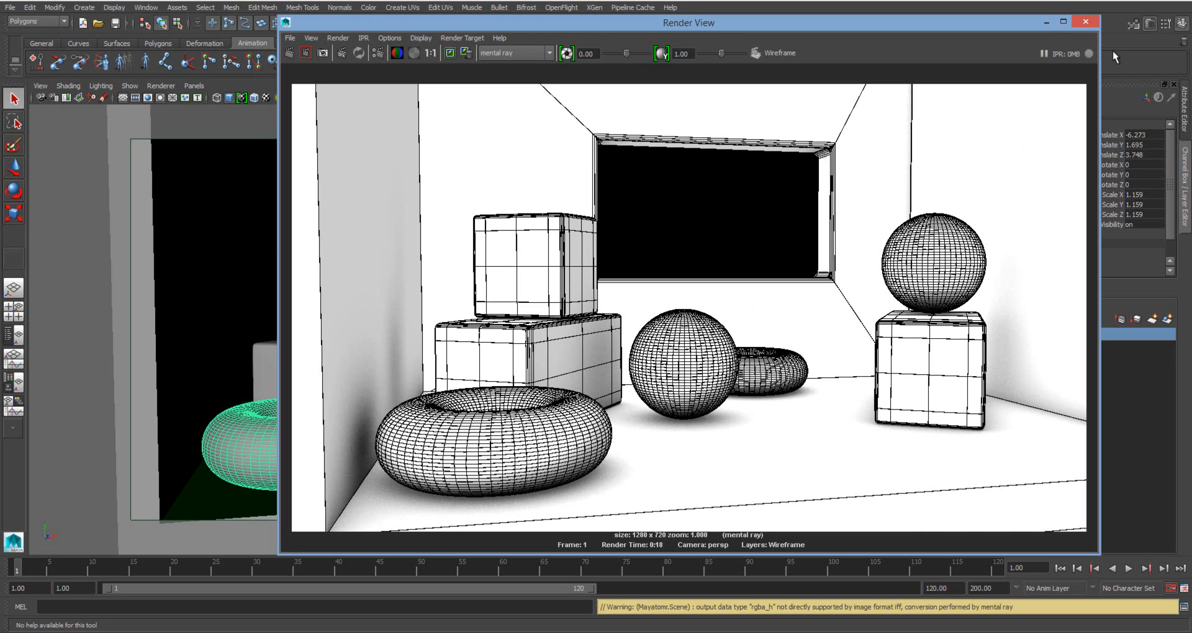
Step: Render the smoothed scene with mental ray as black wire lines, then close Render View
left_click(1085, 21)
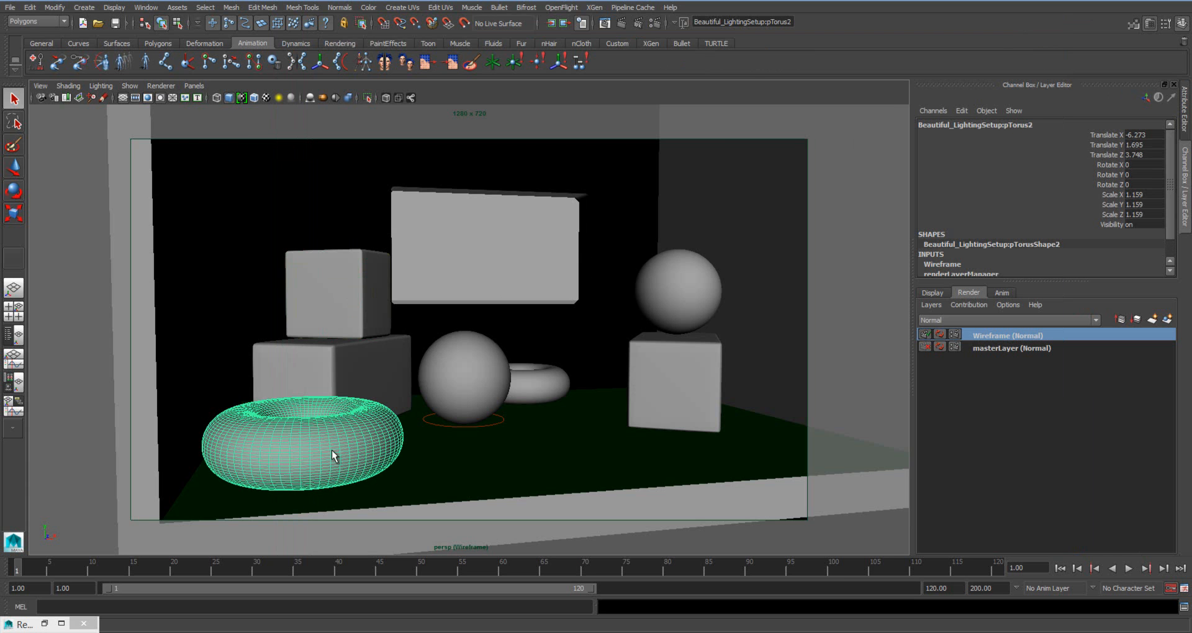
mouse_move(368, 447)
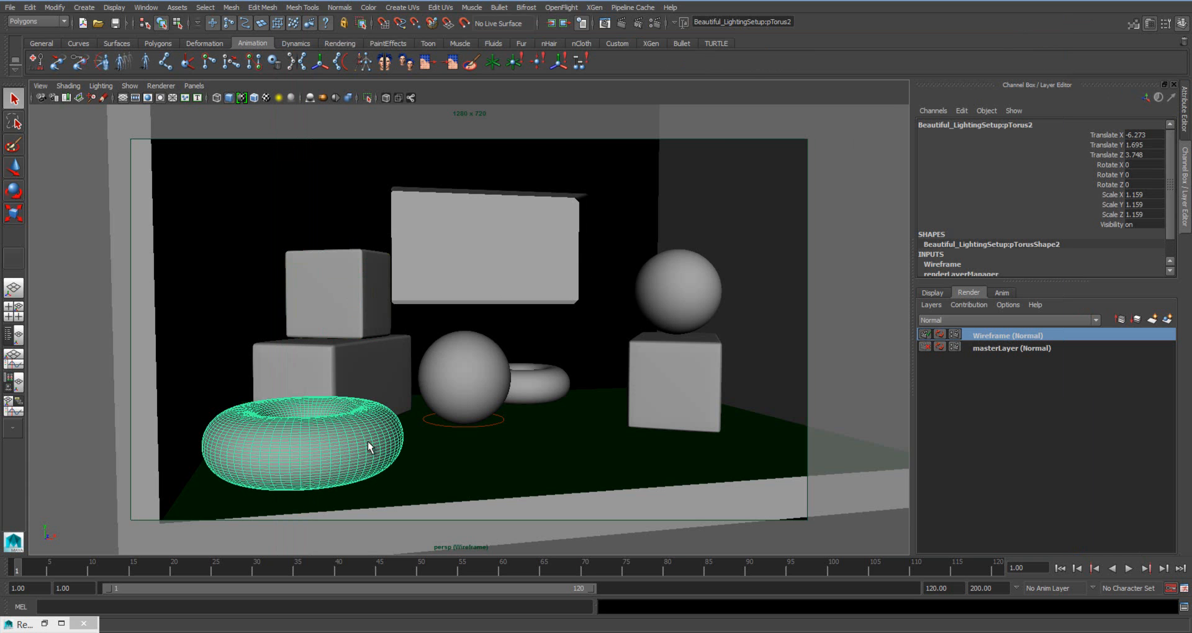
mouse_move(343, 434)
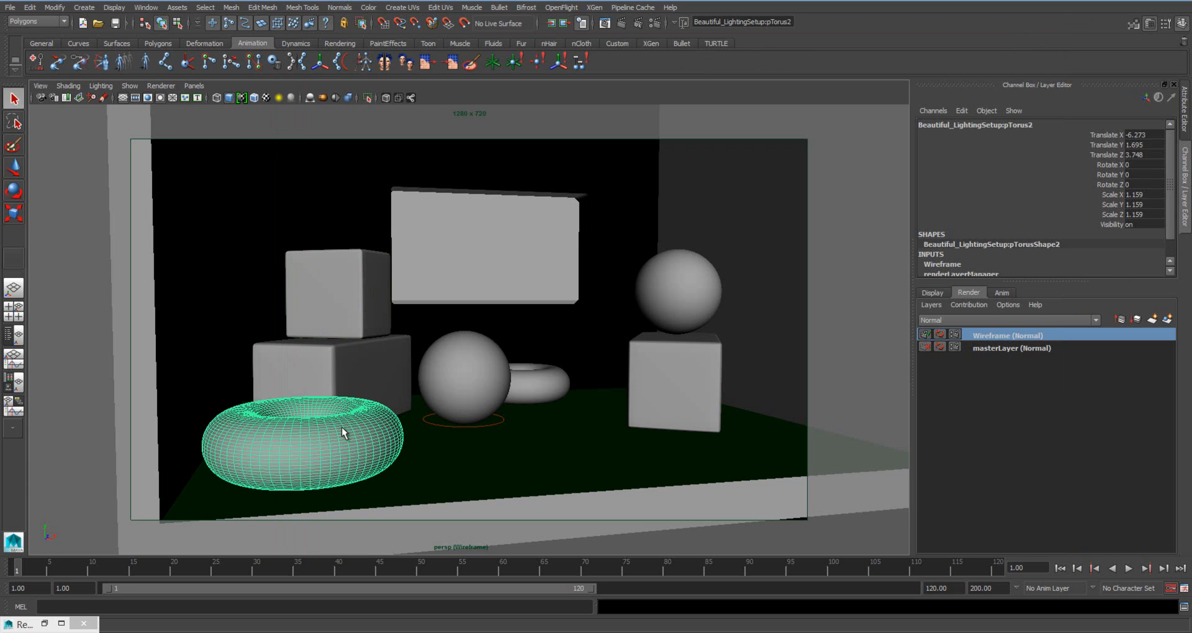
mouse_move(338, 415)
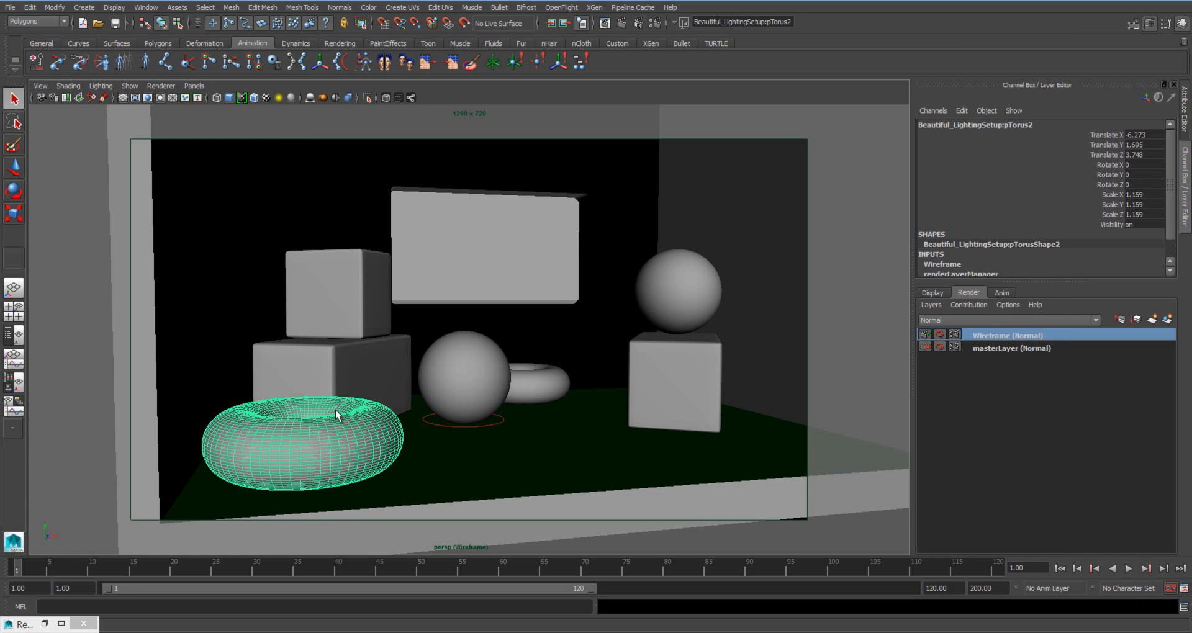
mouse_move(302, 411)
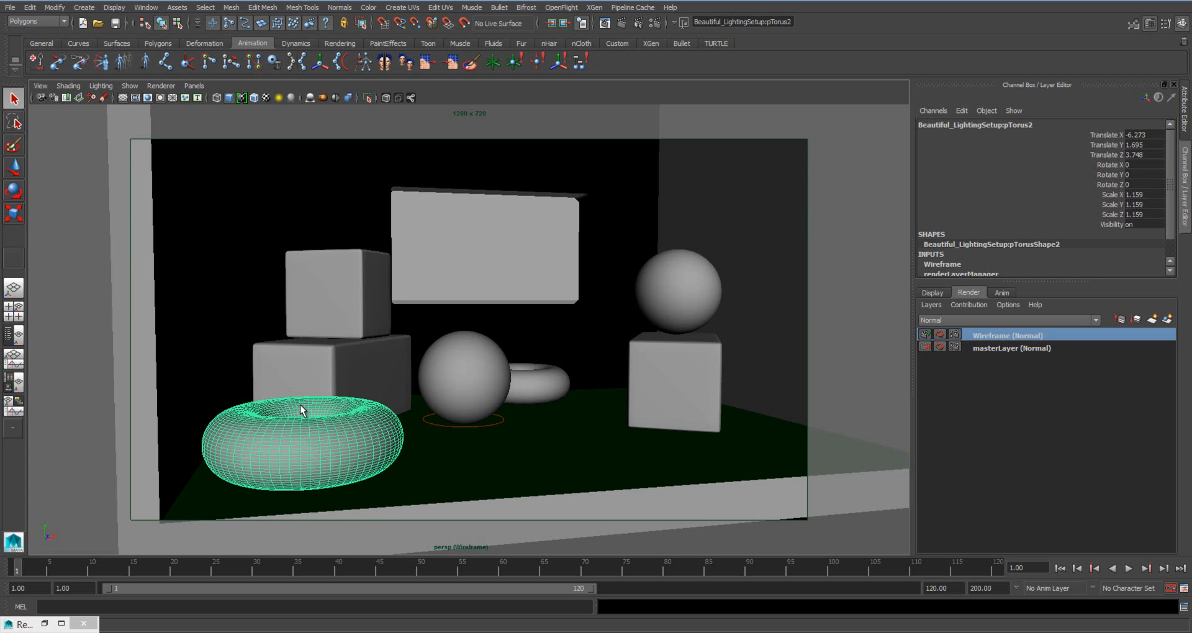
mouse_move(401, 307)
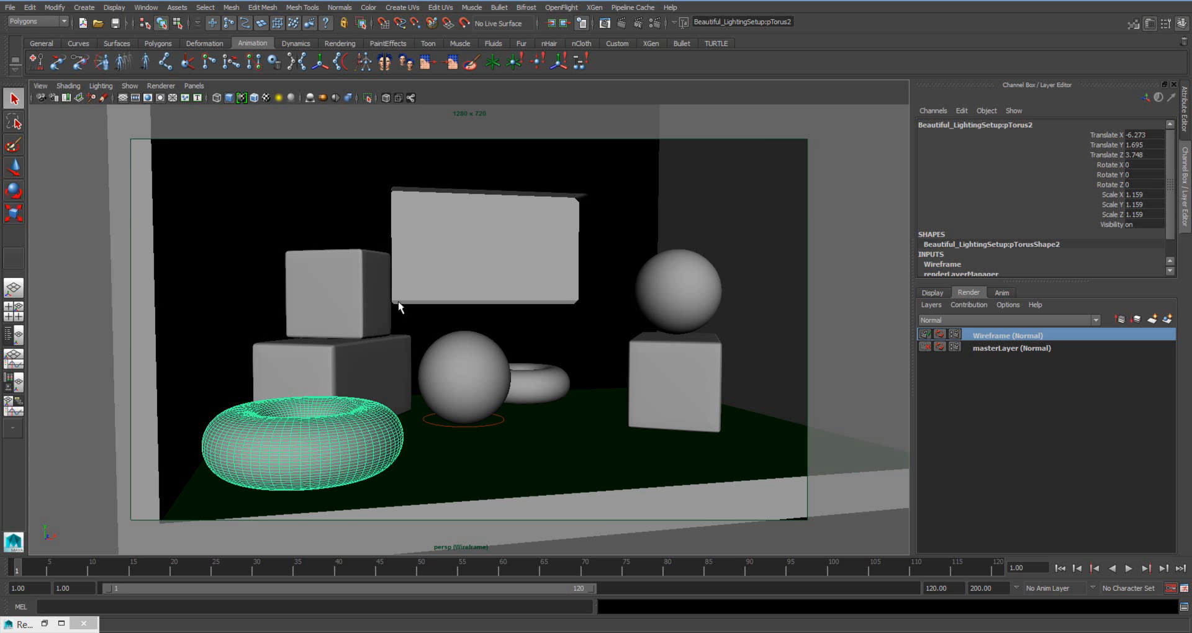
mouse_move(552, 216)
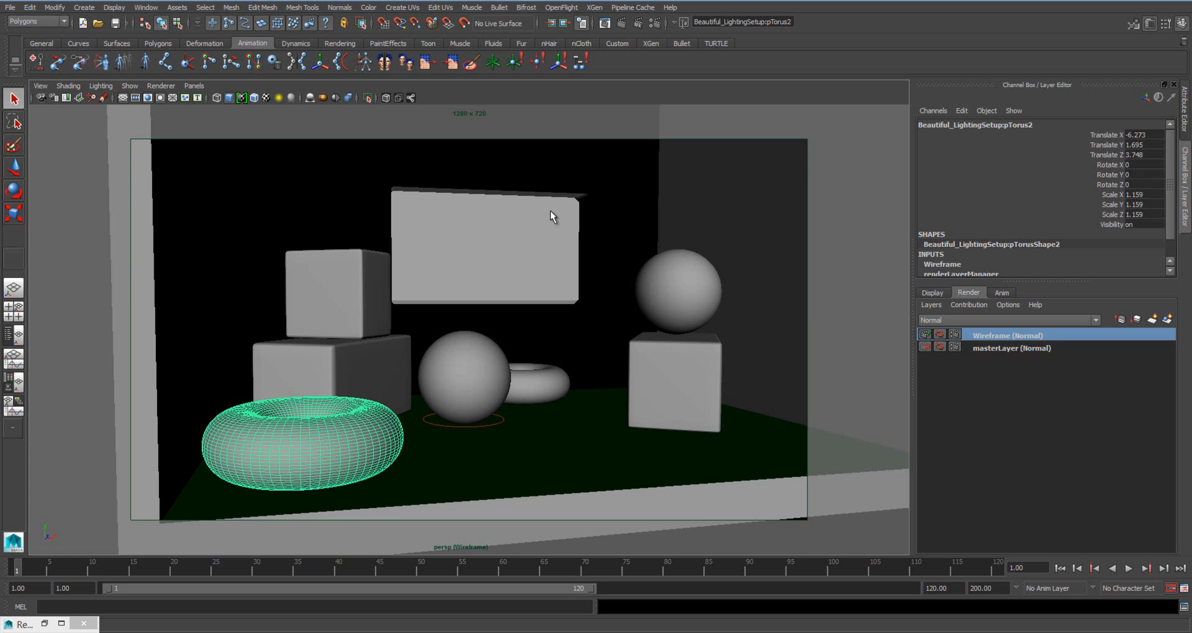
mouse_move(550, 221)
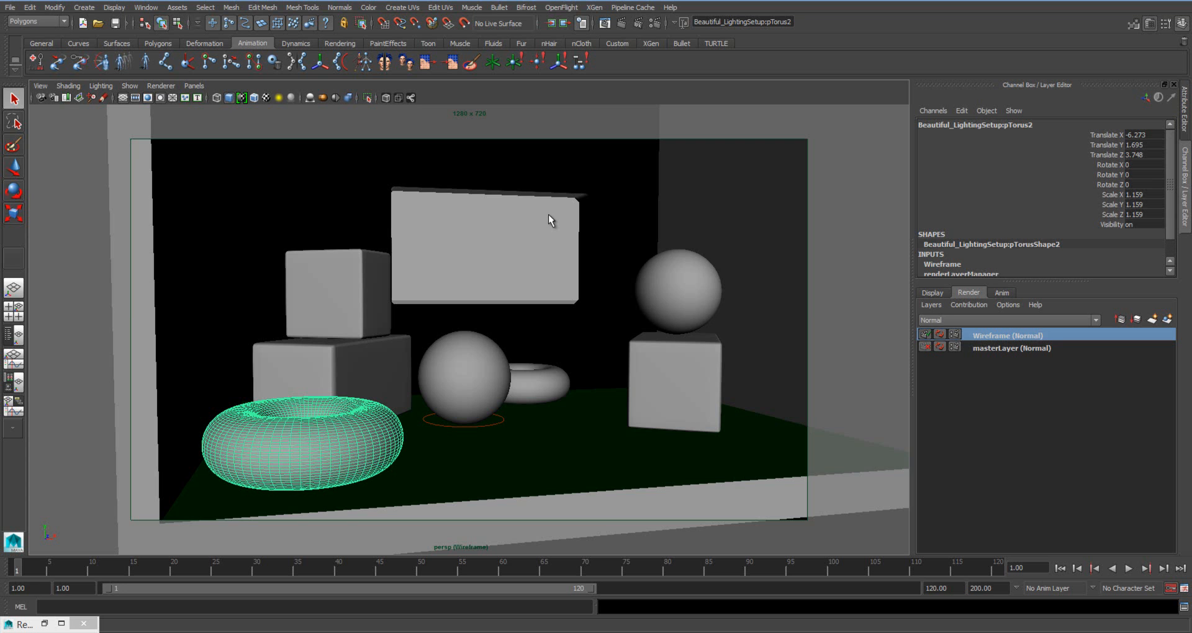